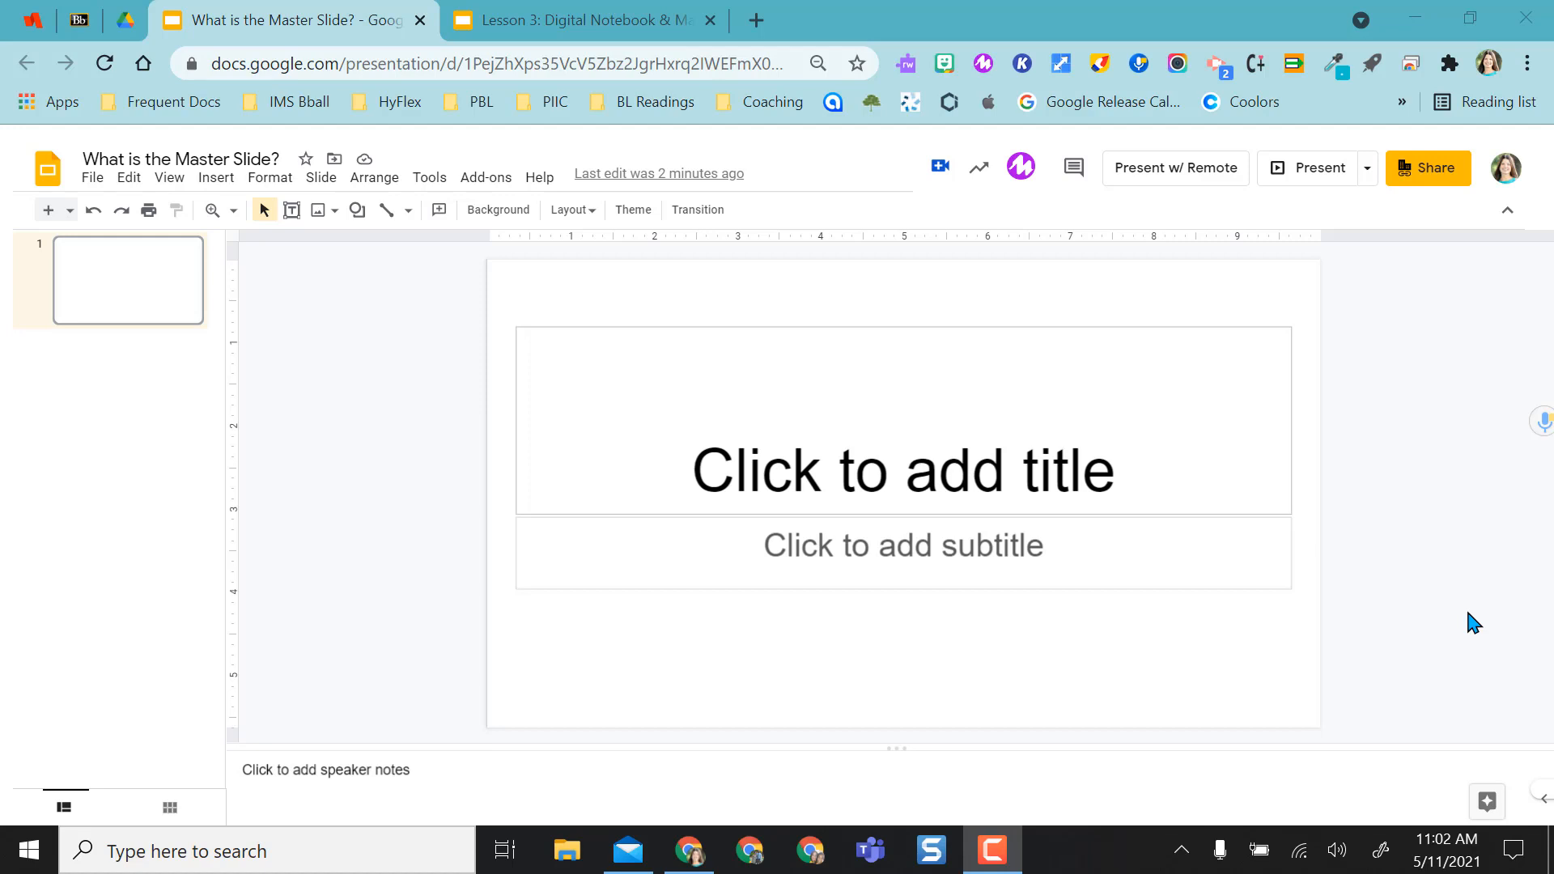
mouse_move(423, 425)
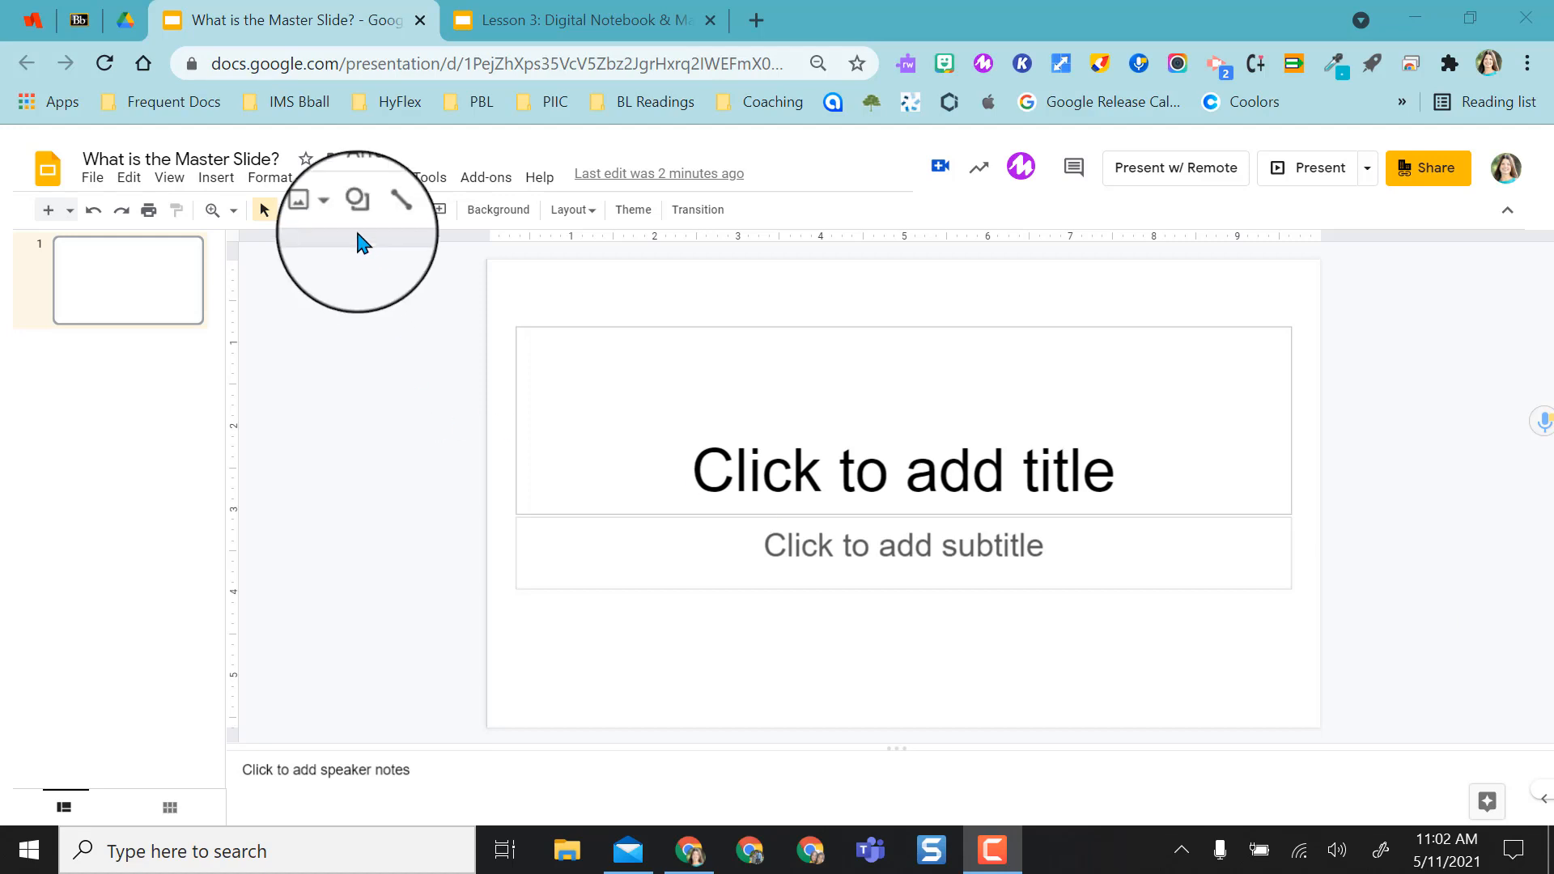
Reveal the Slide menu so Edit master is available.
click(320, 178)
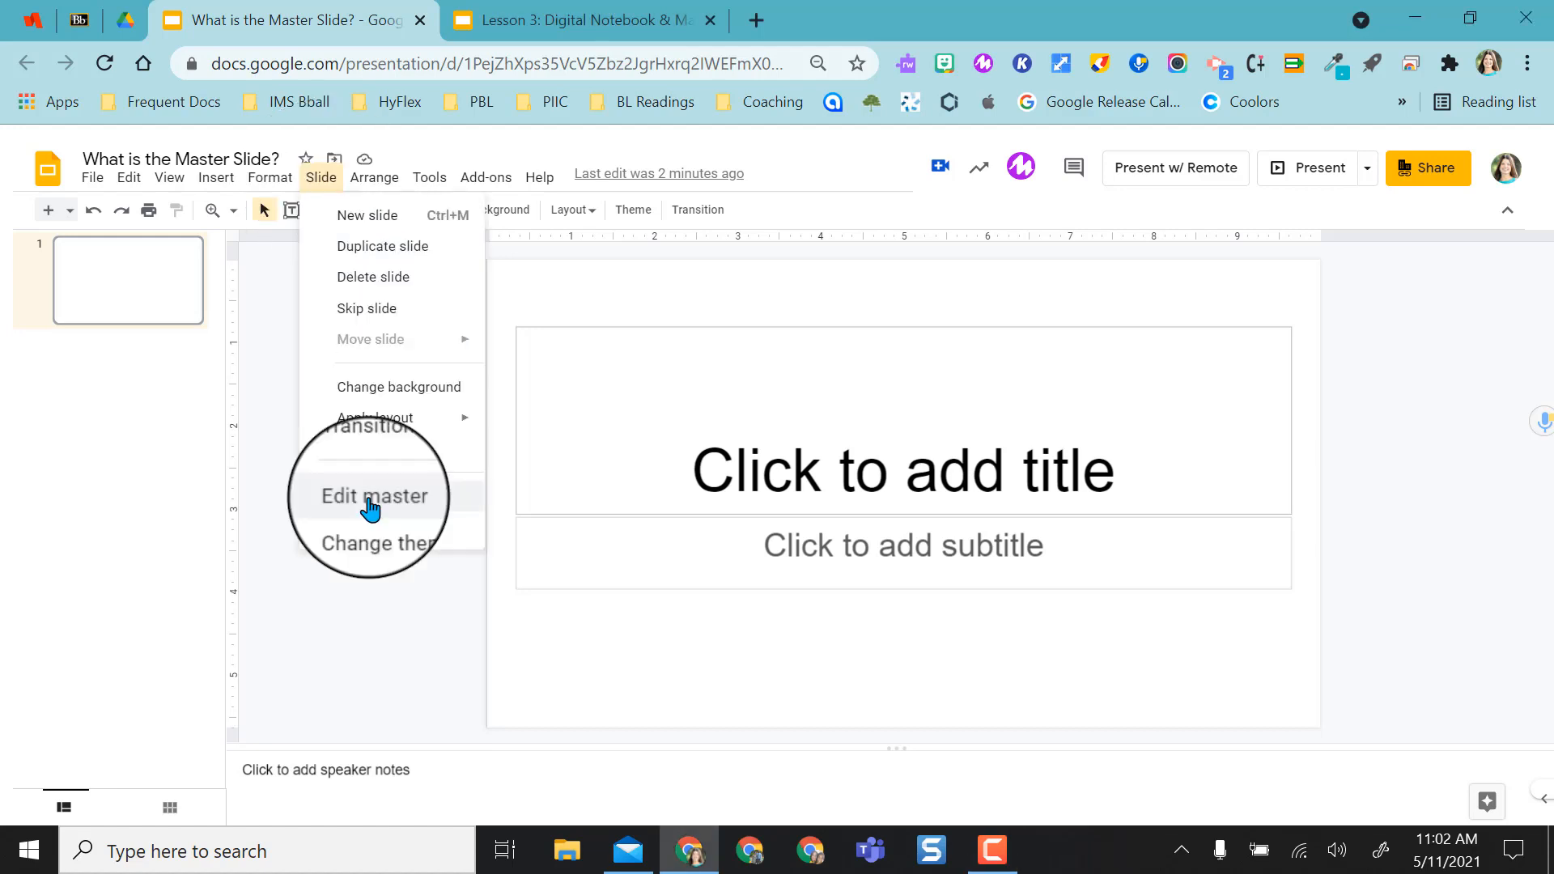
Enter the theme editor and select the Simple Light master slide.
click(374, 497)
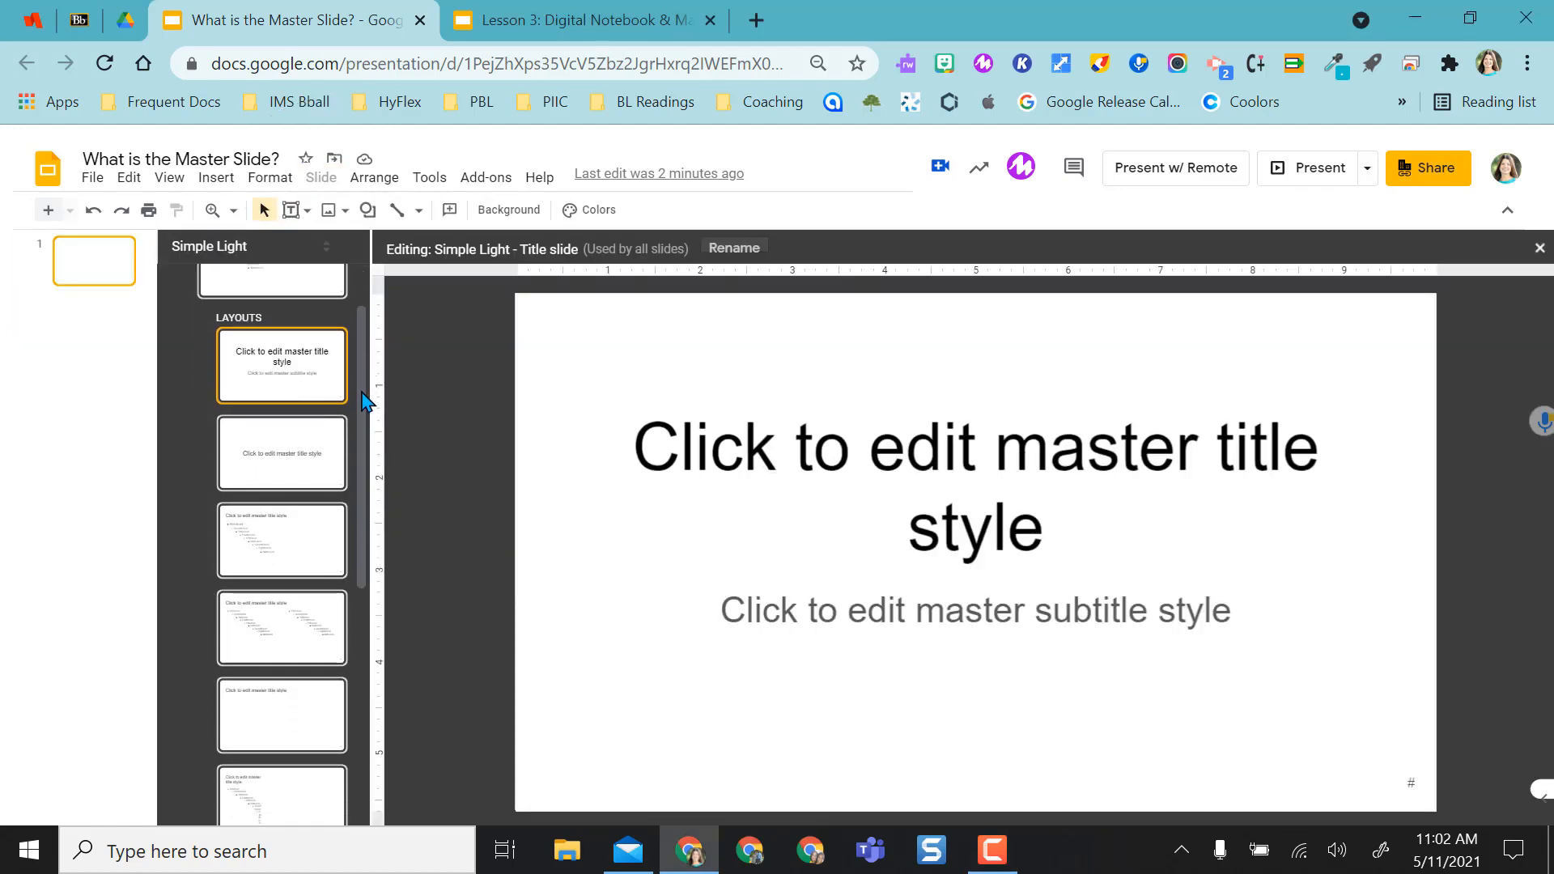
scroll(down, 3)
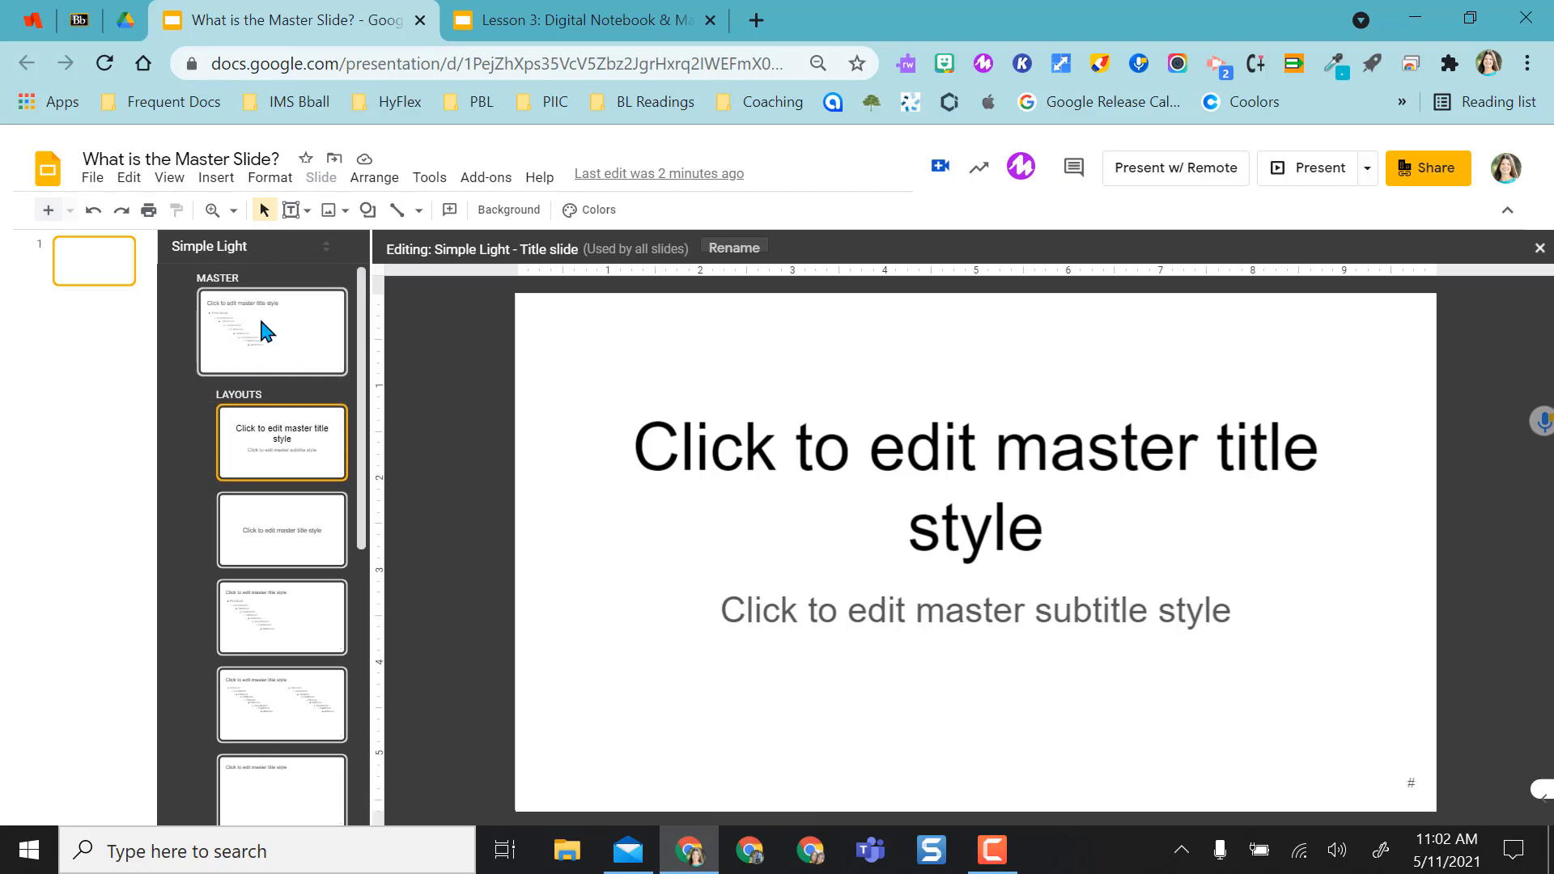
click(272, 331)
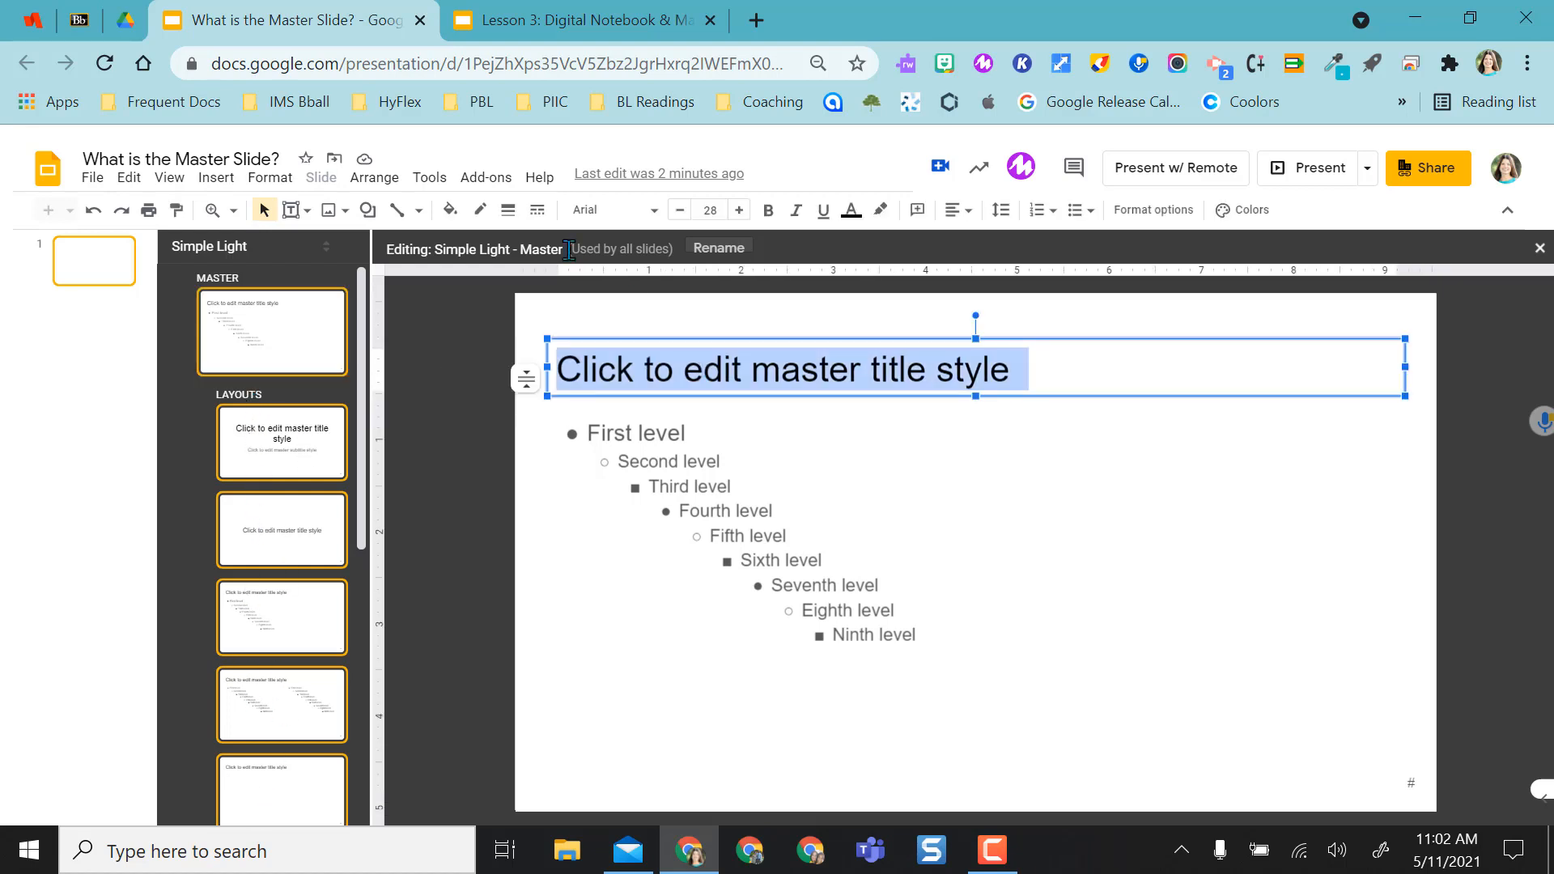
click(449, 209)
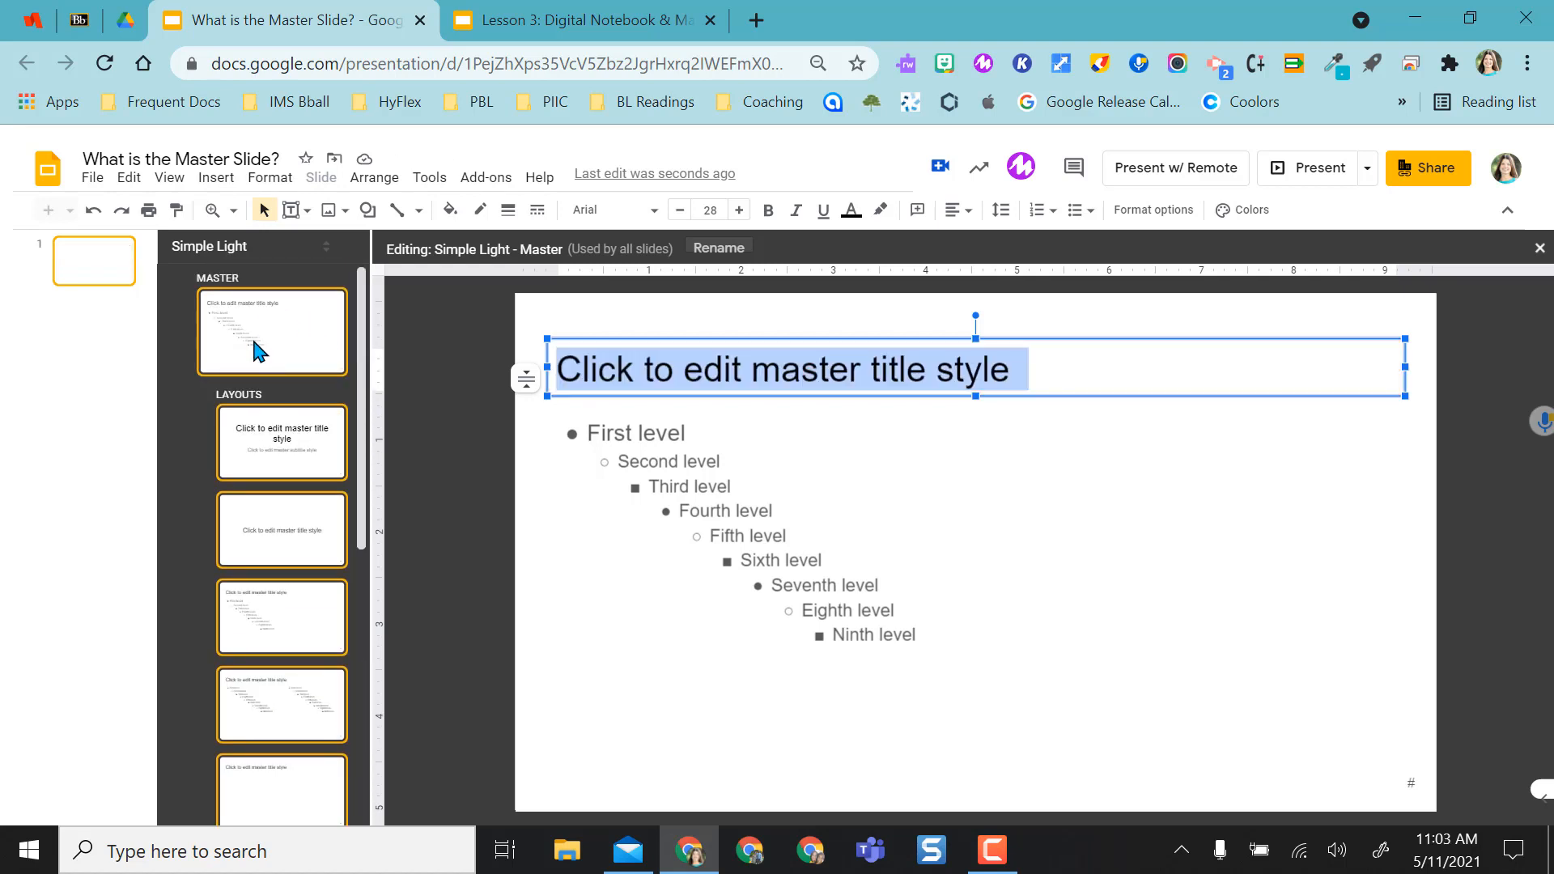
Preview the Title slide, Section header and Title and body layouts, then return to the master.
click(281, 530)
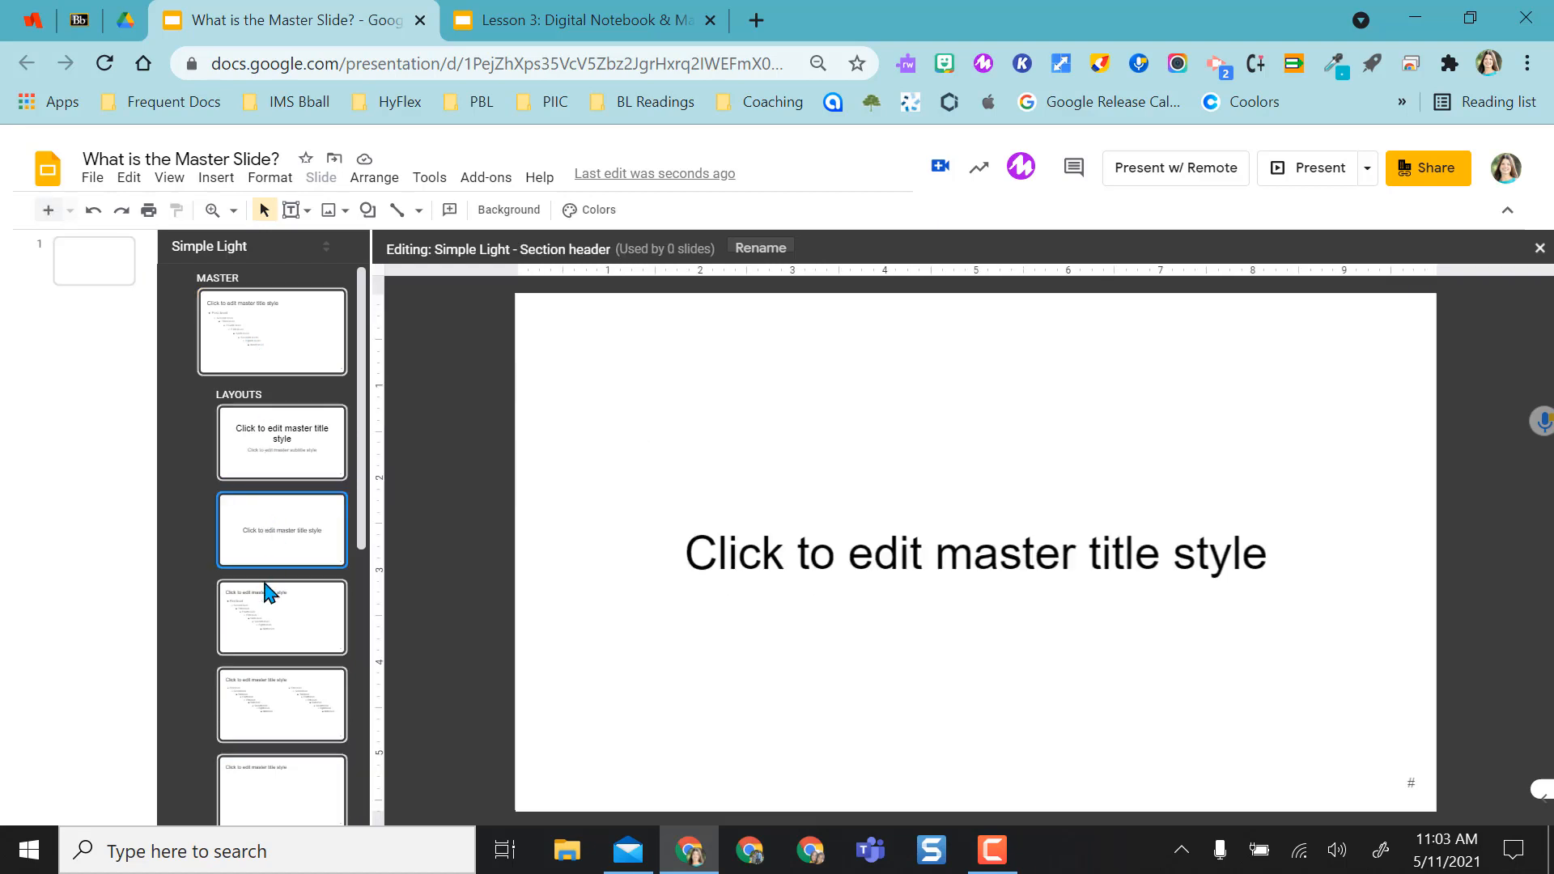
click(281, 442)
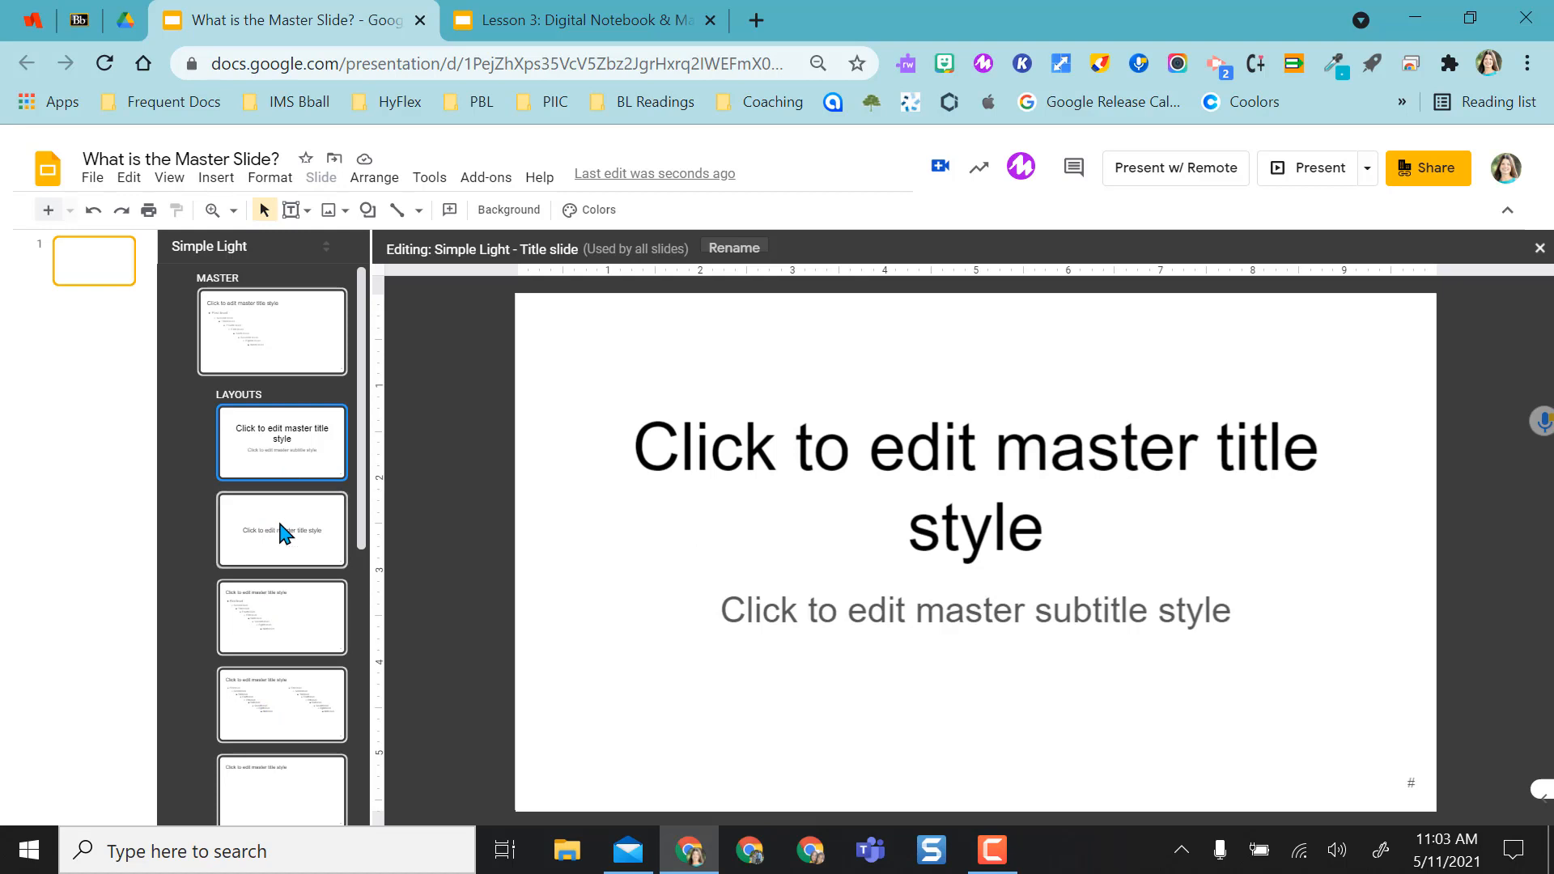
click(282, 529)
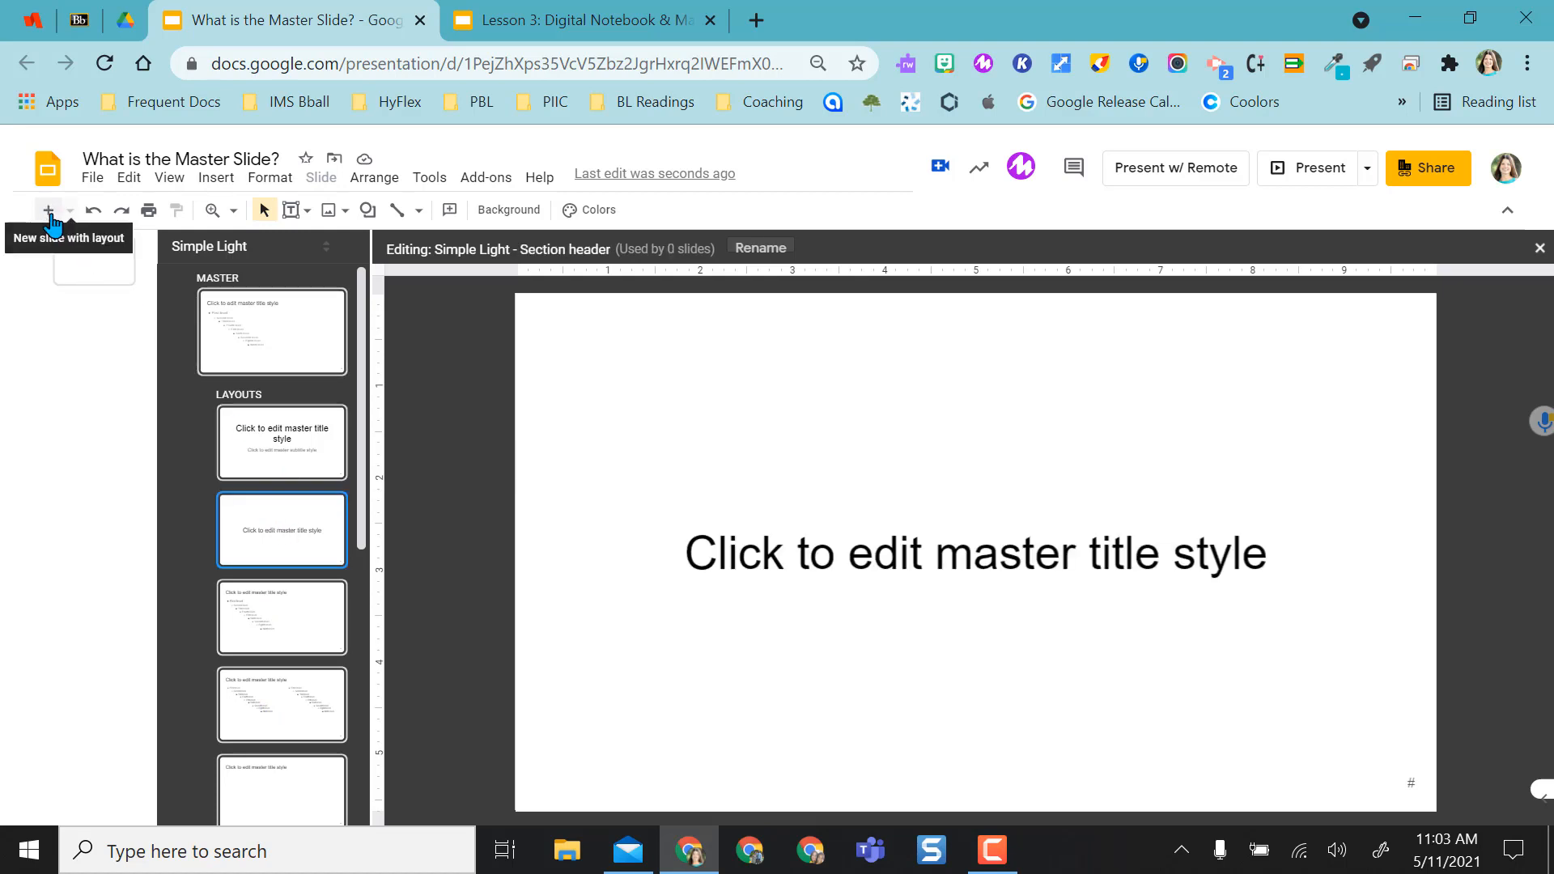
mouse_move(55, 219)
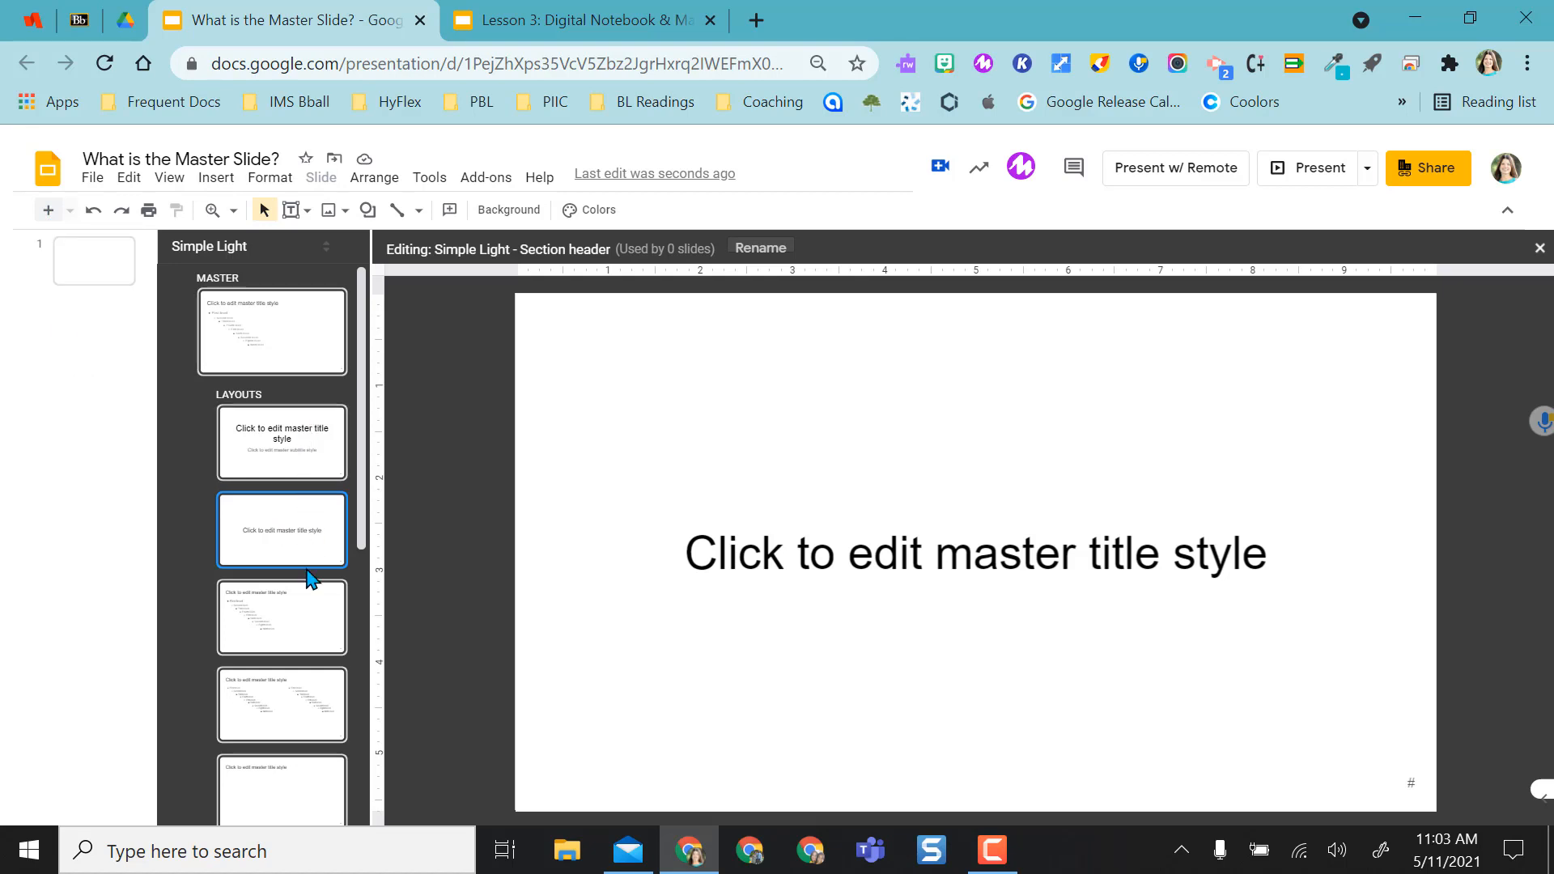
click(281, 444)
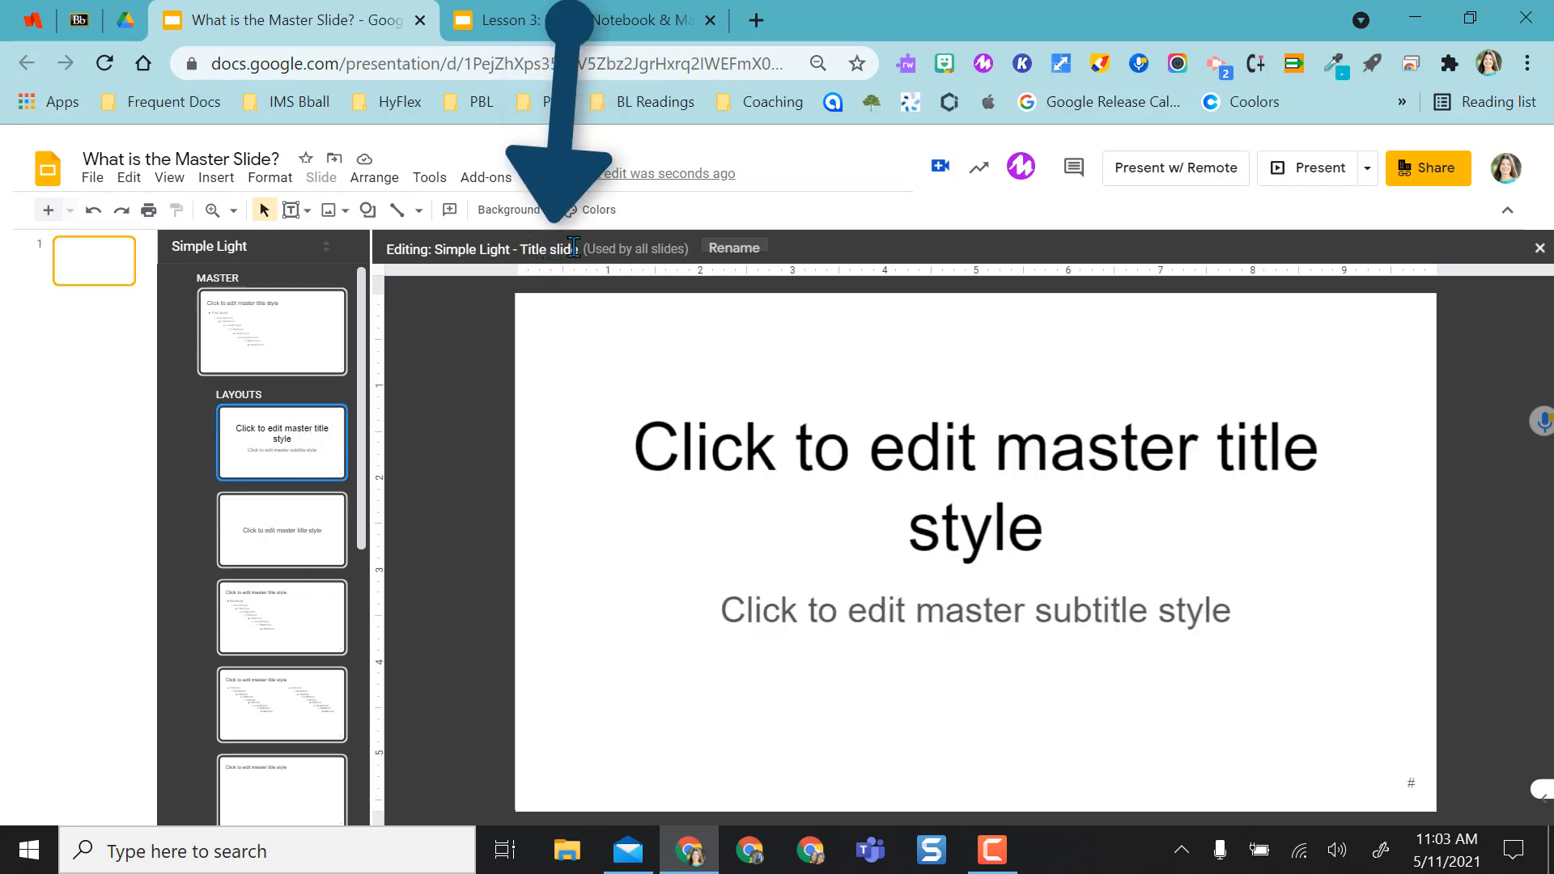
mouse_move(921, 471)
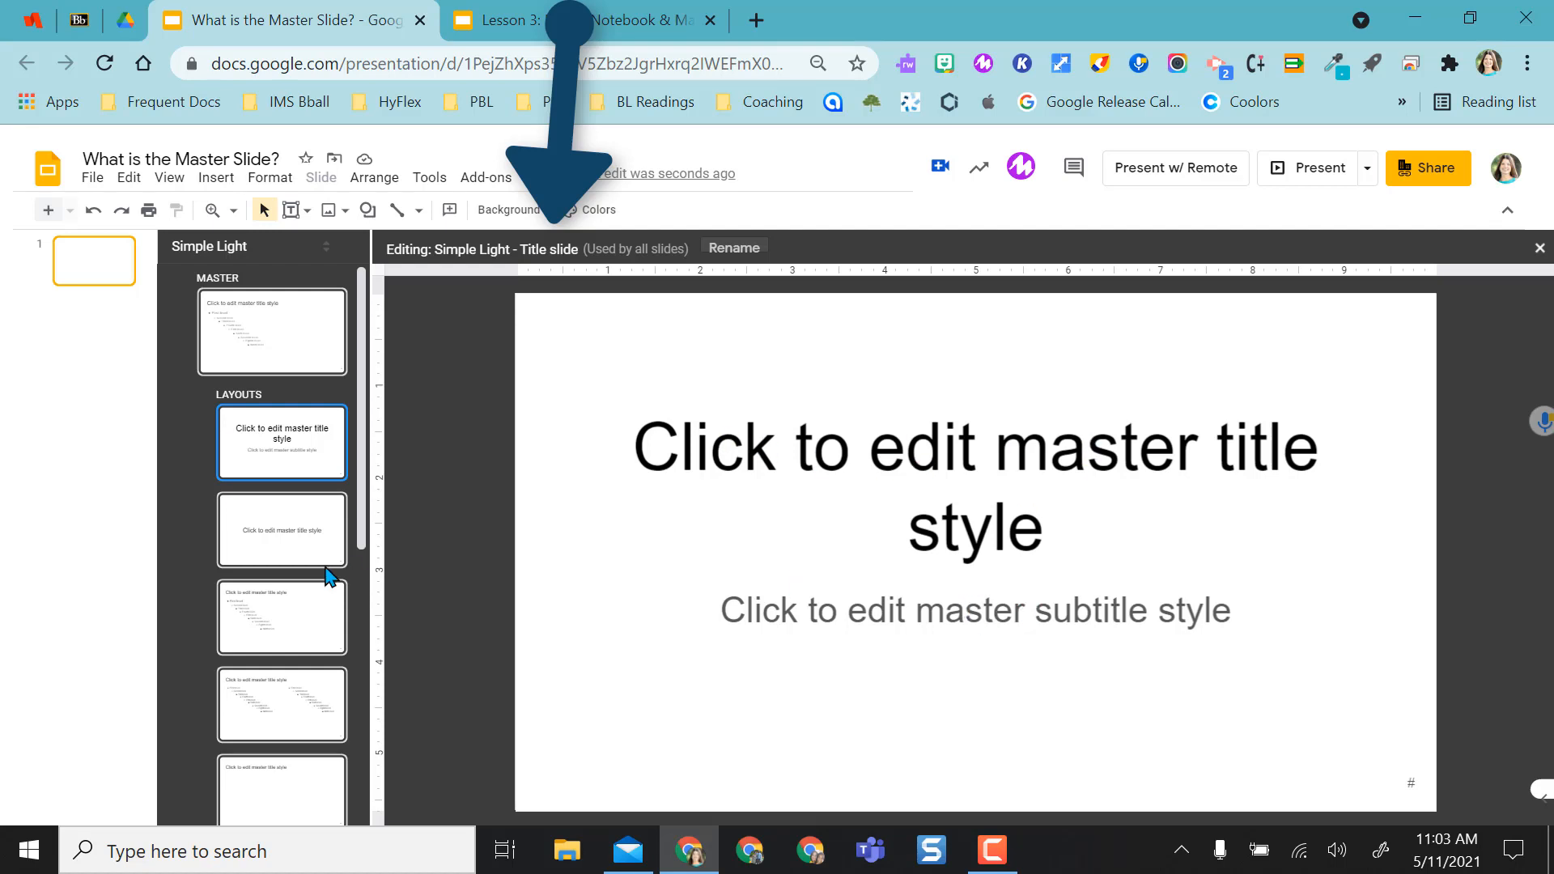
click(280, 527)
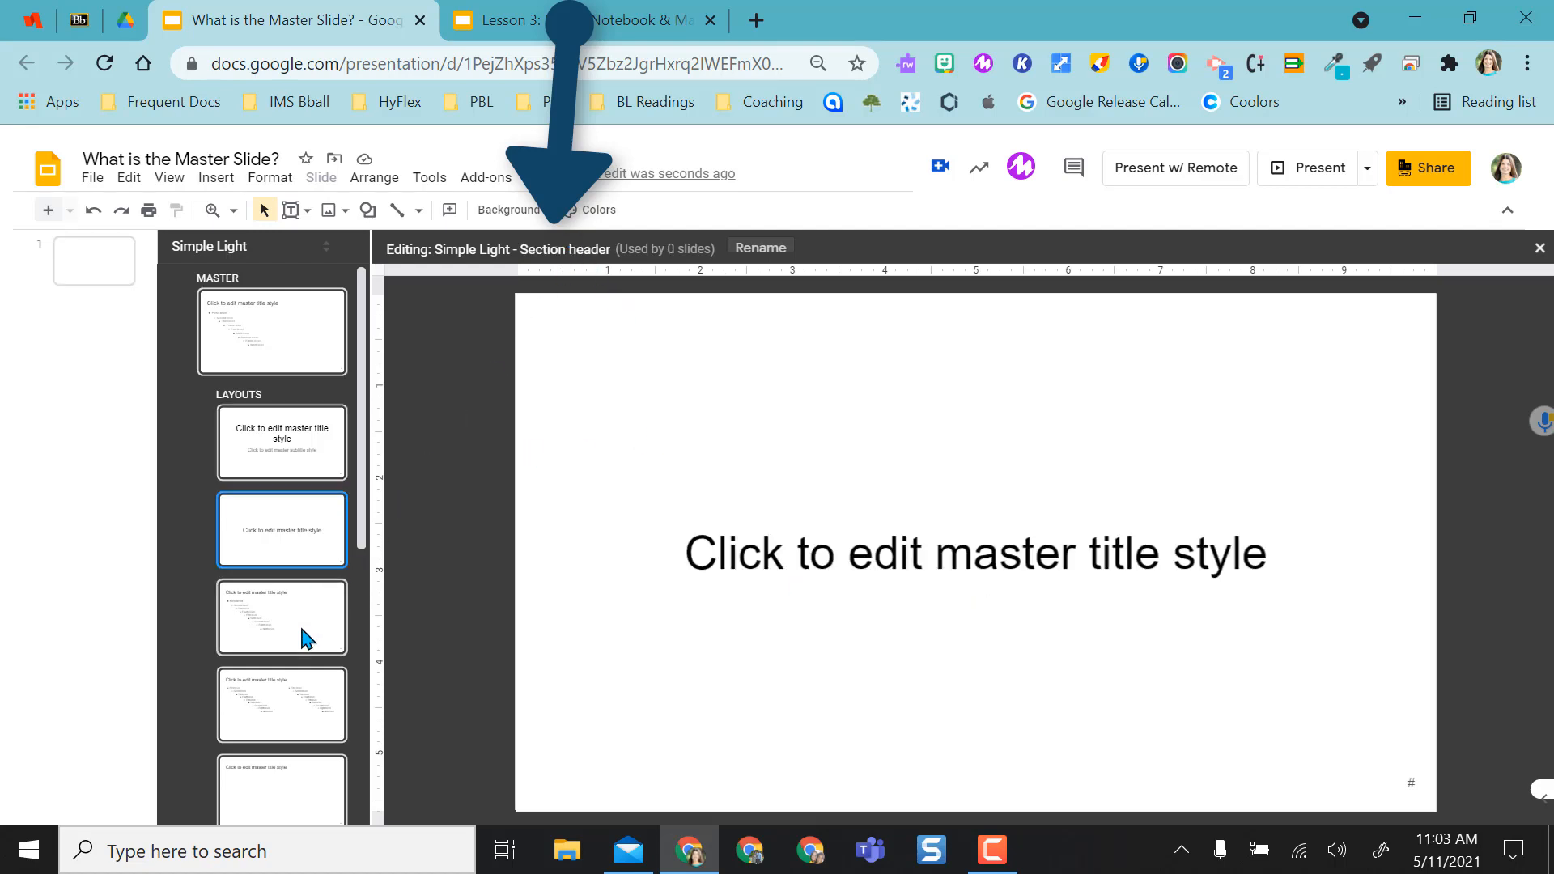
click(280, 616)
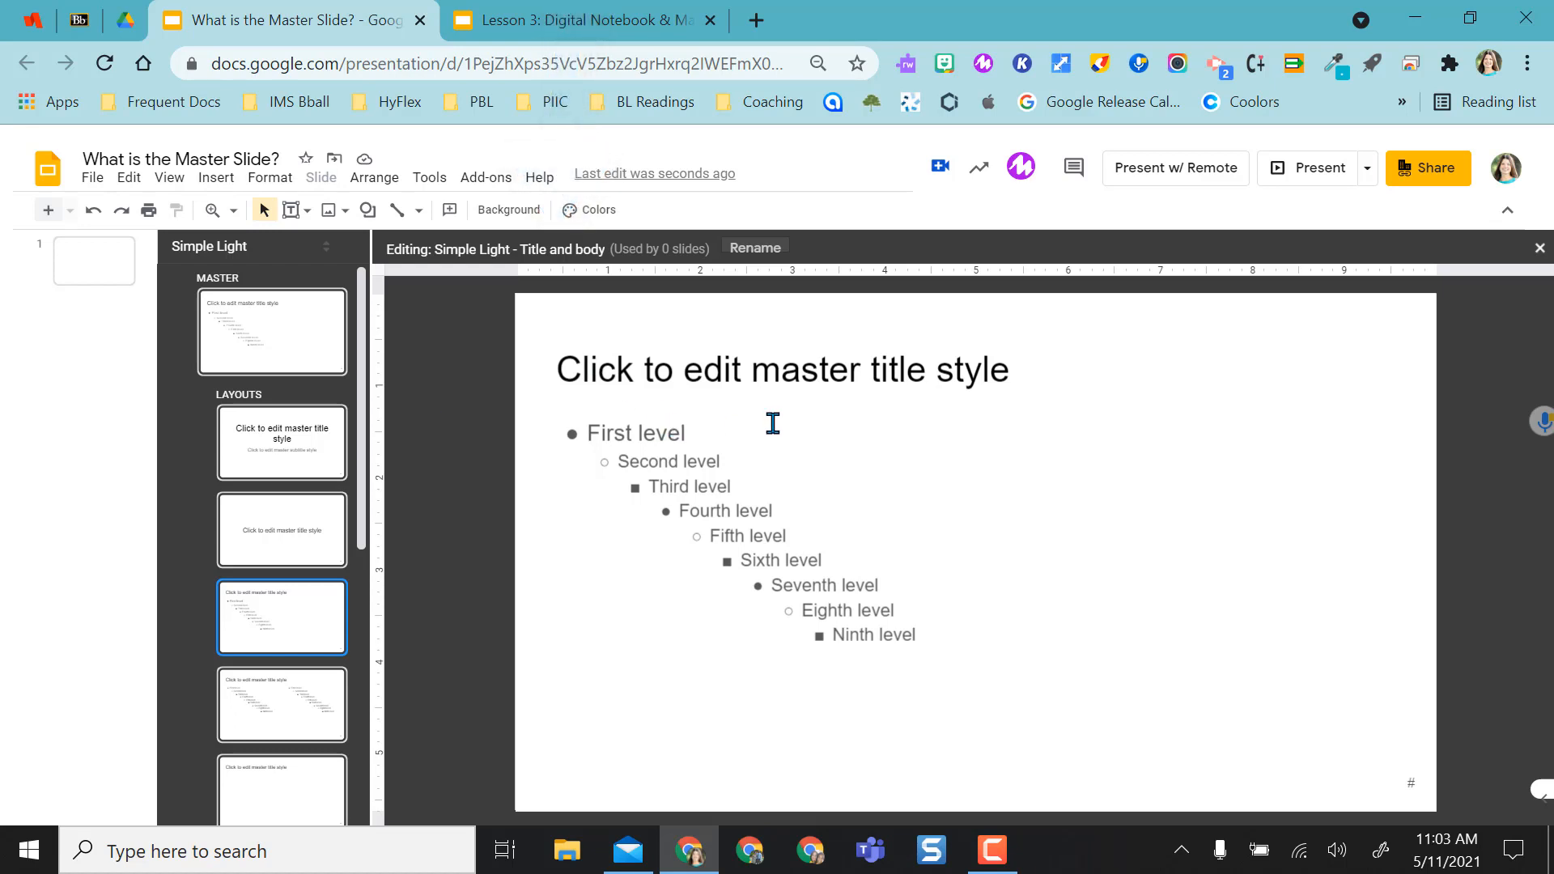
click(272, 332)
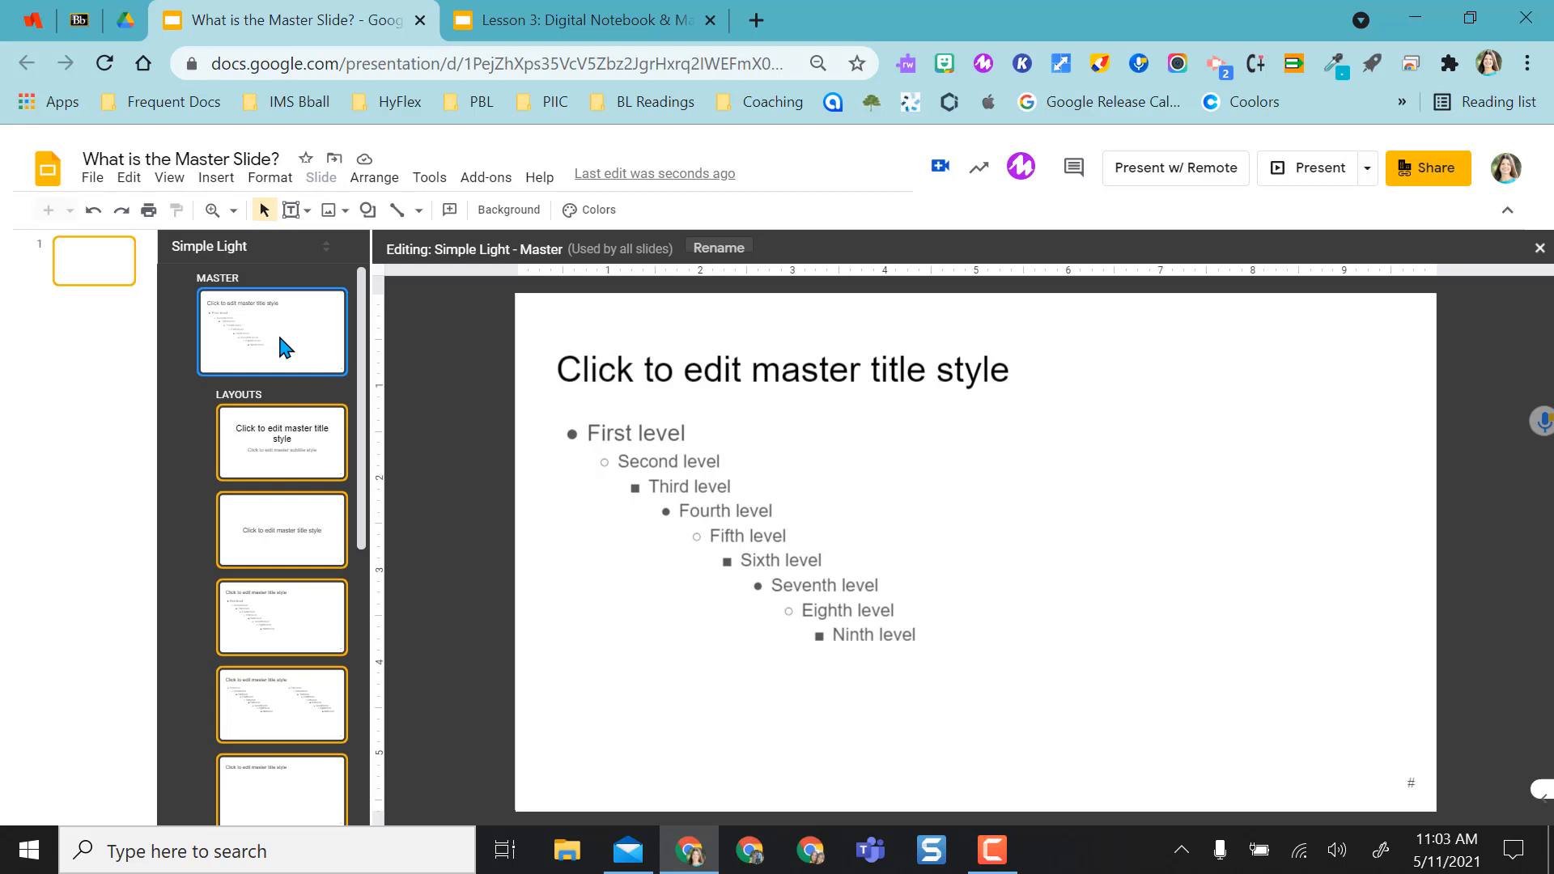
mouse_move(216, 178)
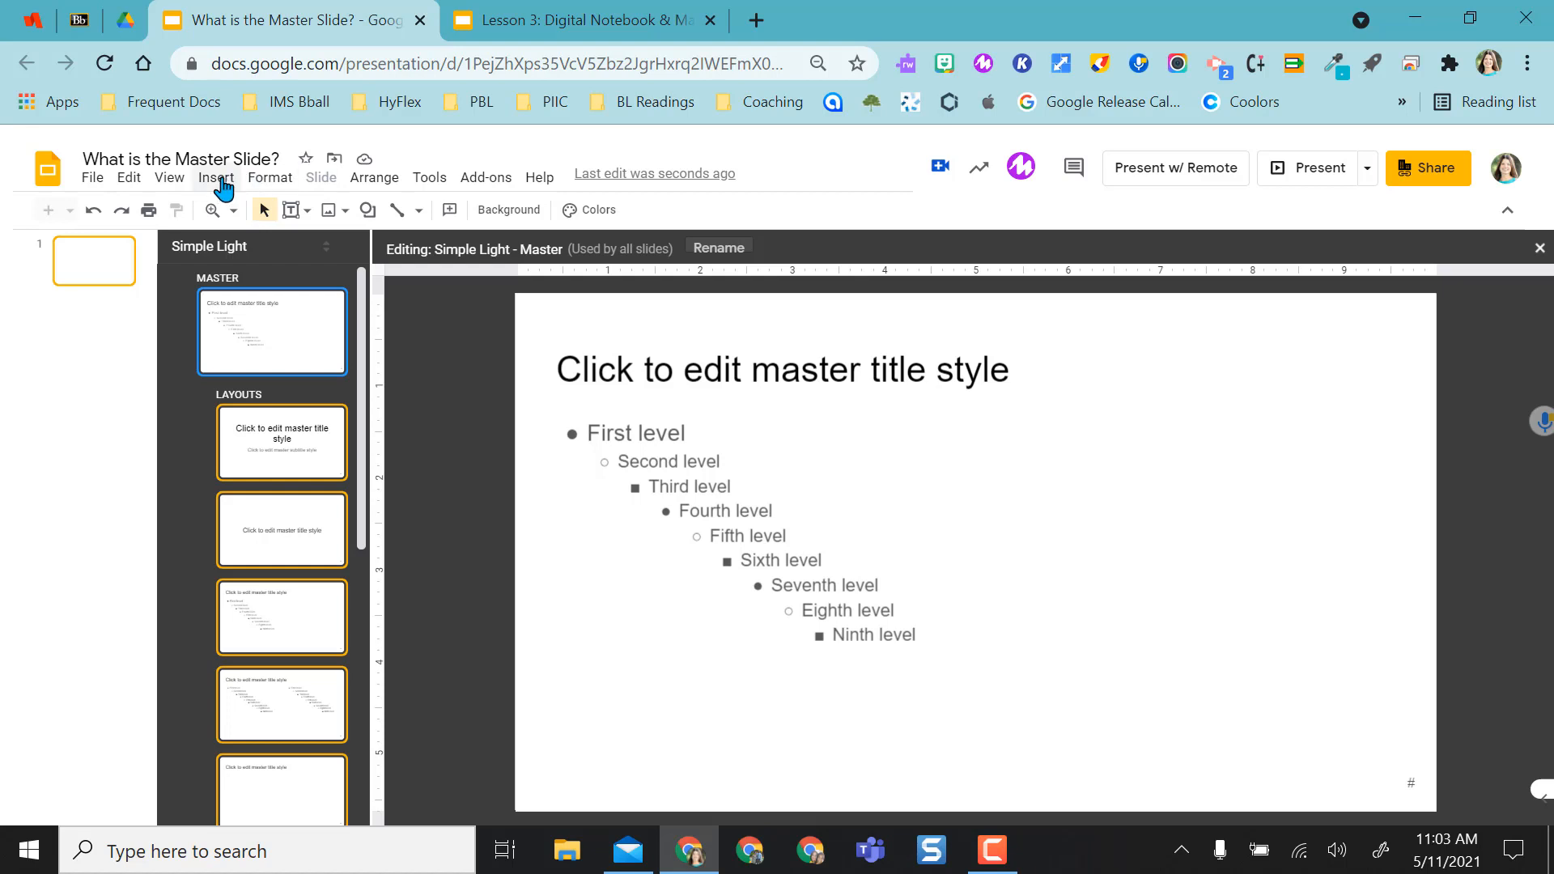
Upload a dog photo to the master, shrink it into the bottom-left corner, and confirm it on the Section header layout.
click(215, 178)
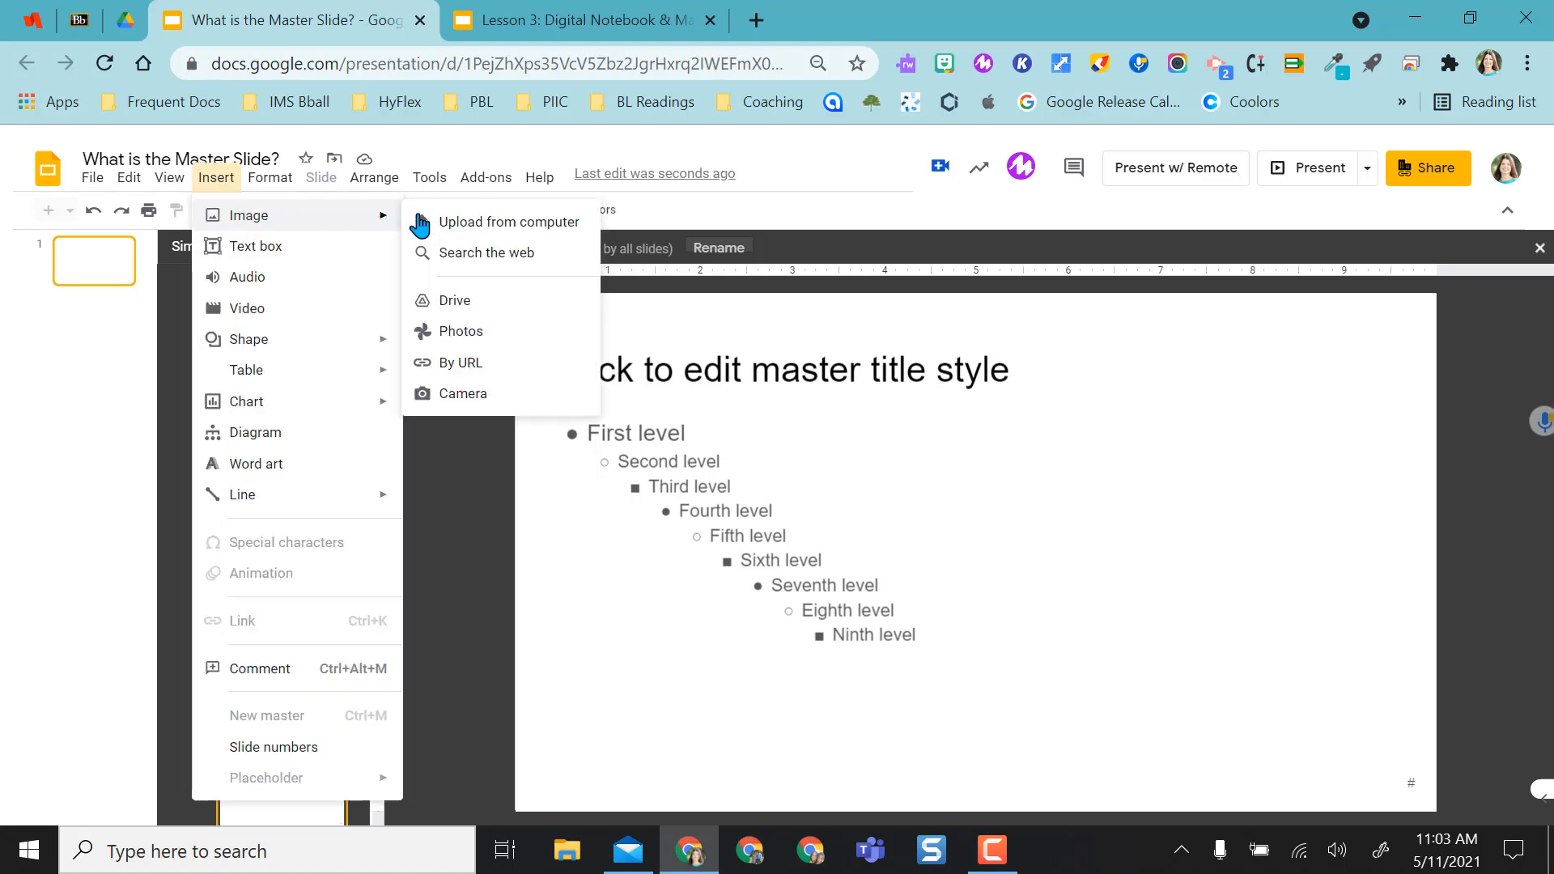
click(486, 254)
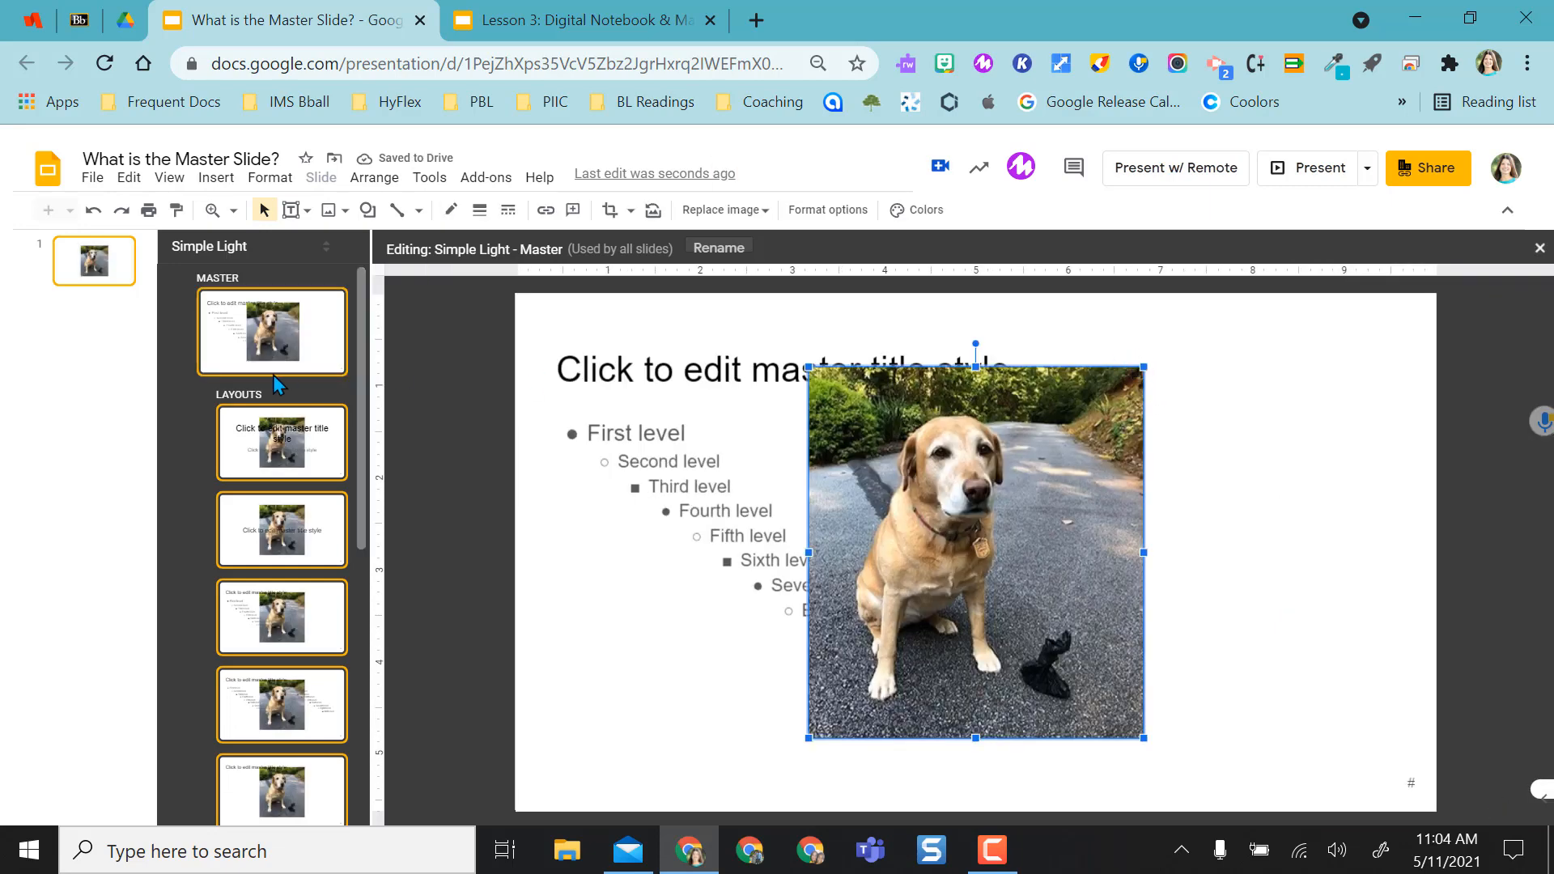
mouse_move(390, 327)
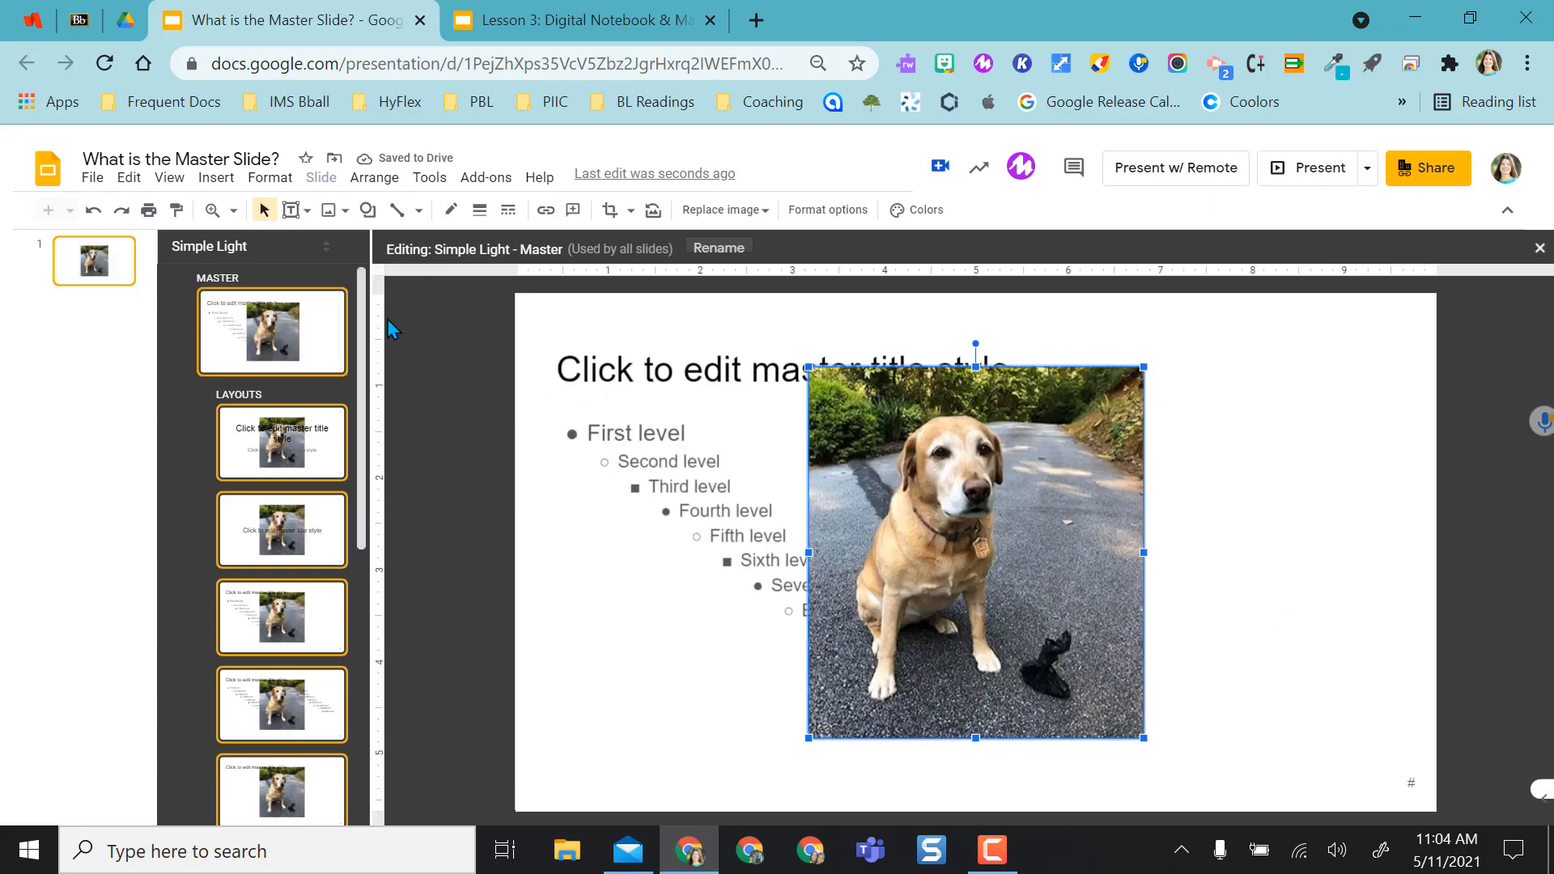
scroll(down, 3)
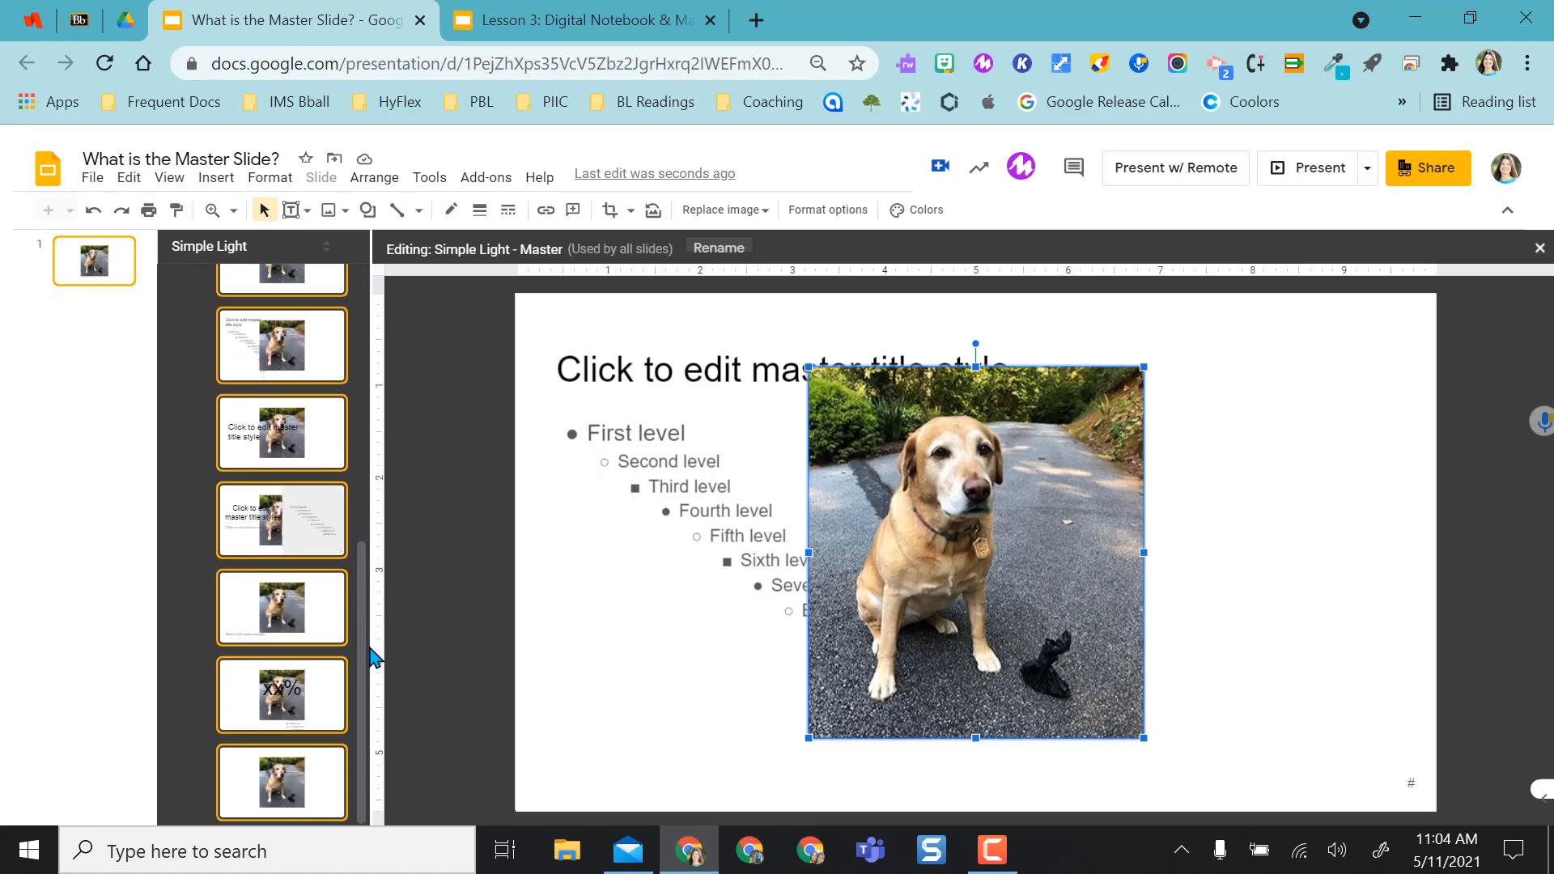
mouse_move(374, 607)
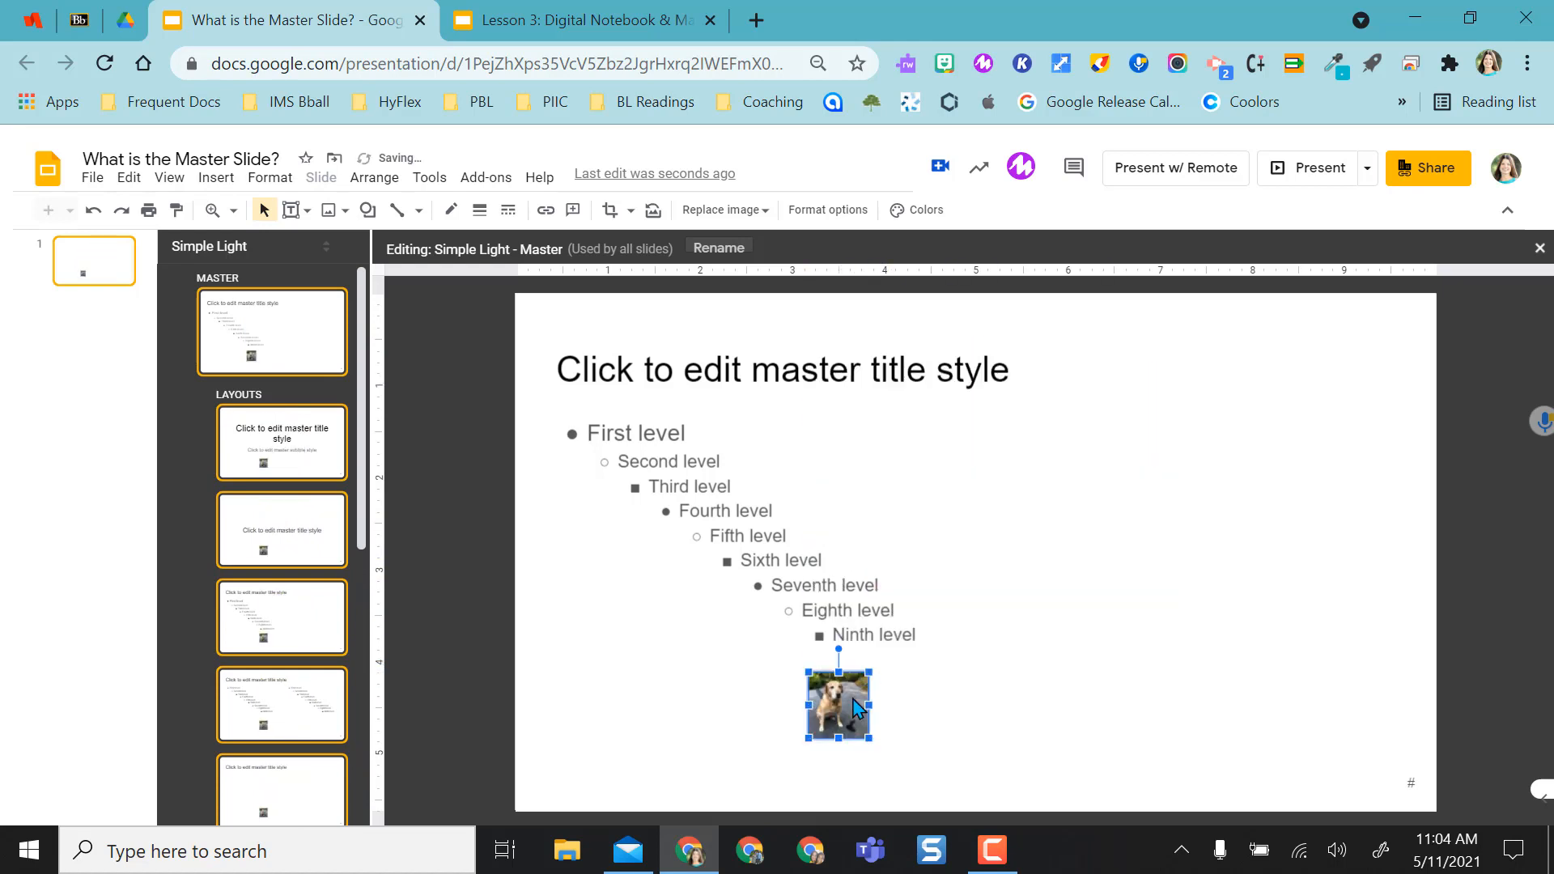
drag(836, 706, 544, 774)
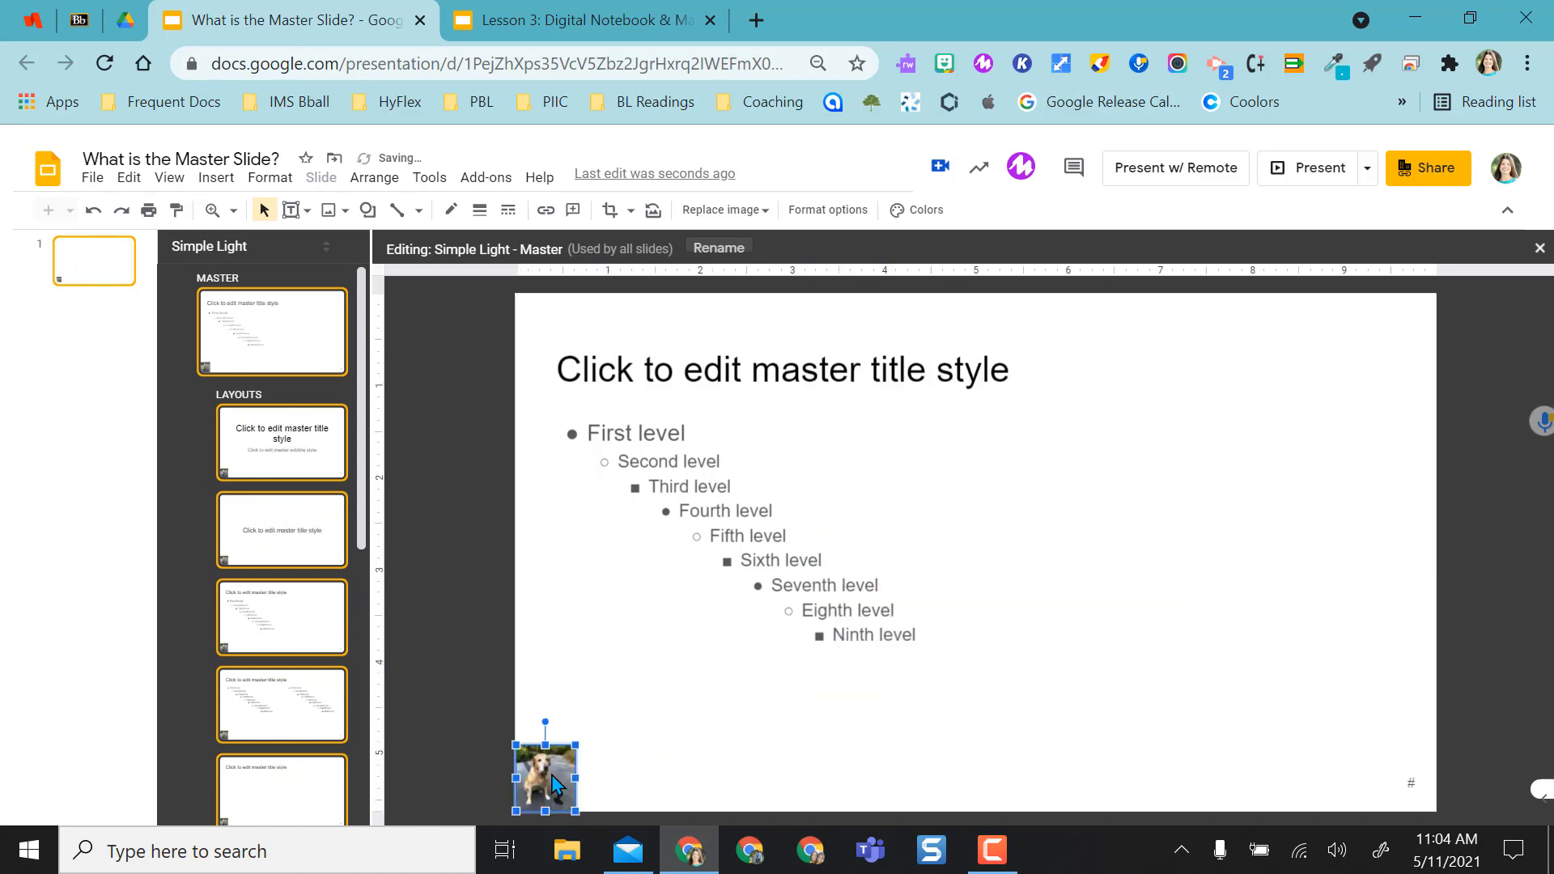
click(281, 529)
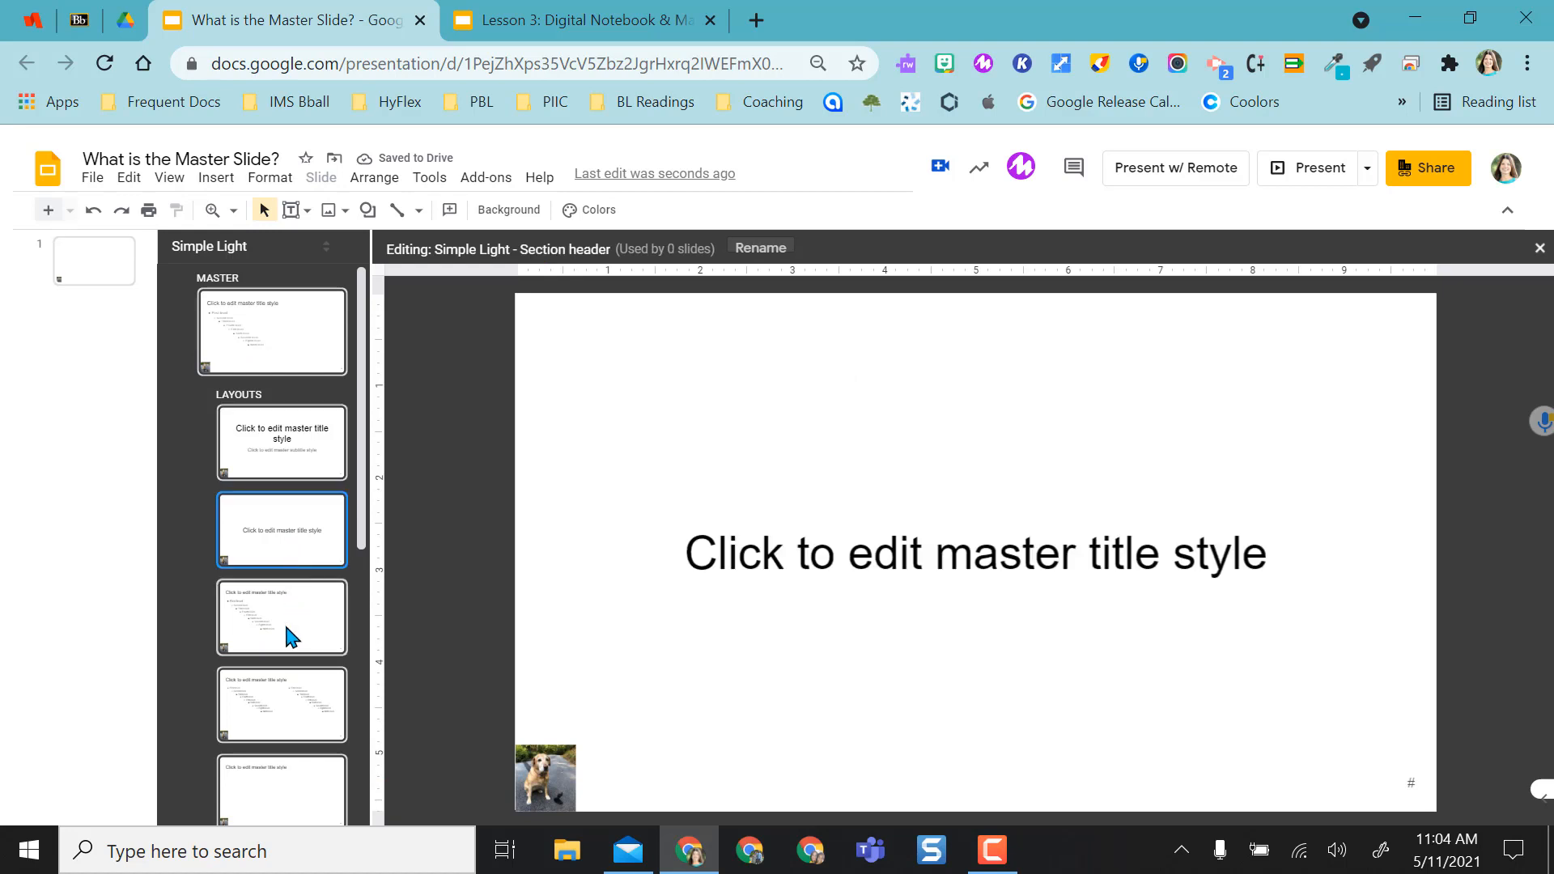
Leave the master editor, view the dog photo on slide 1, then reopen the editor at the Title slide layout.
click(282, 704)
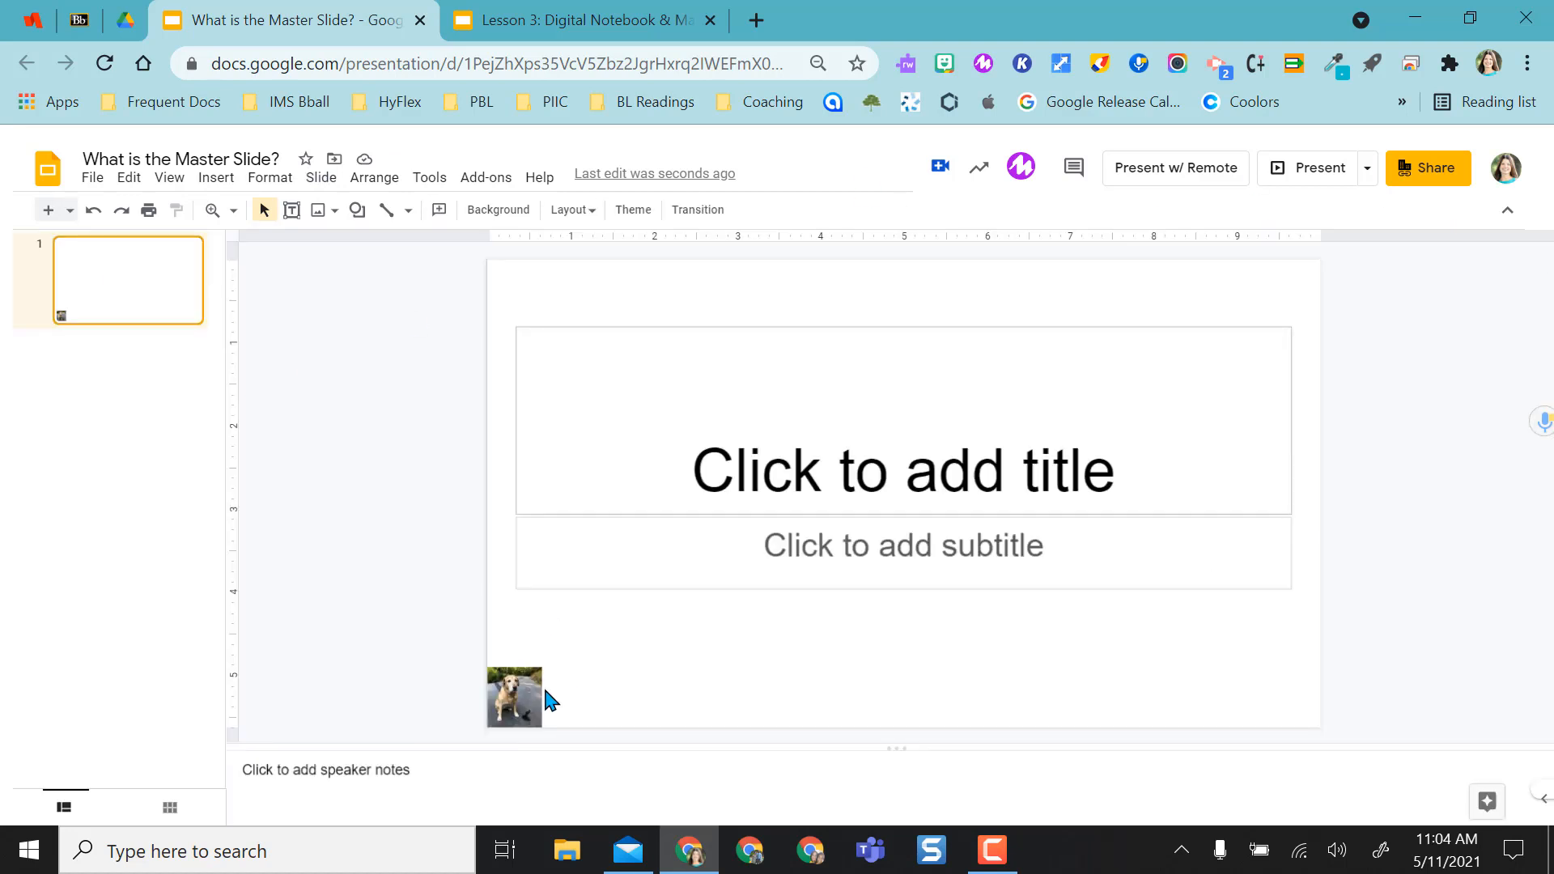
click(901, 546)
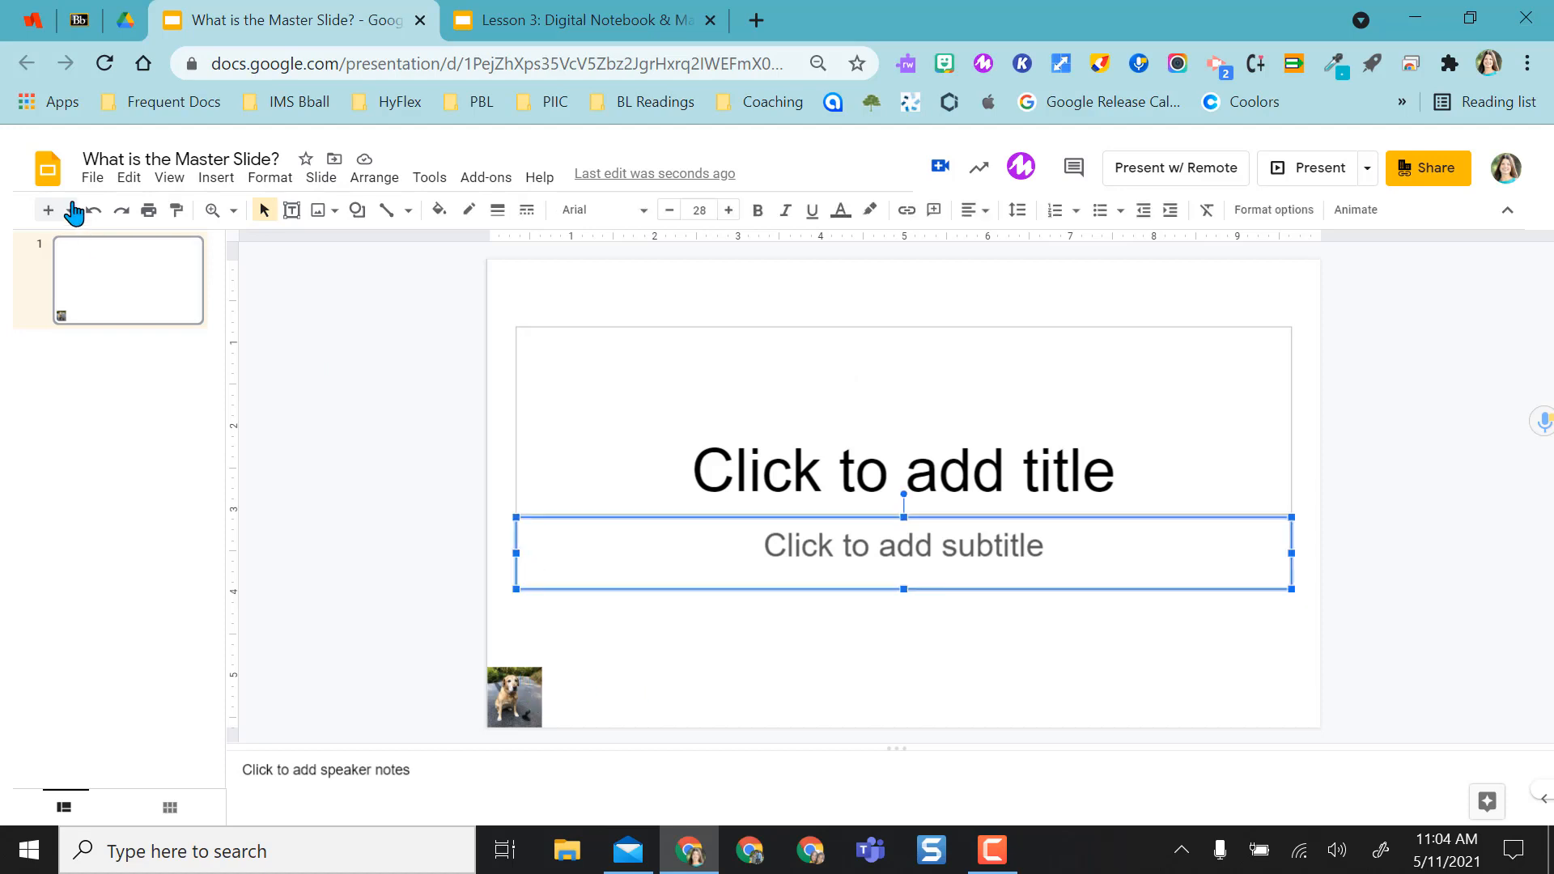
click(57, 209)
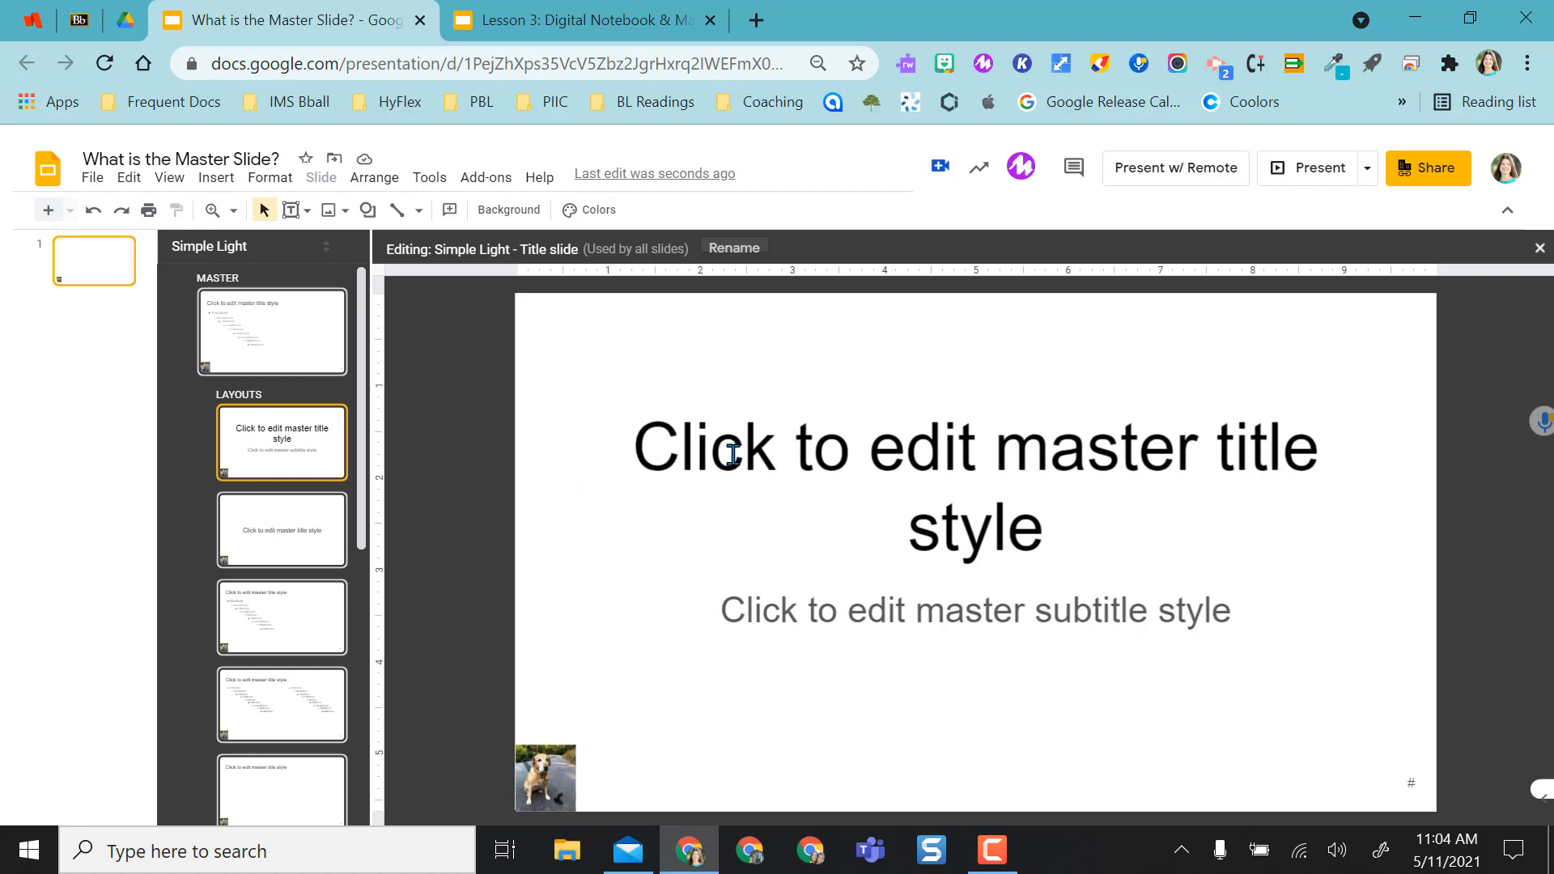
Set the master title text to Hanalei Fill at size 30 and check it on the Title and body layout.
click(272, 332)
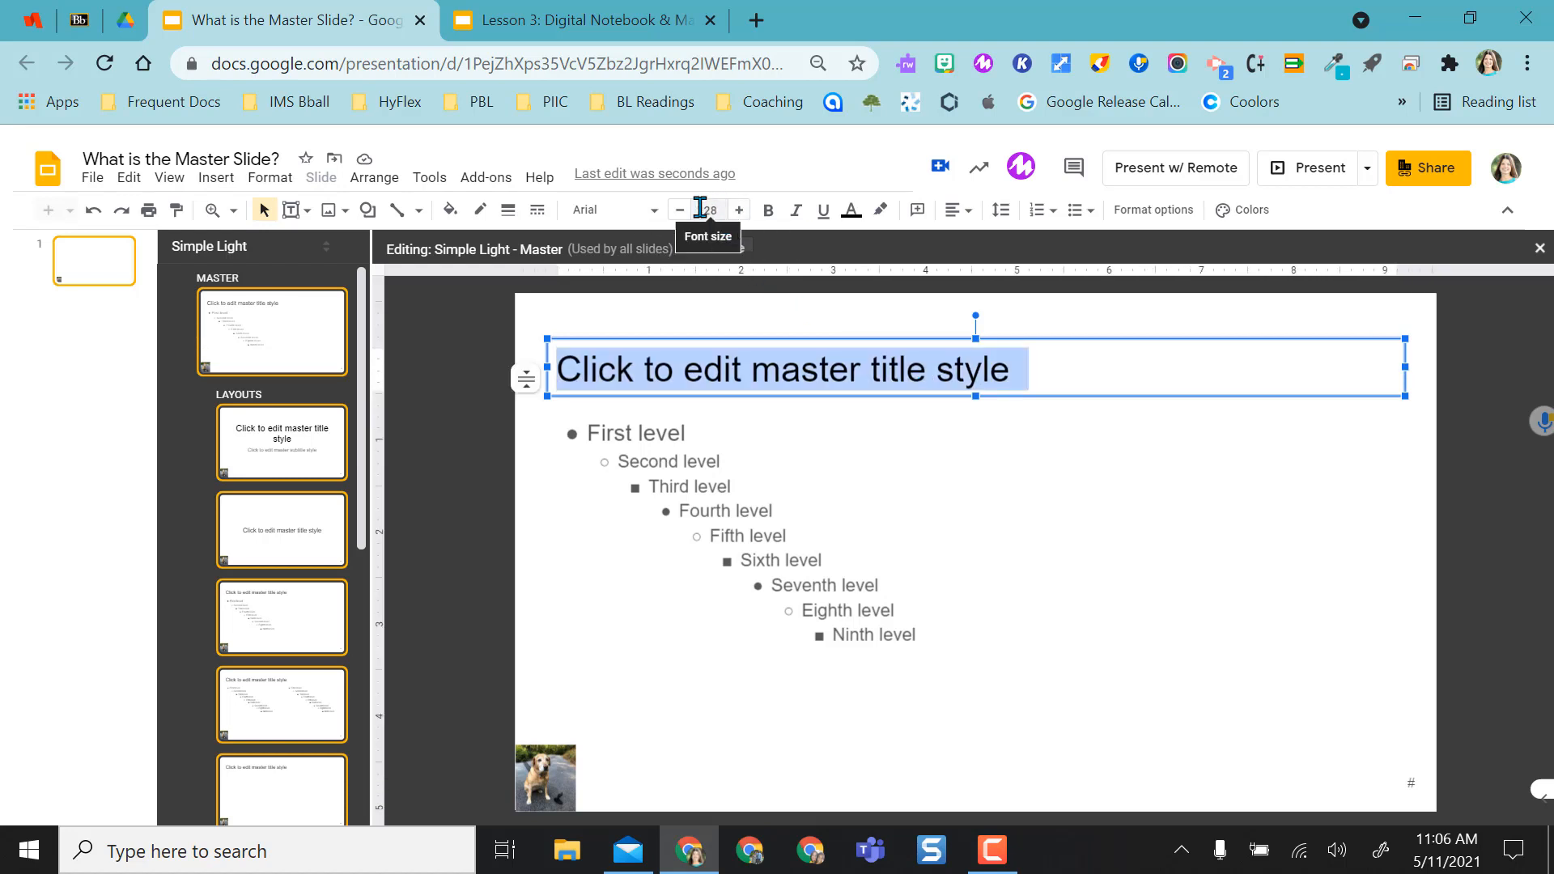
click(738, 210)
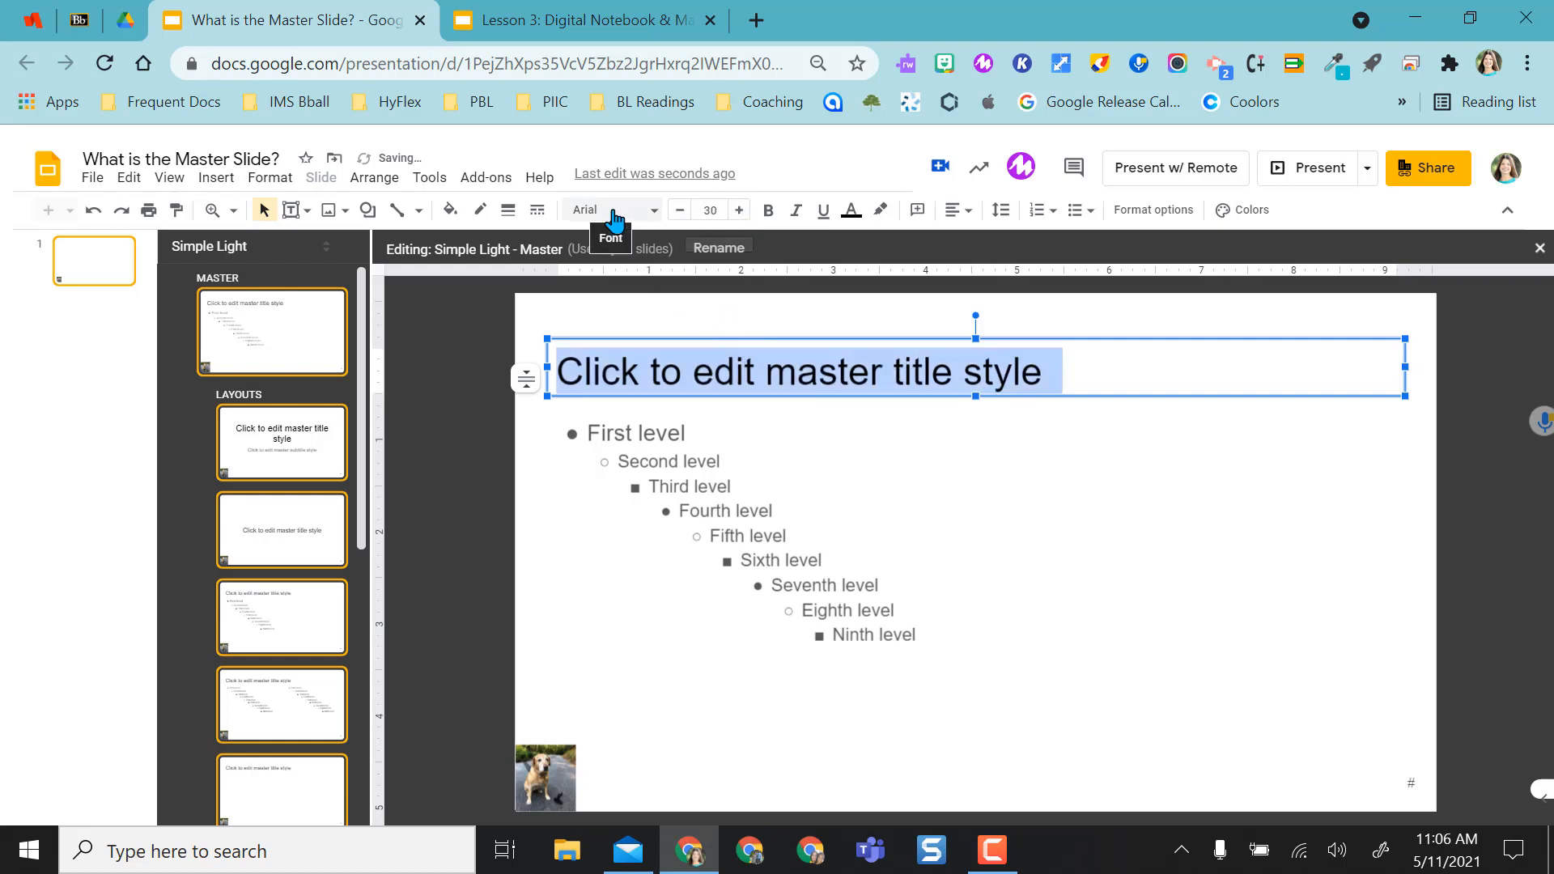
click(611, 209)
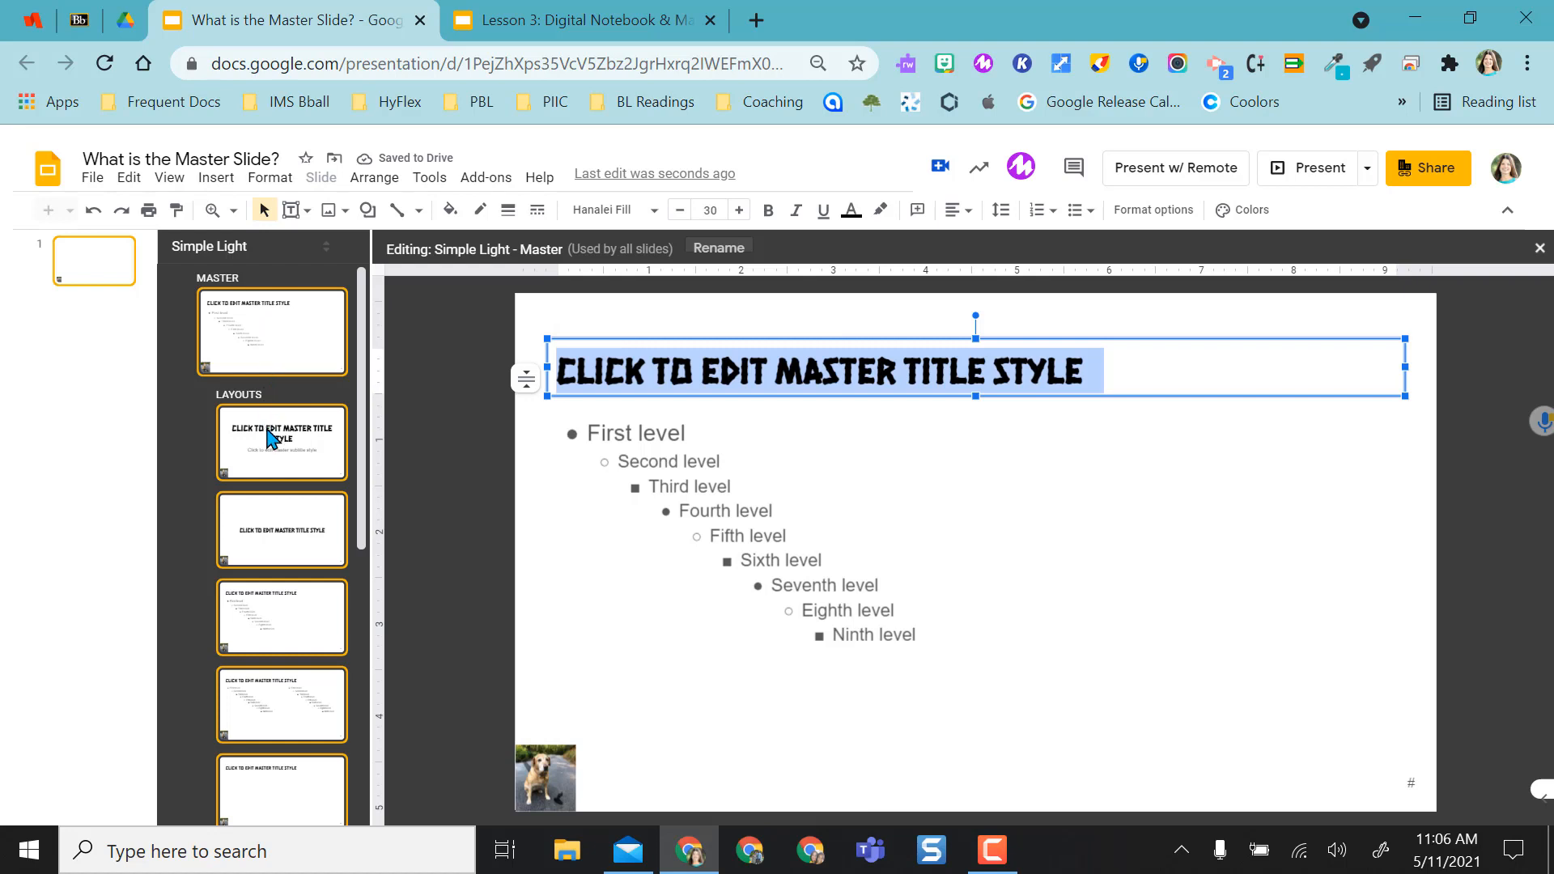
click(282, 617)
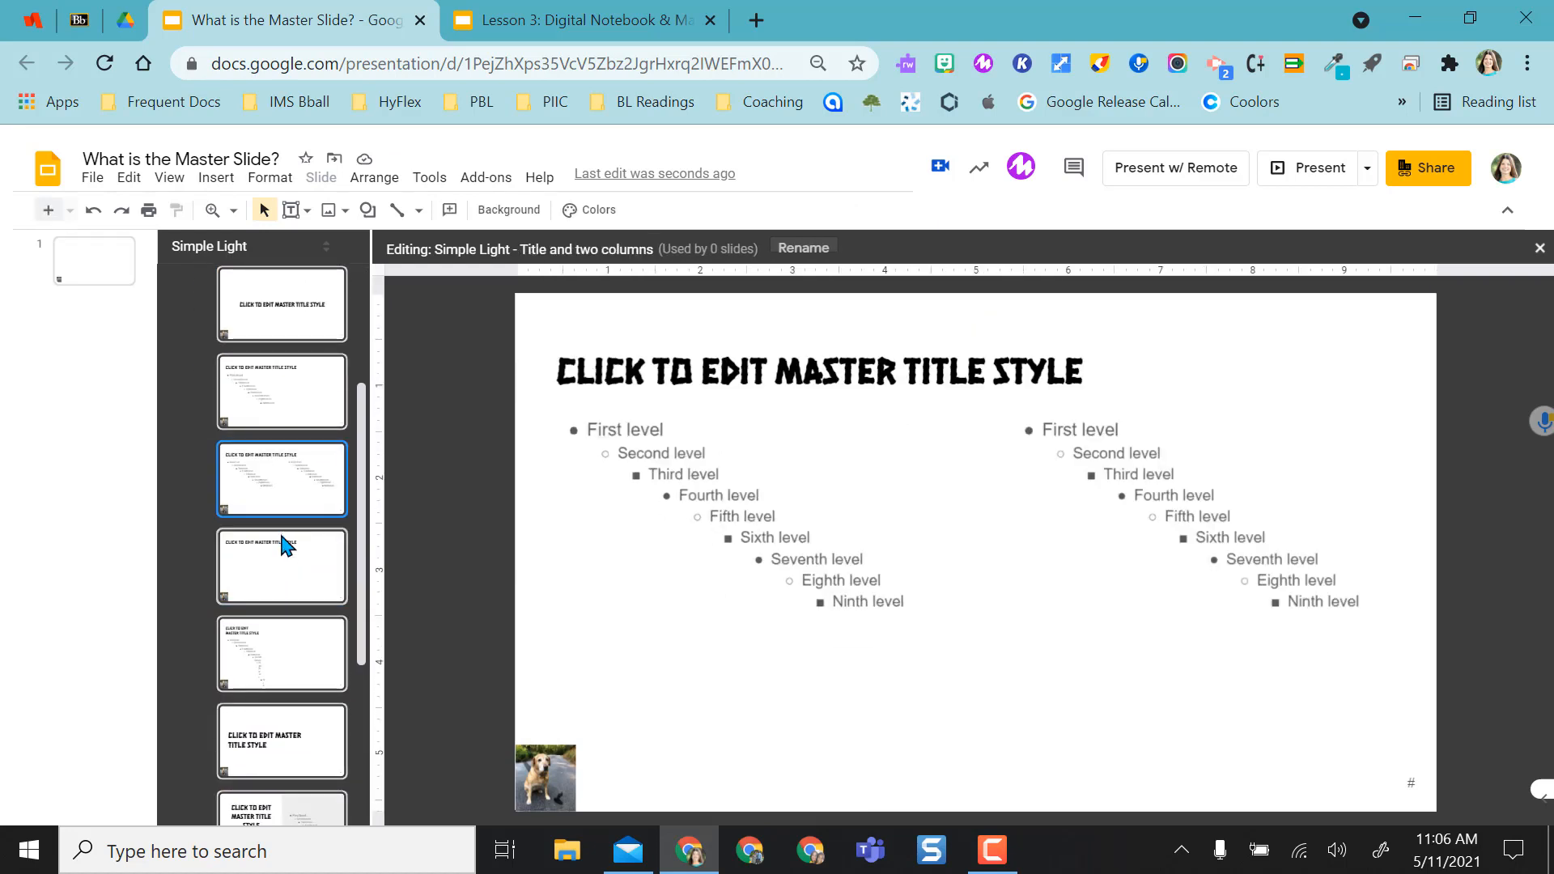
Look over the two-column layout's styling before returning to the master.
click(280, 740)
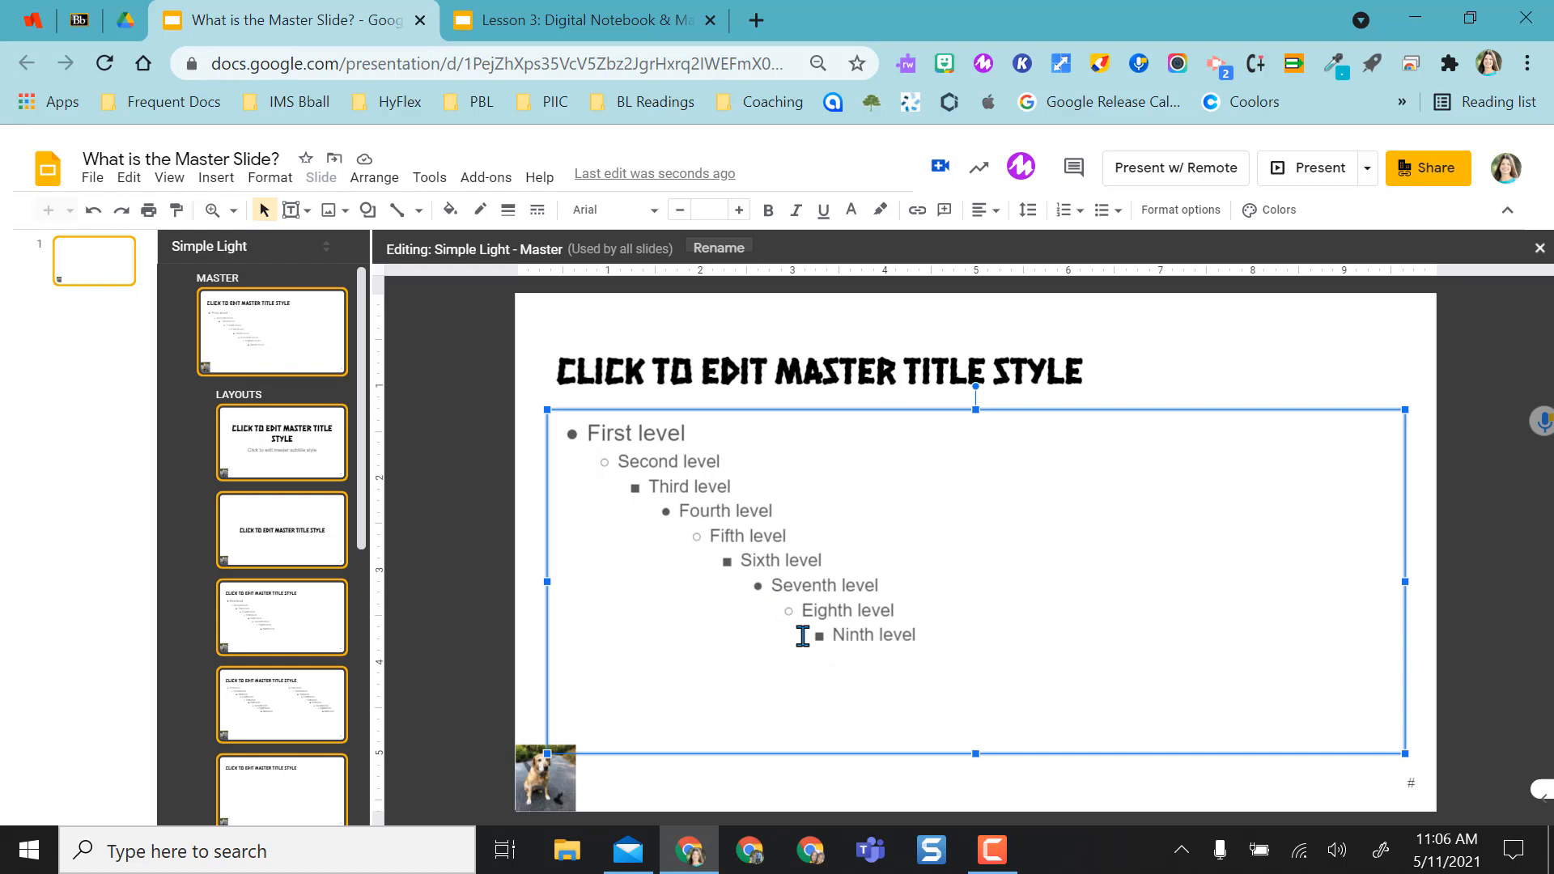
Give the master body text arrow-and-diamond bullets in Architects Daughter, verified on the Title slide layout.
click(1101, 210)
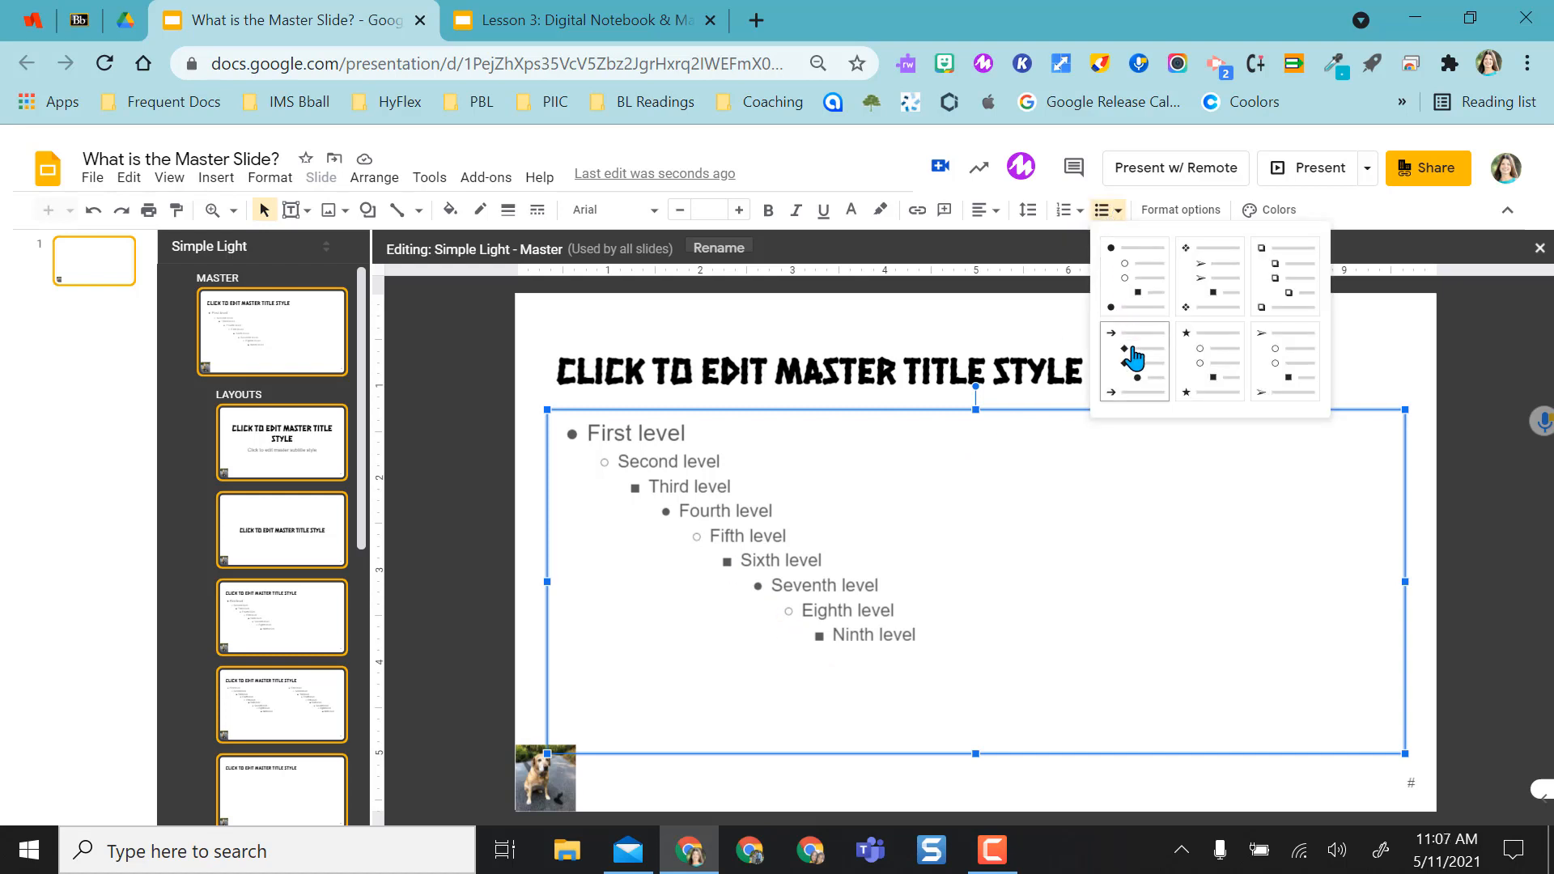
click(1134, 359)
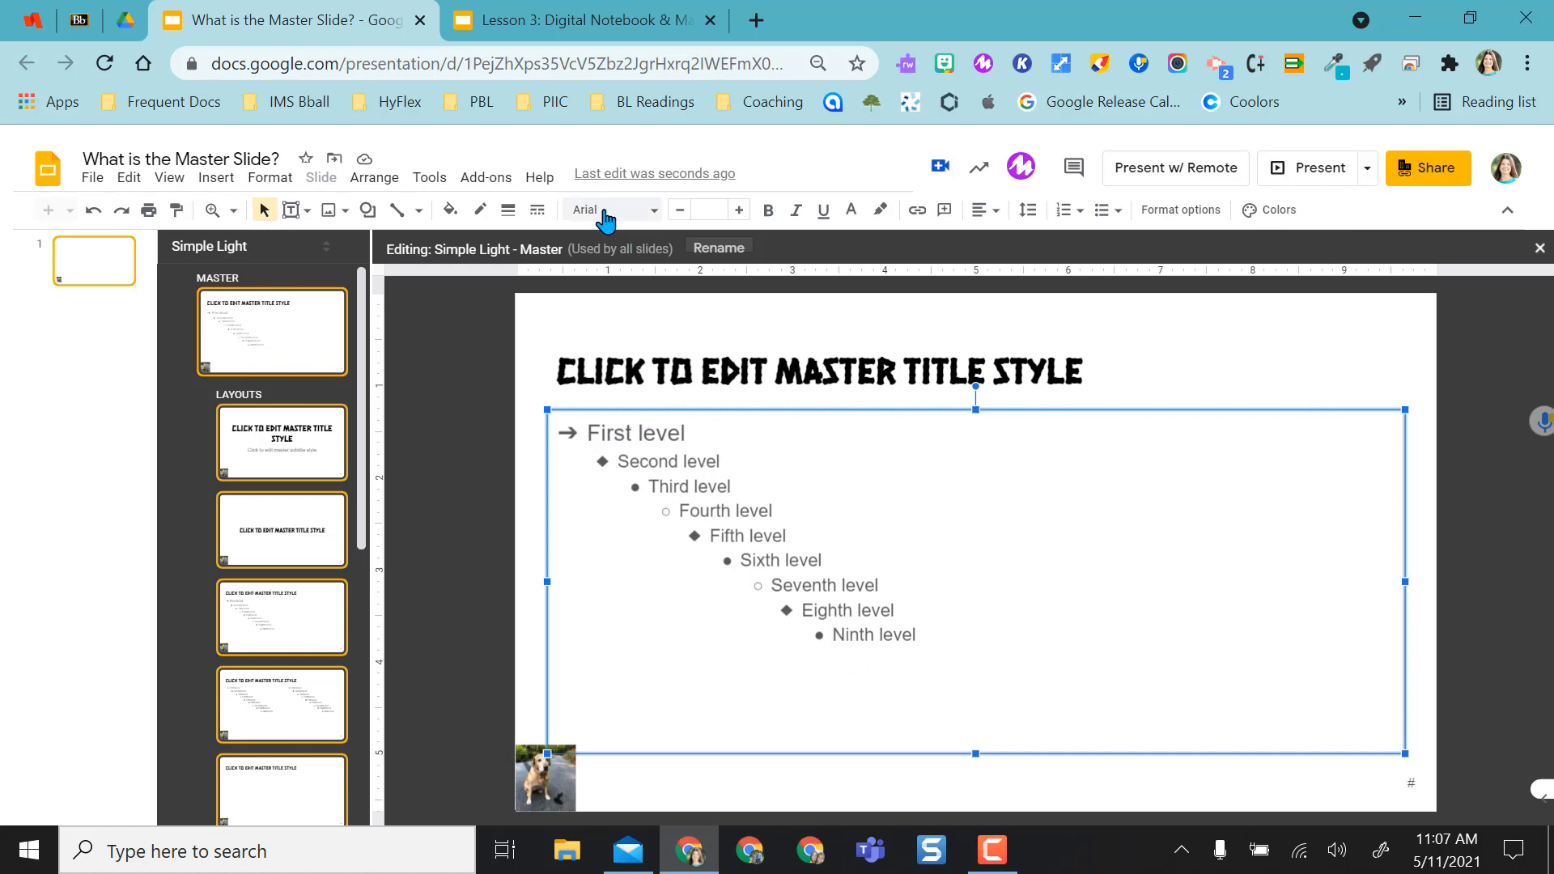
click(615, 209)
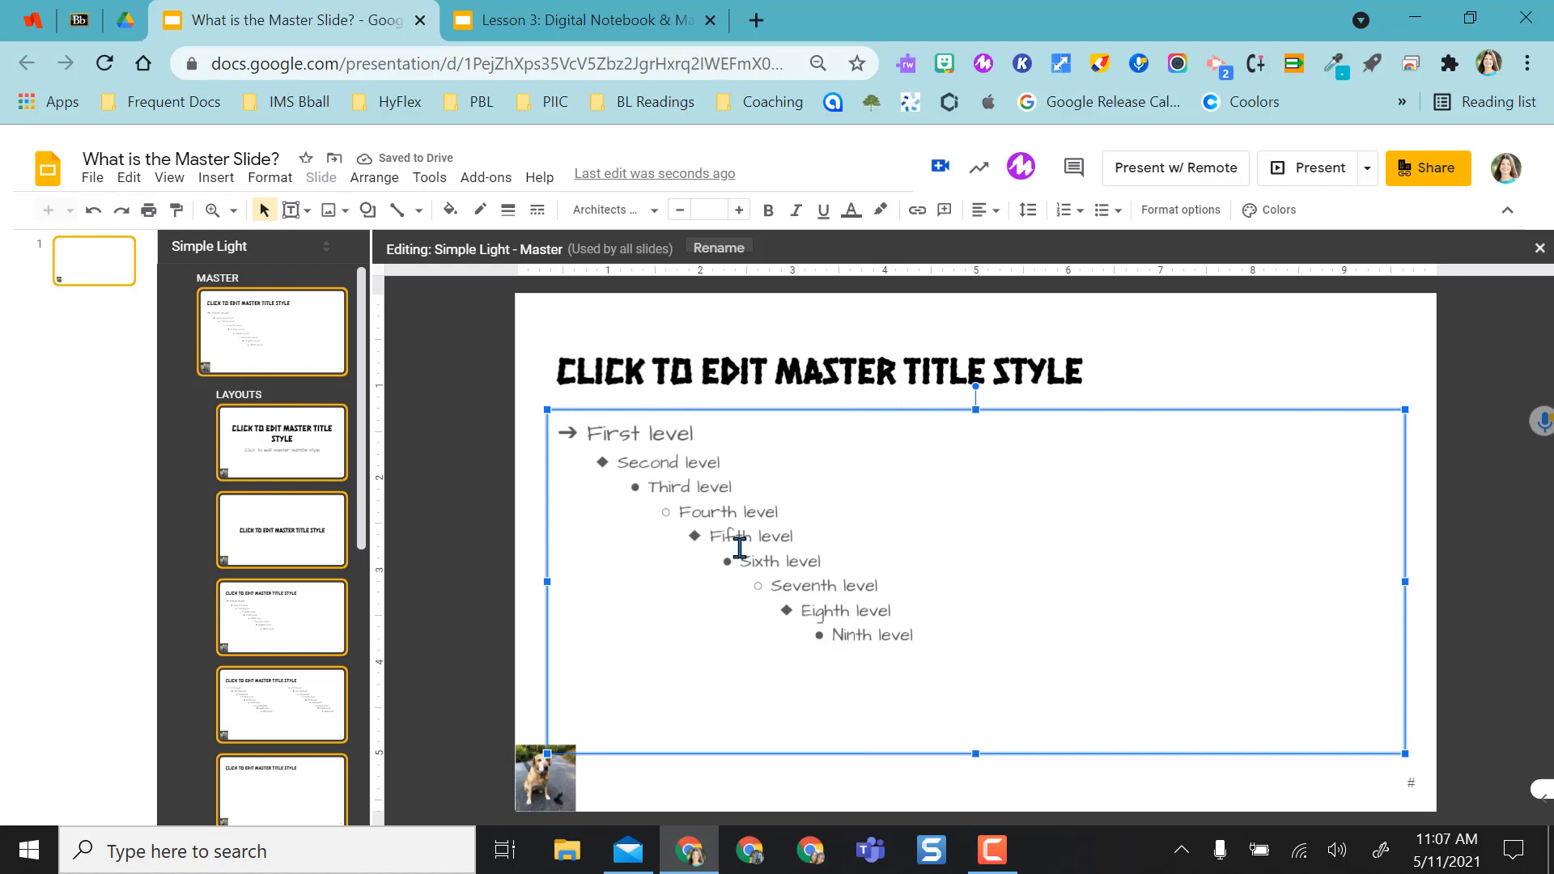
click(282, 442)
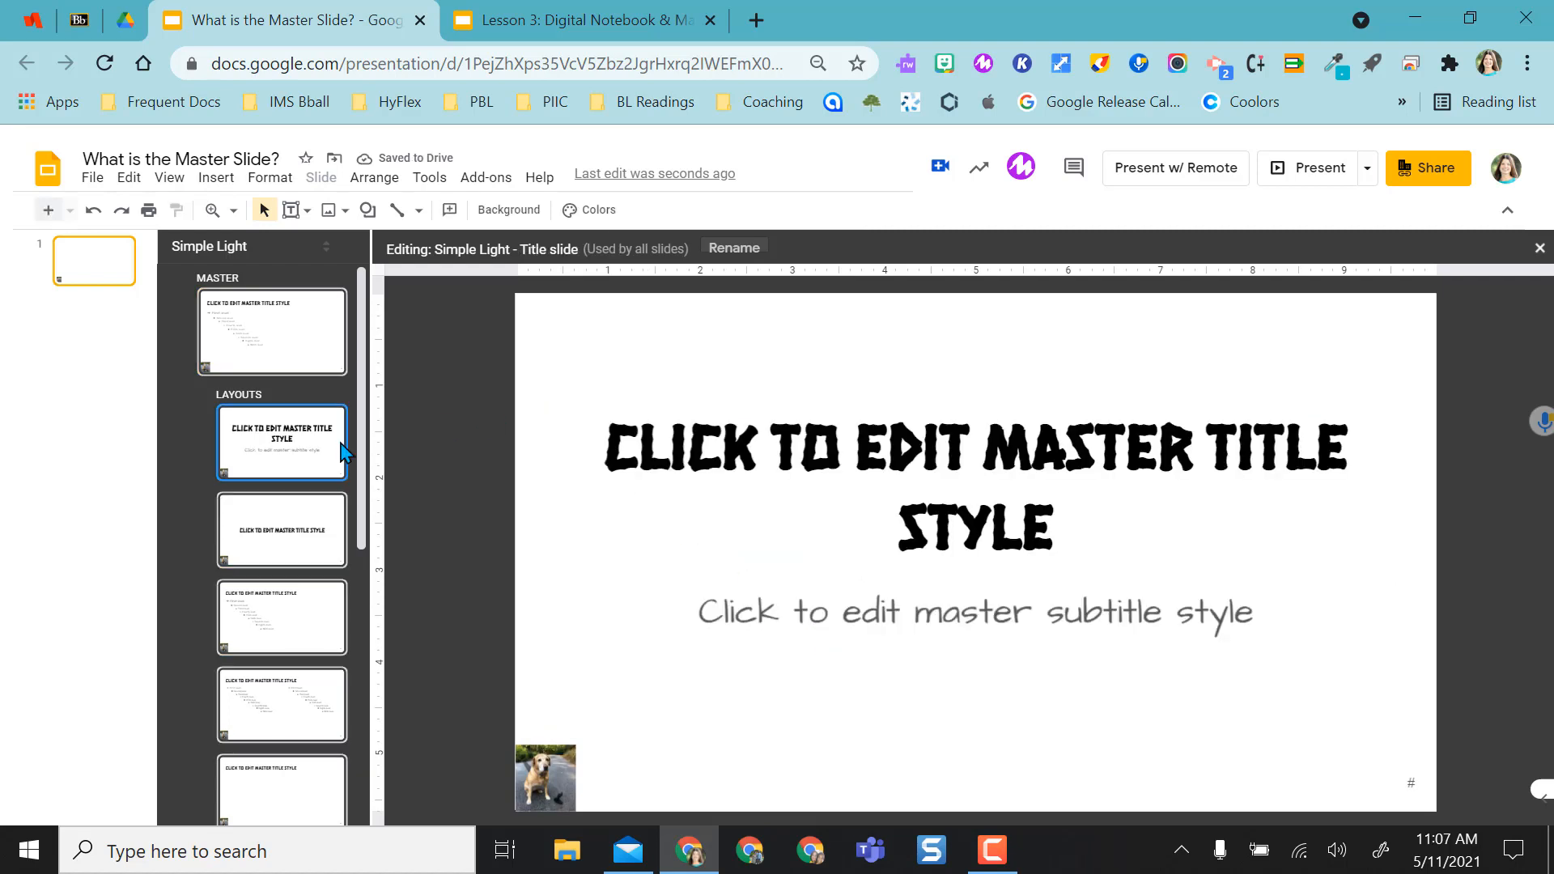
click(281, 617)
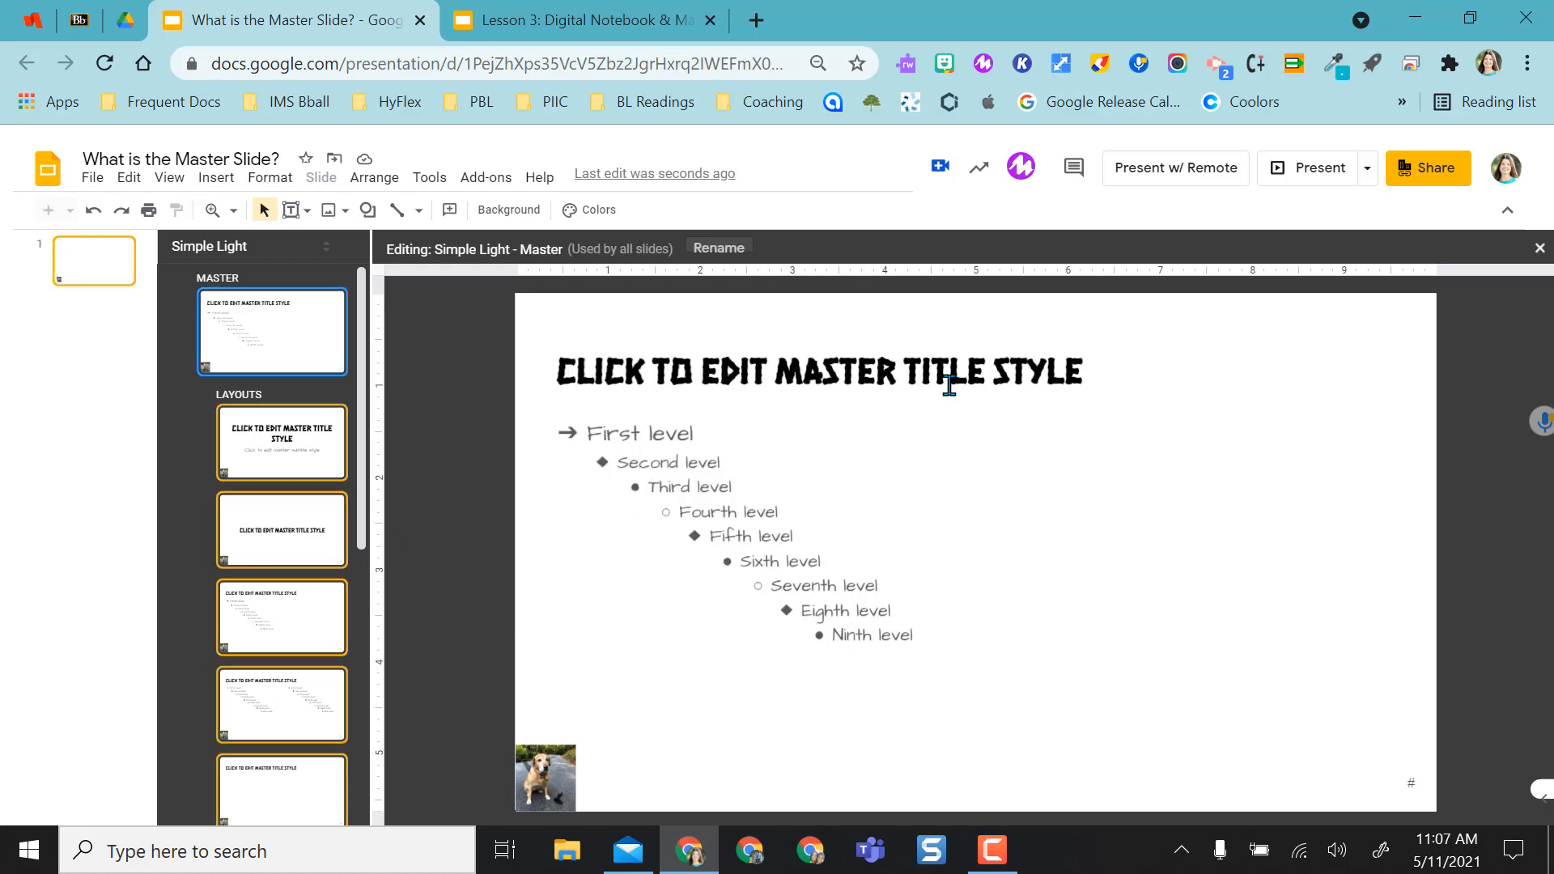
mouse_move(589, 211)
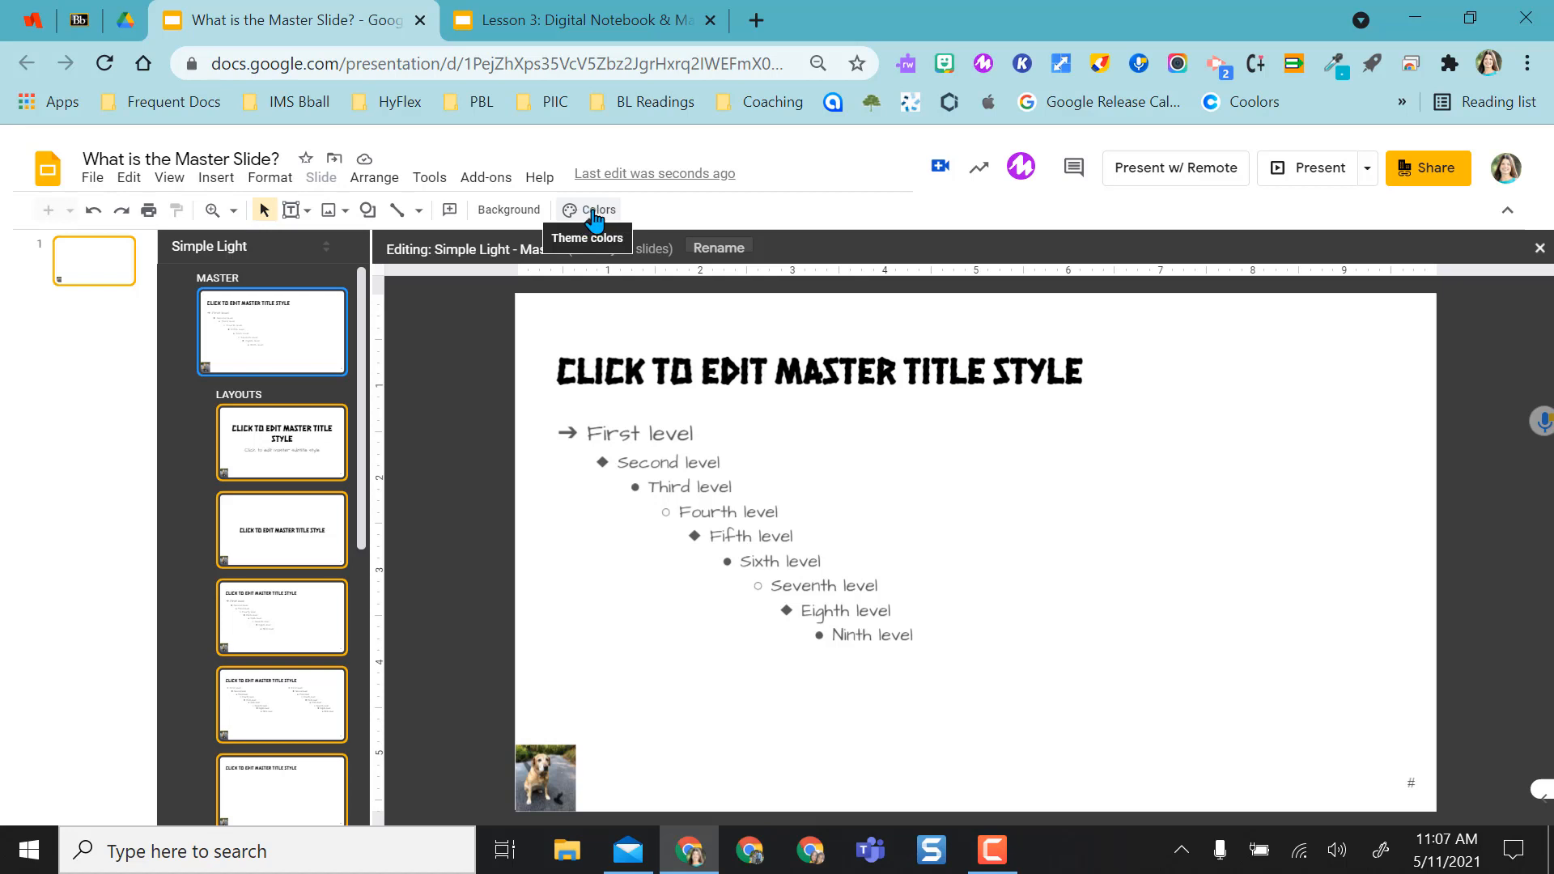
Set theme colour Text and background 1 to red so master titles turn red.
click(588, 209)
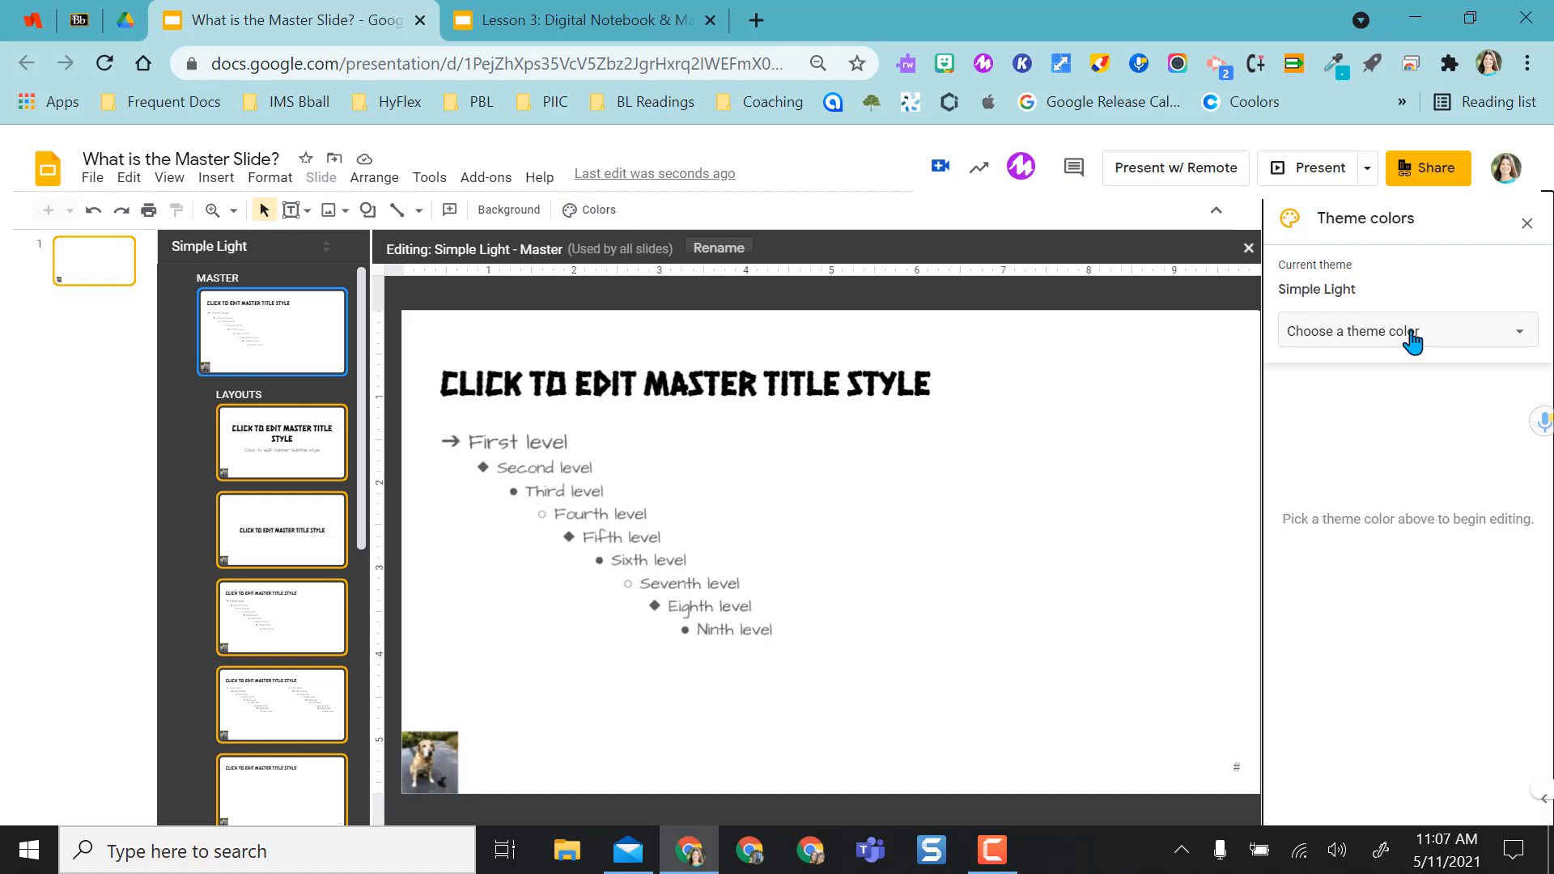
click(1402, 330)
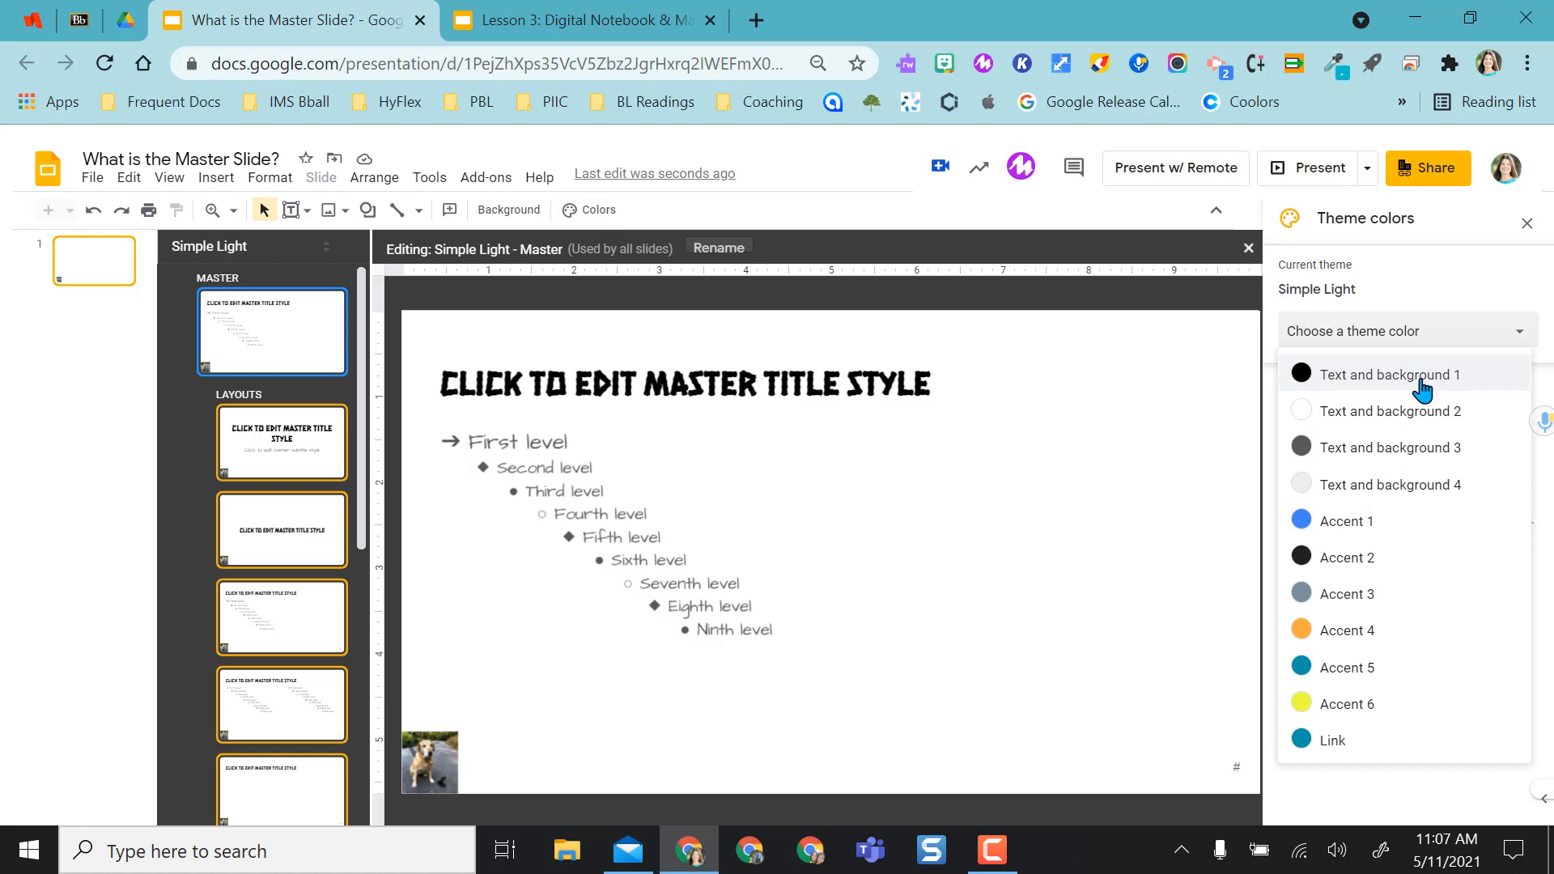
click(1384, 374)
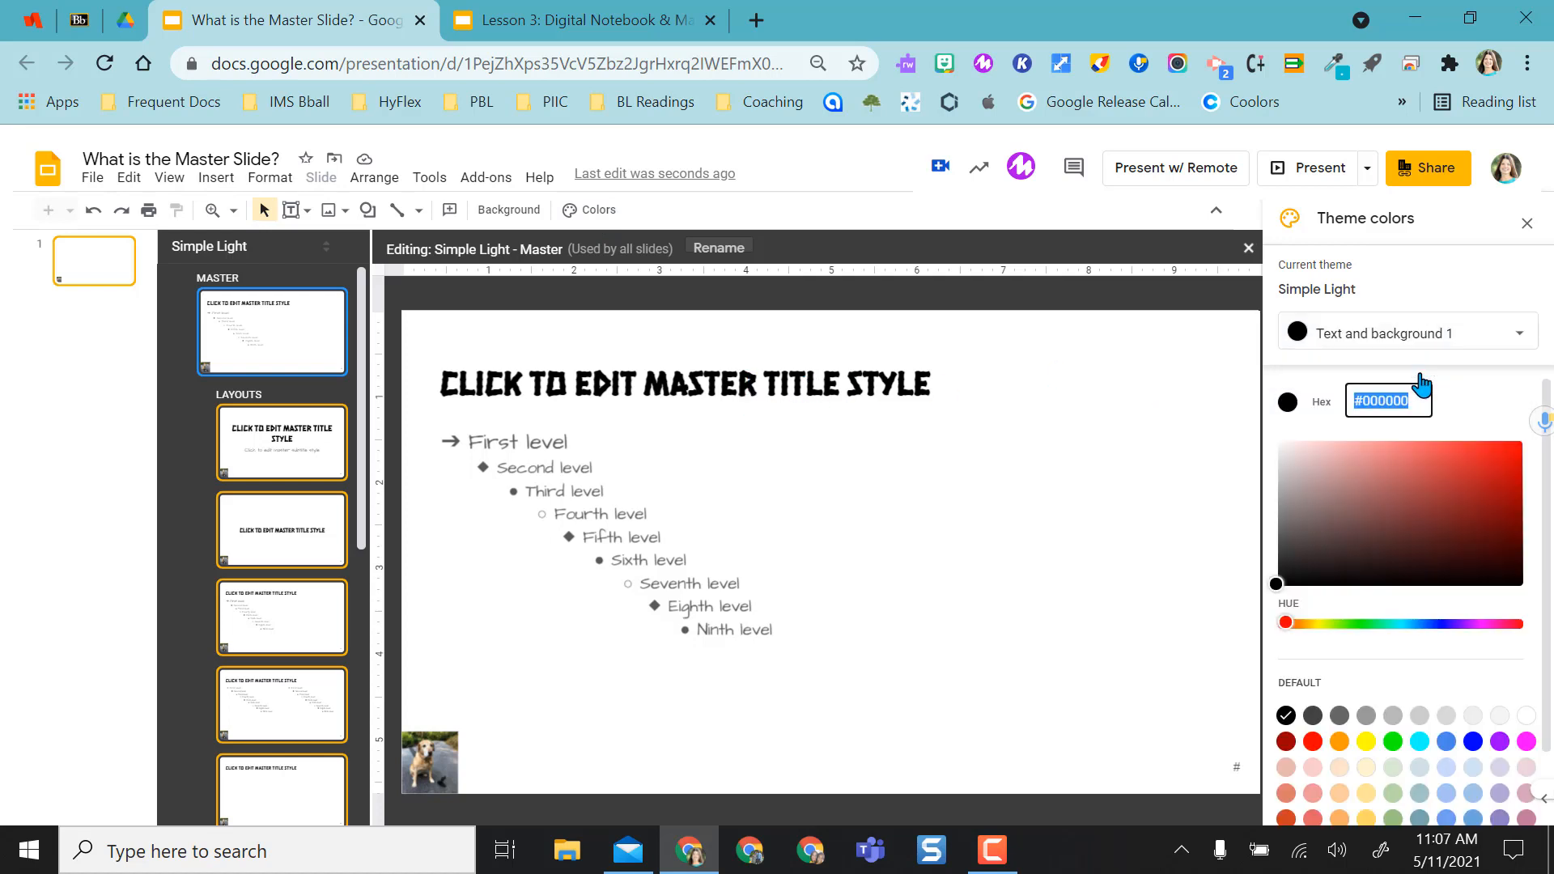
click(1311, 741)
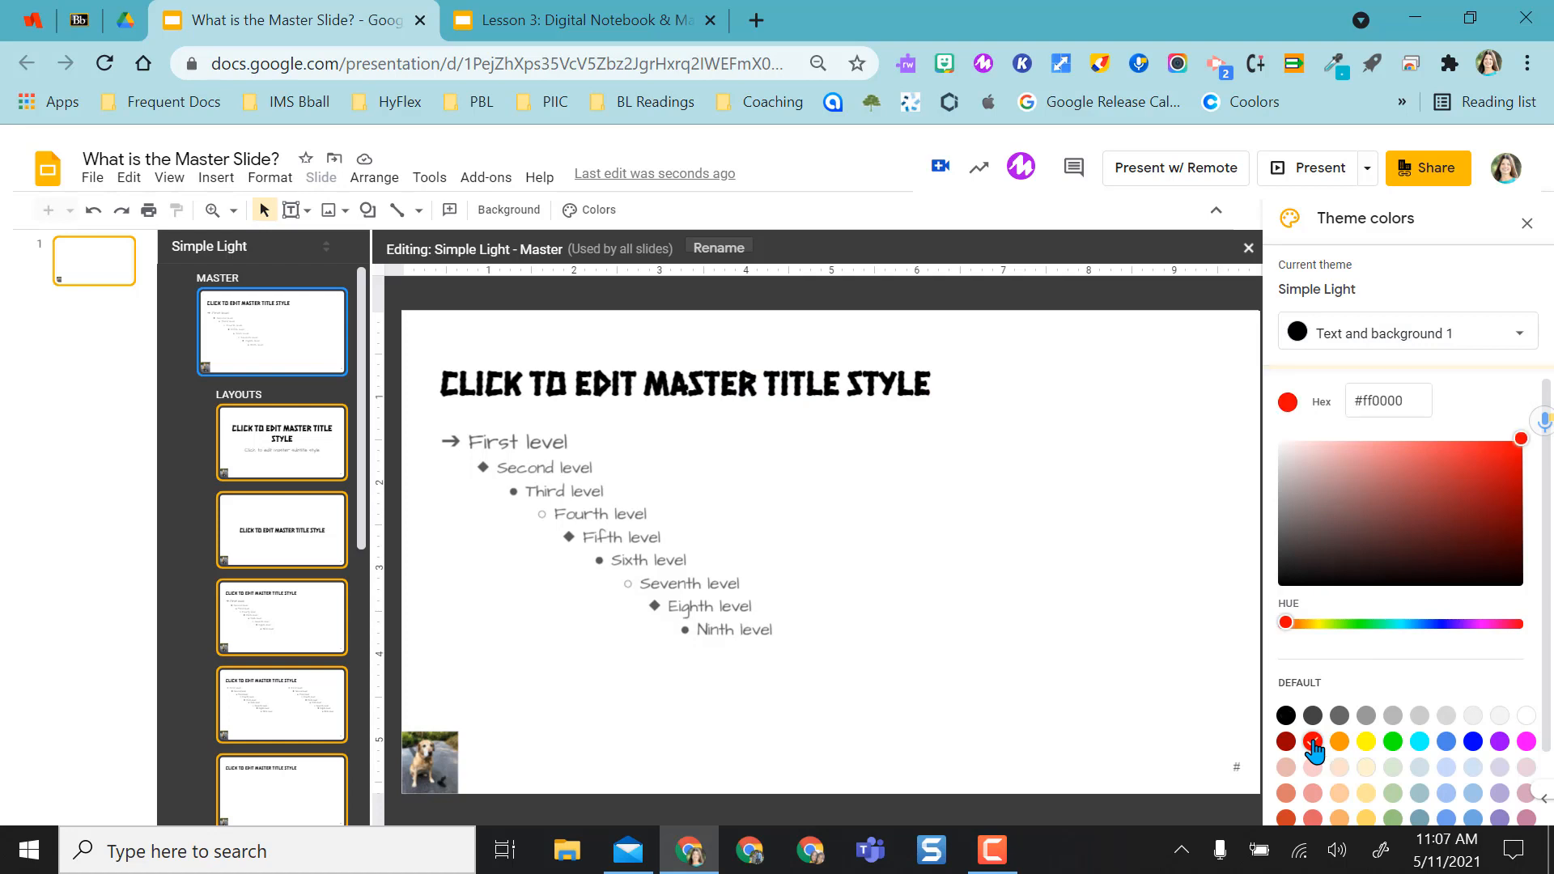
click(1312, 741)
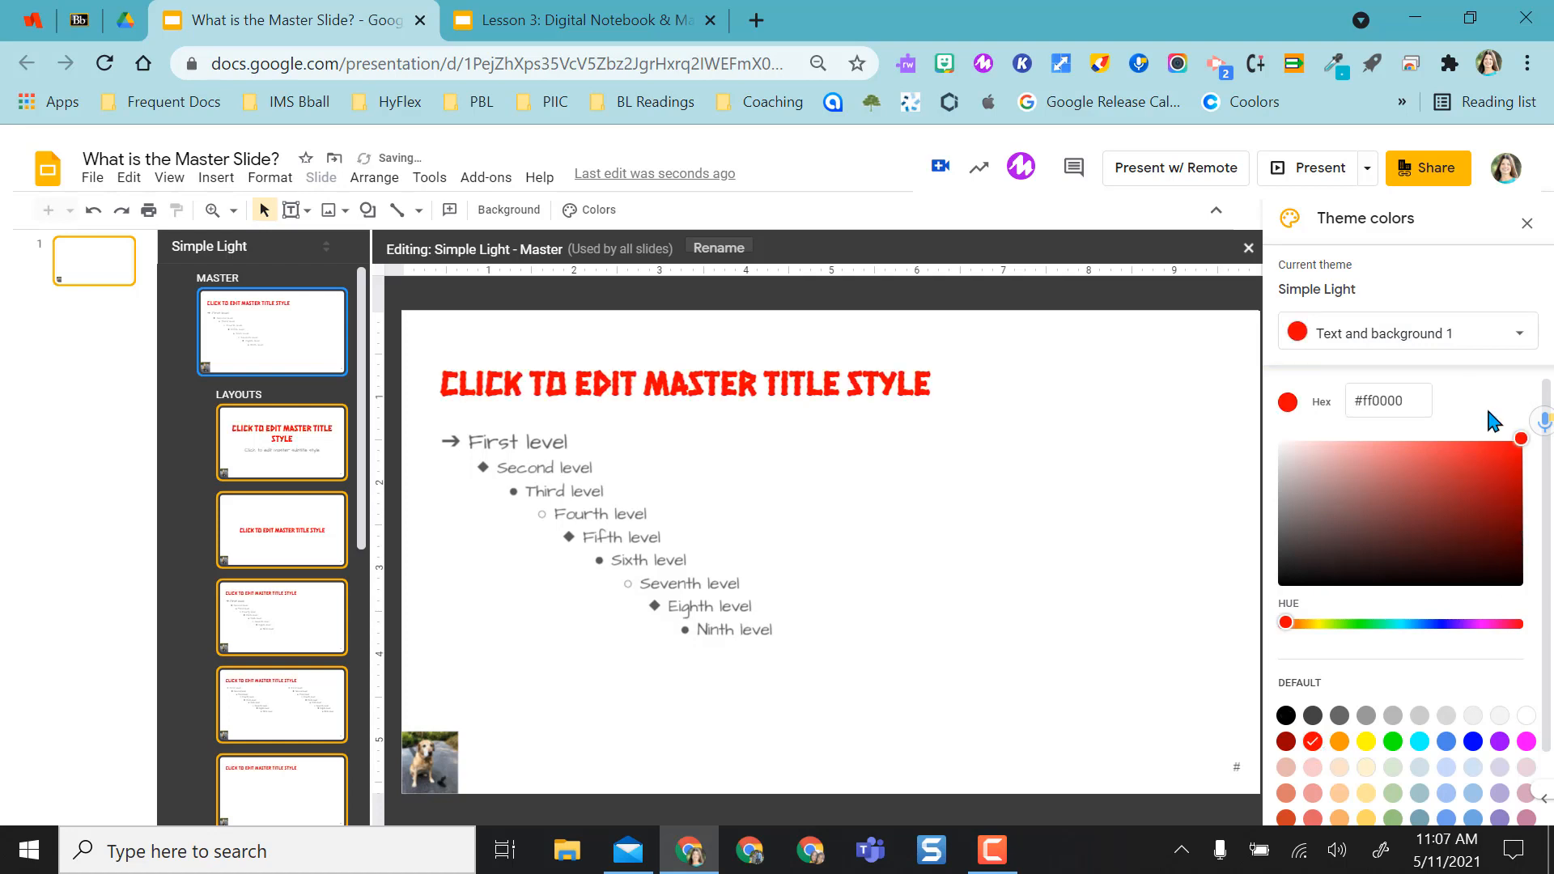
Set theme colour Text and background 2 to yellow, turning the backgrounds yellow.
click(1405, 332)
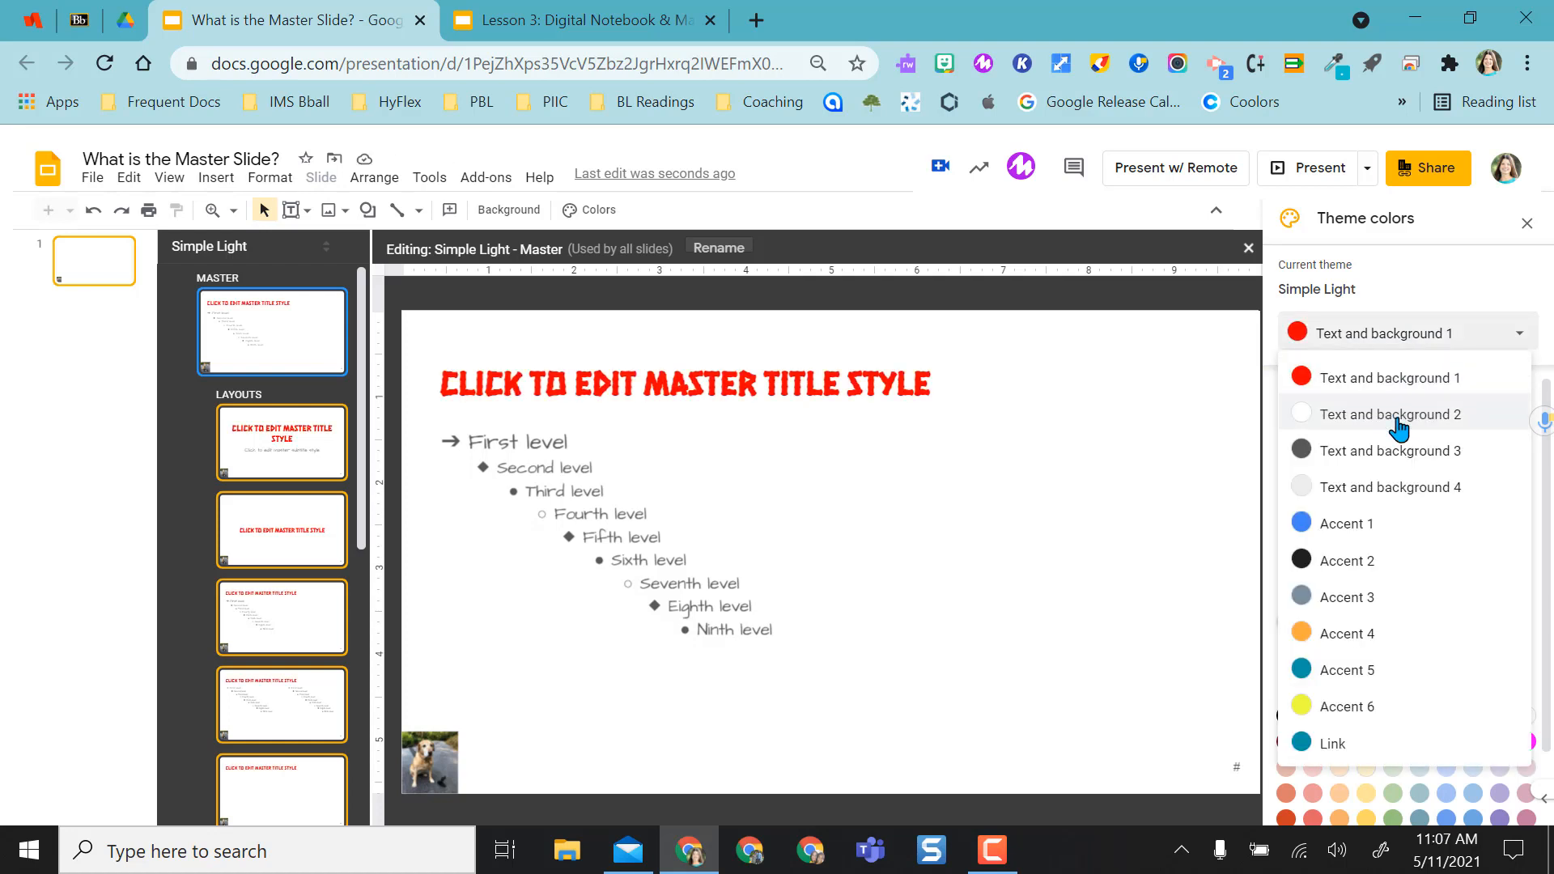
click(1387, 413)
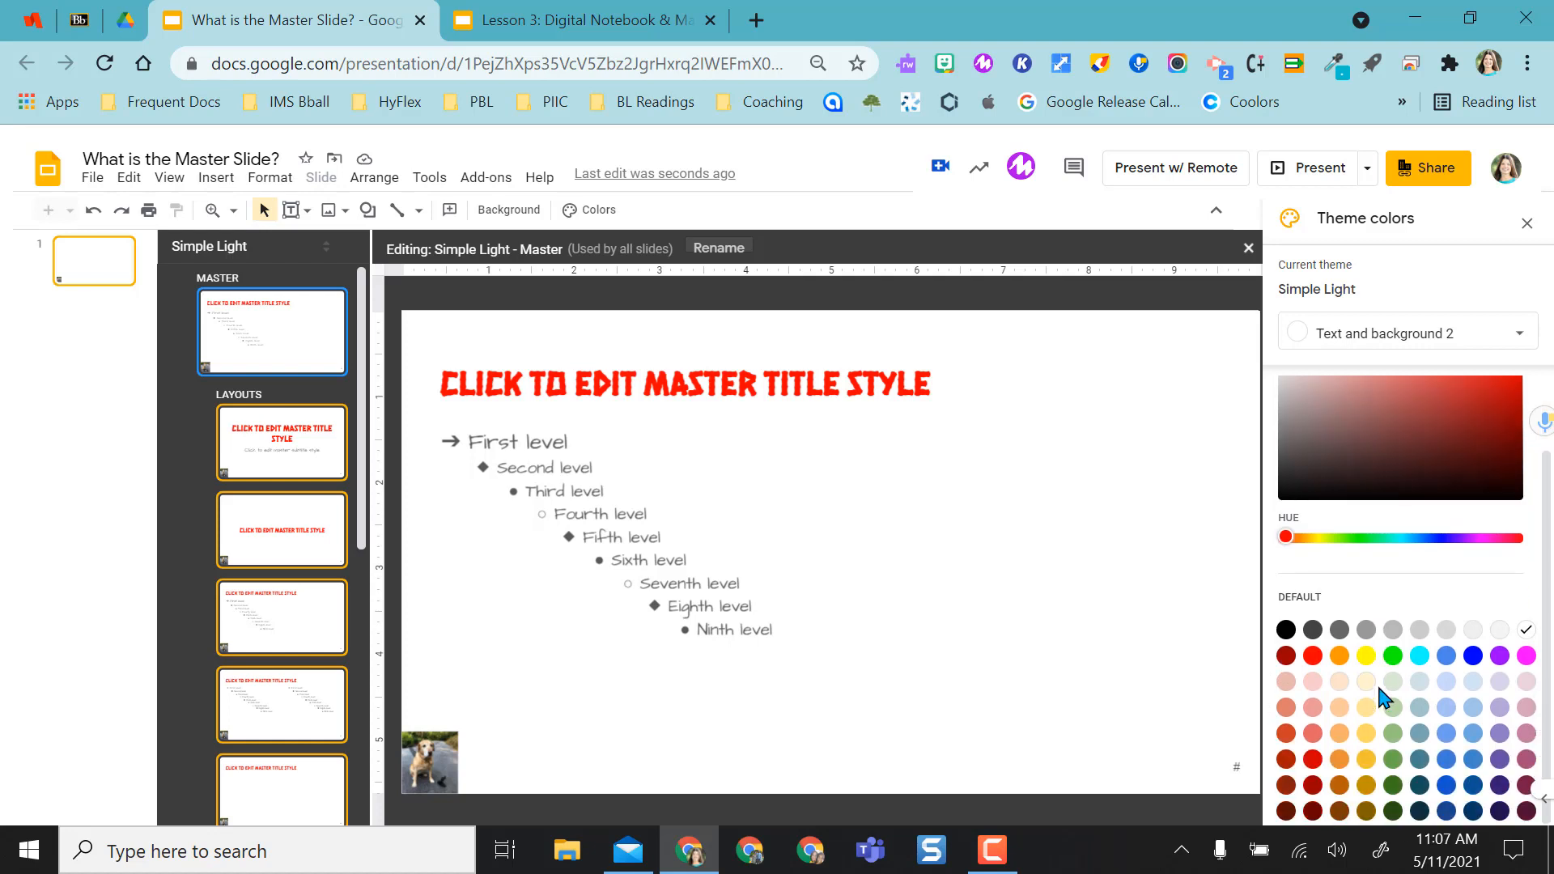
mouse_move(1370, 655)
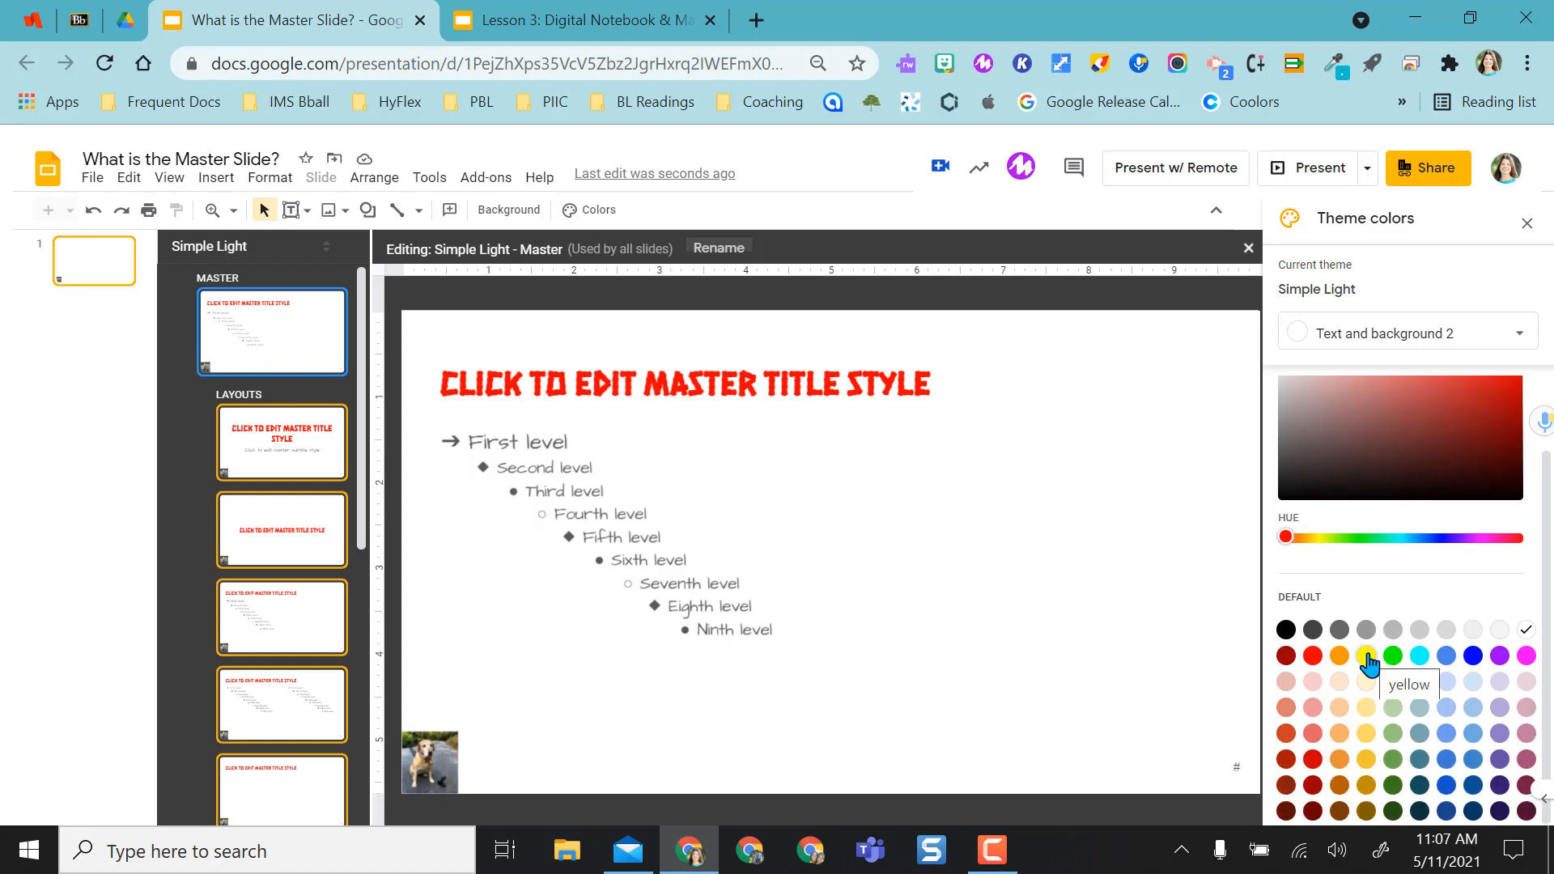
click(1367, 655)
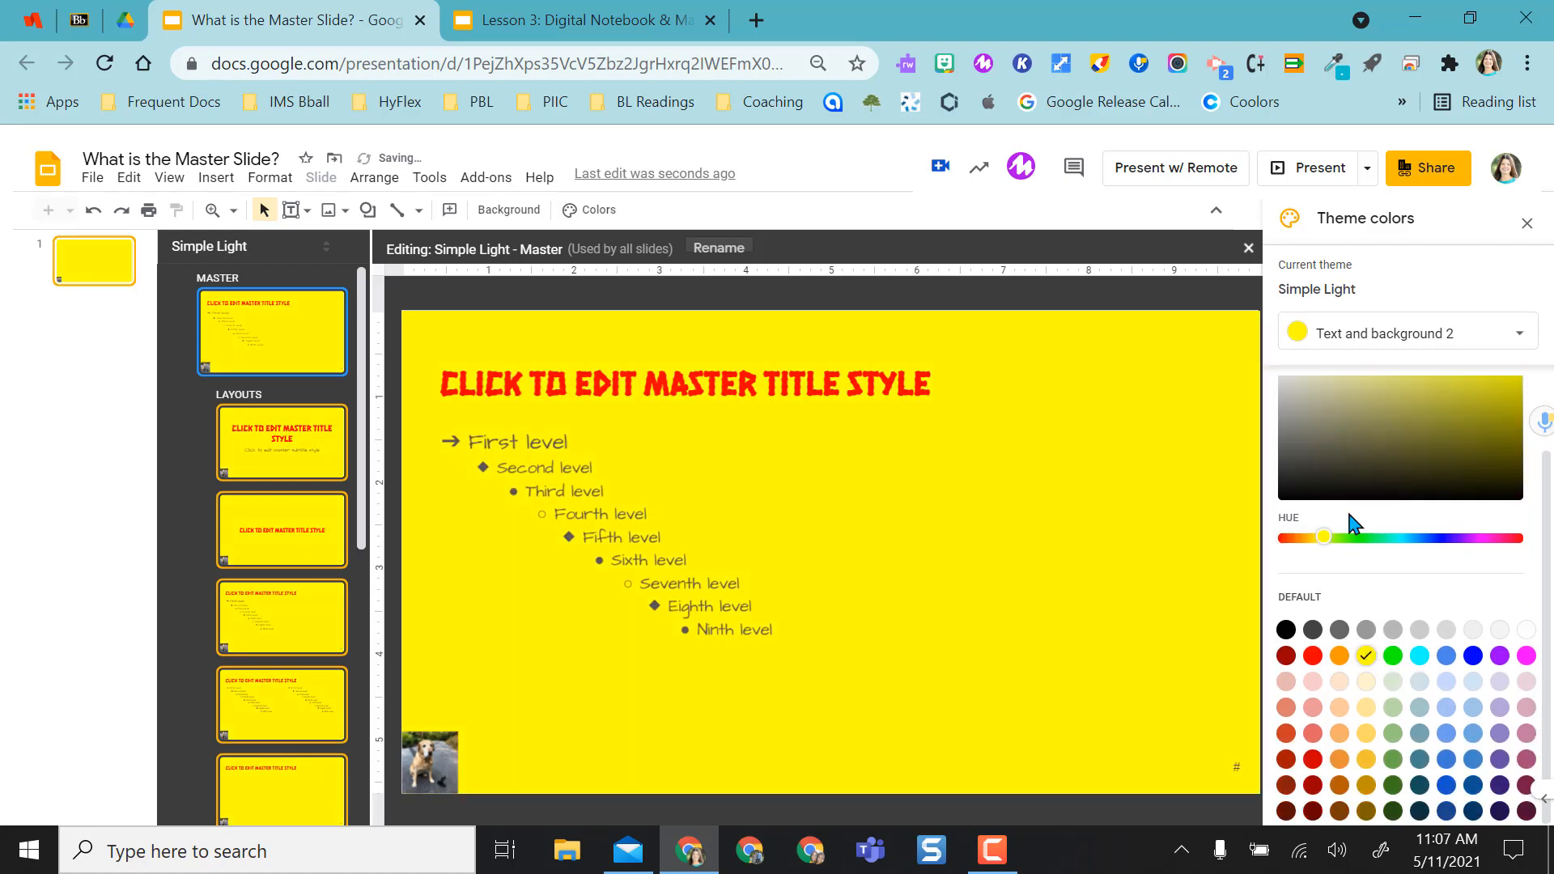
click(1402, 332)
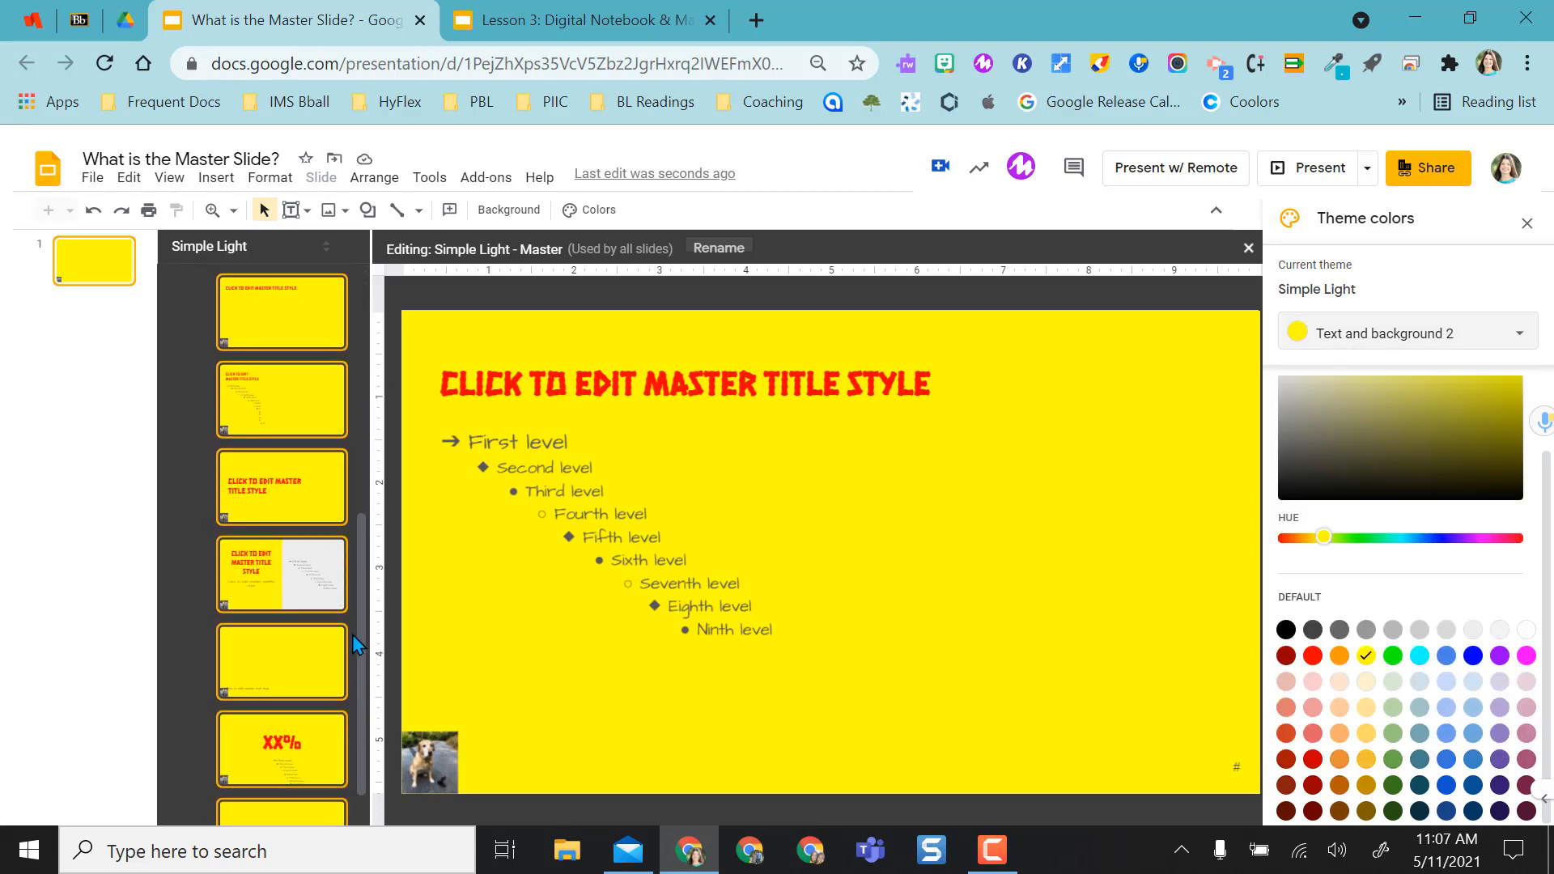
scroll(down, 3)
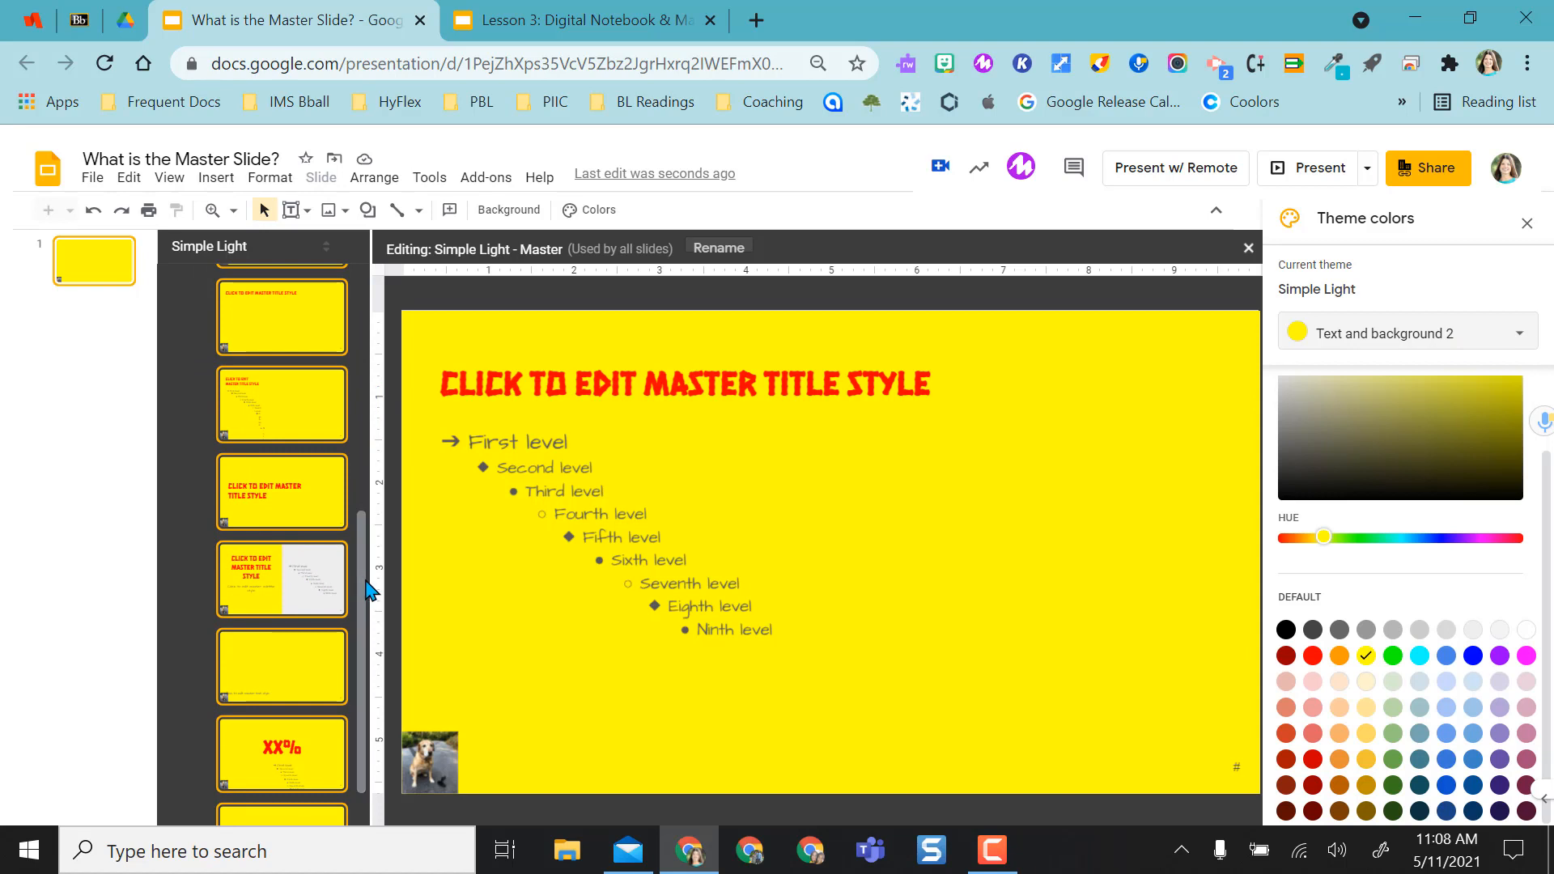
Set theme colour Text and background 4 to orange.
click(1403, 331)
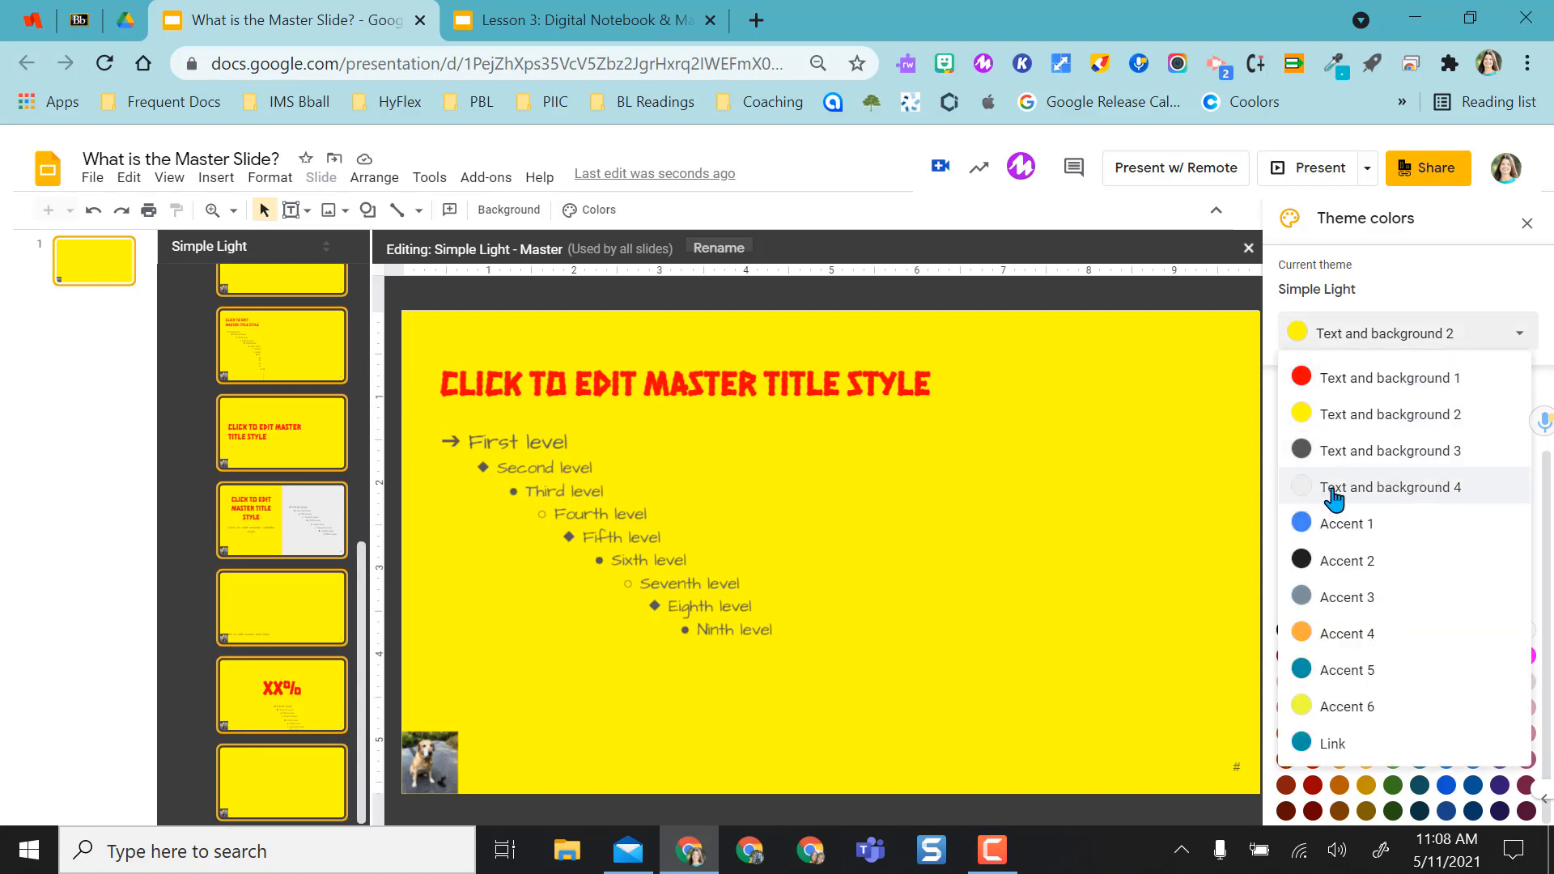
click(1389, 488)
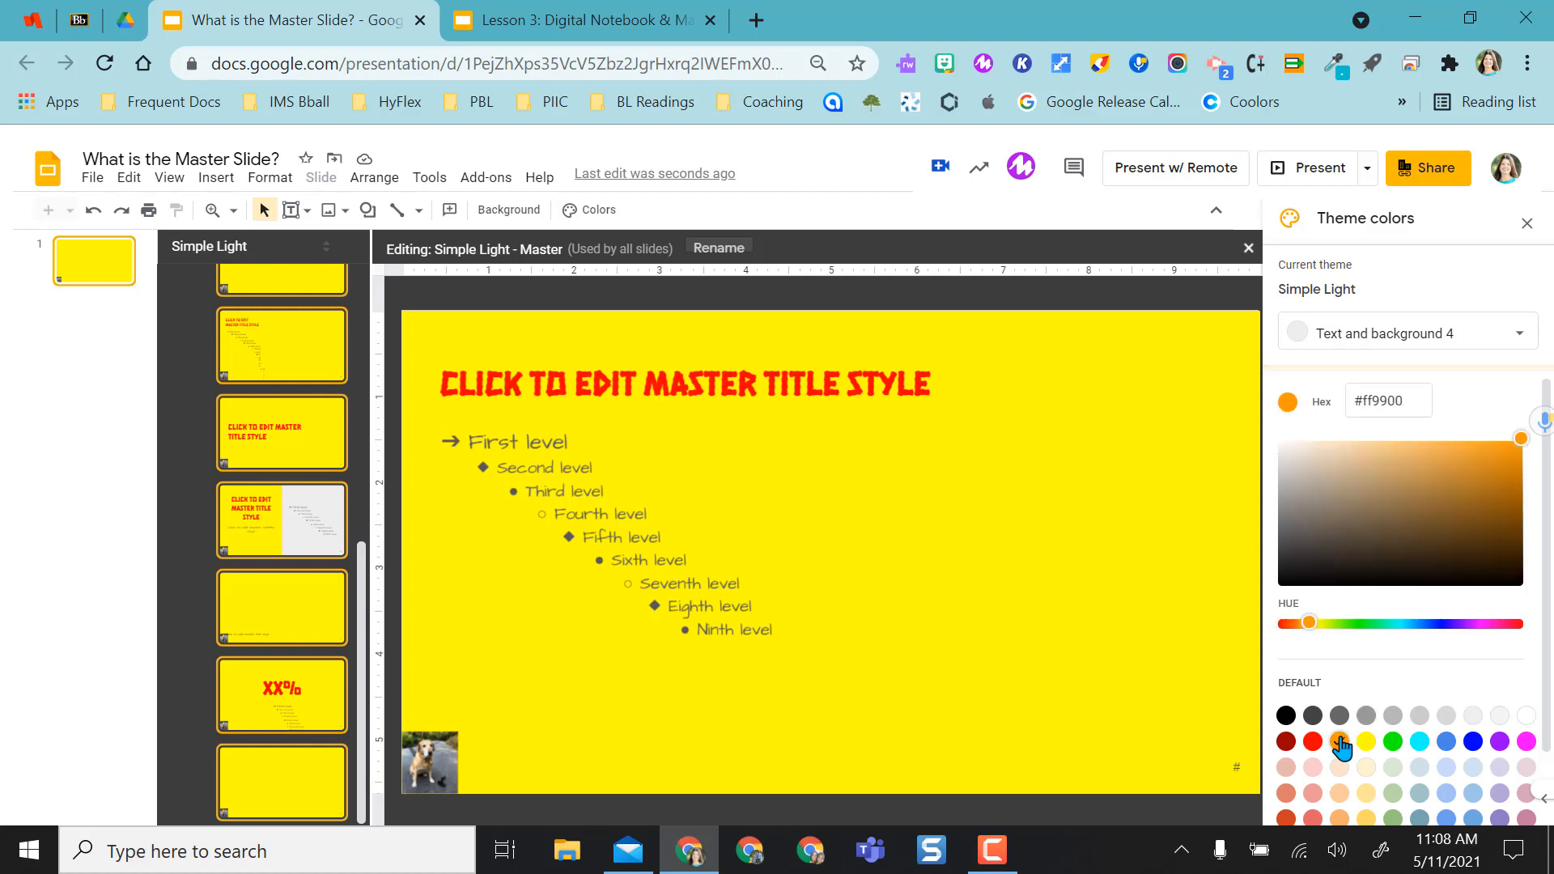
click(1339, 741)
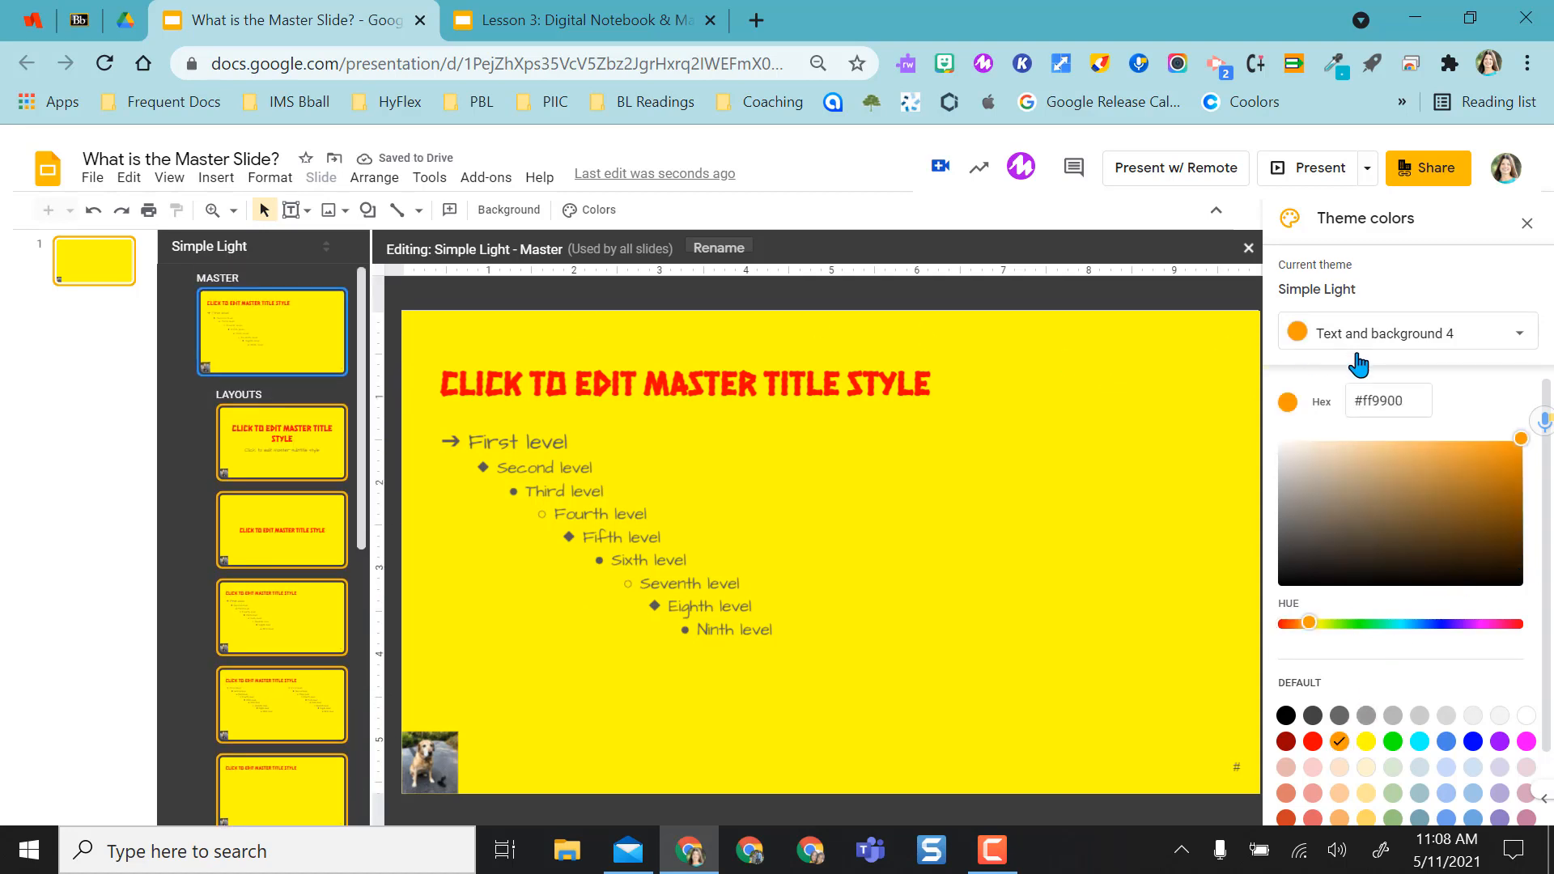
Set Text and background 3 to blue (#0000ff) so subtitles and bullets appear blue, then finish with theme colours.
click(1410, 332)
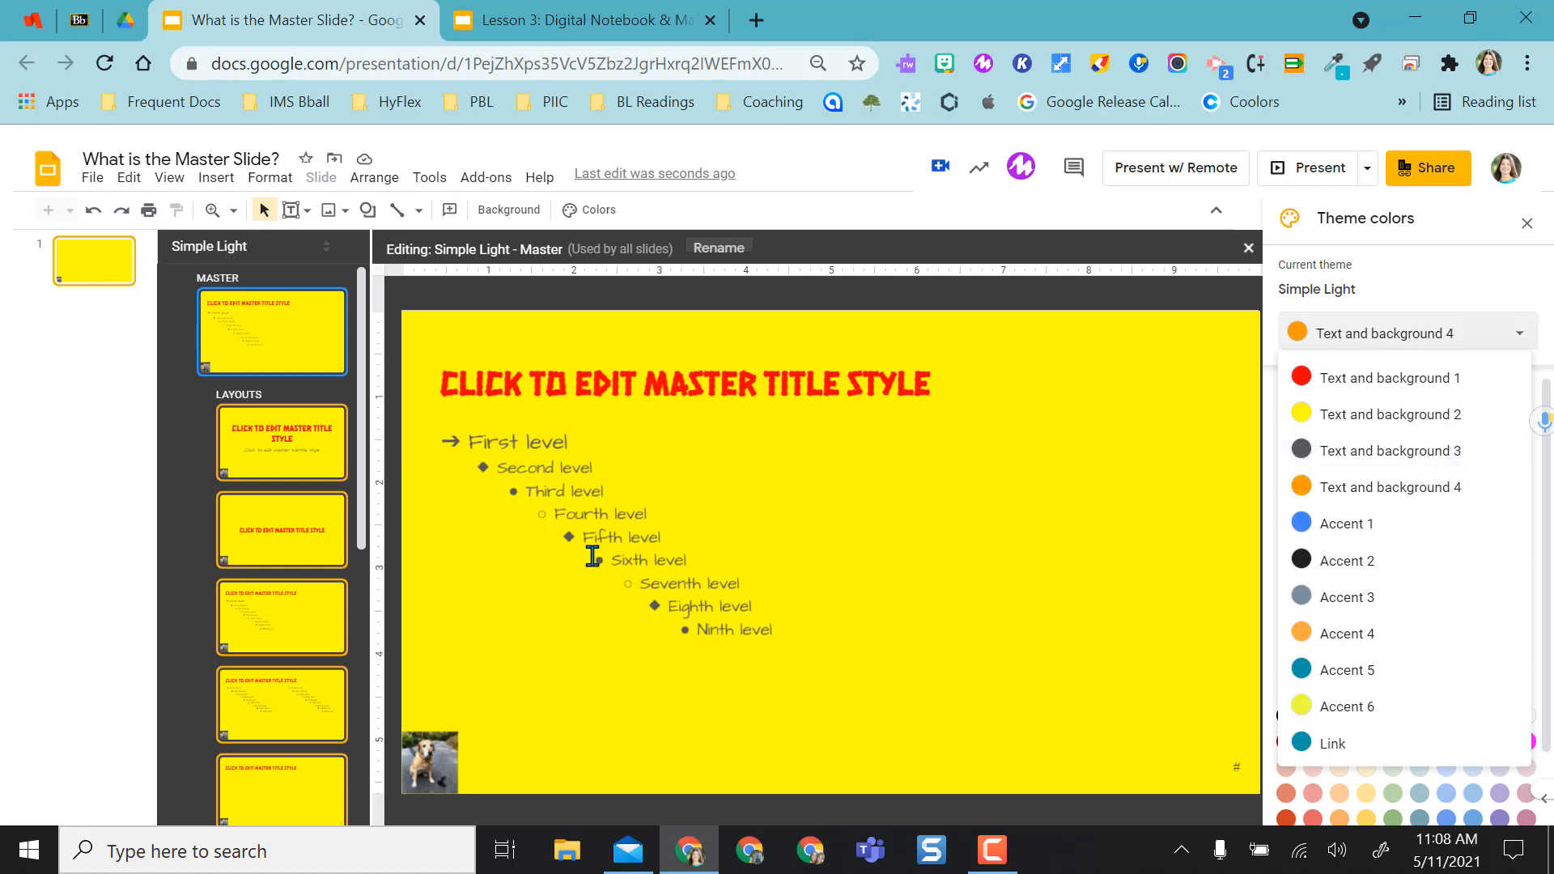
click(1394, 450)
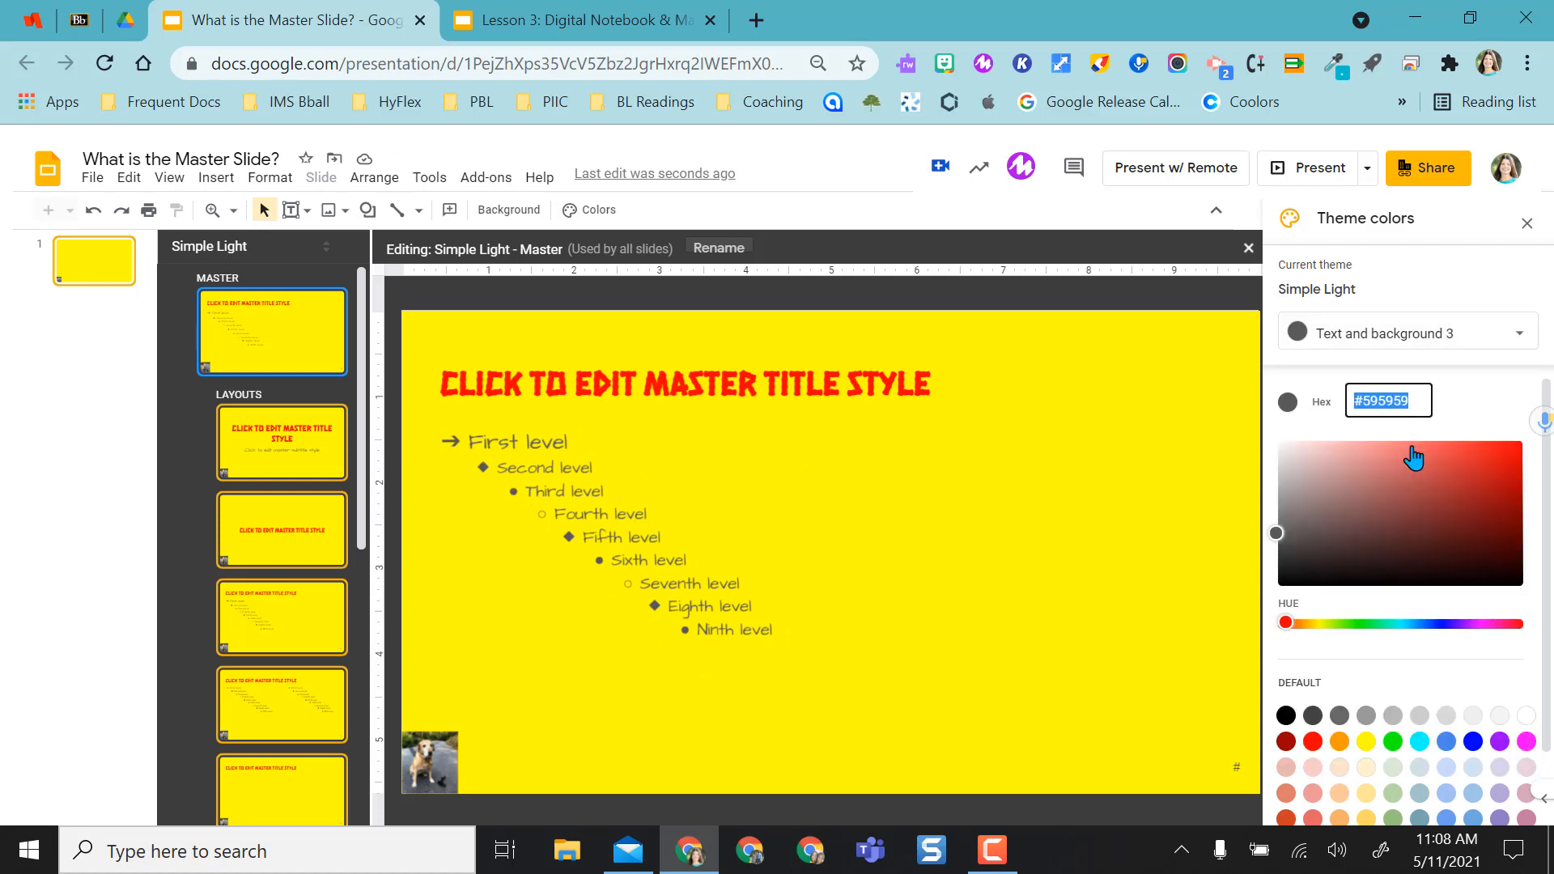
mouse_move(1504, 728)
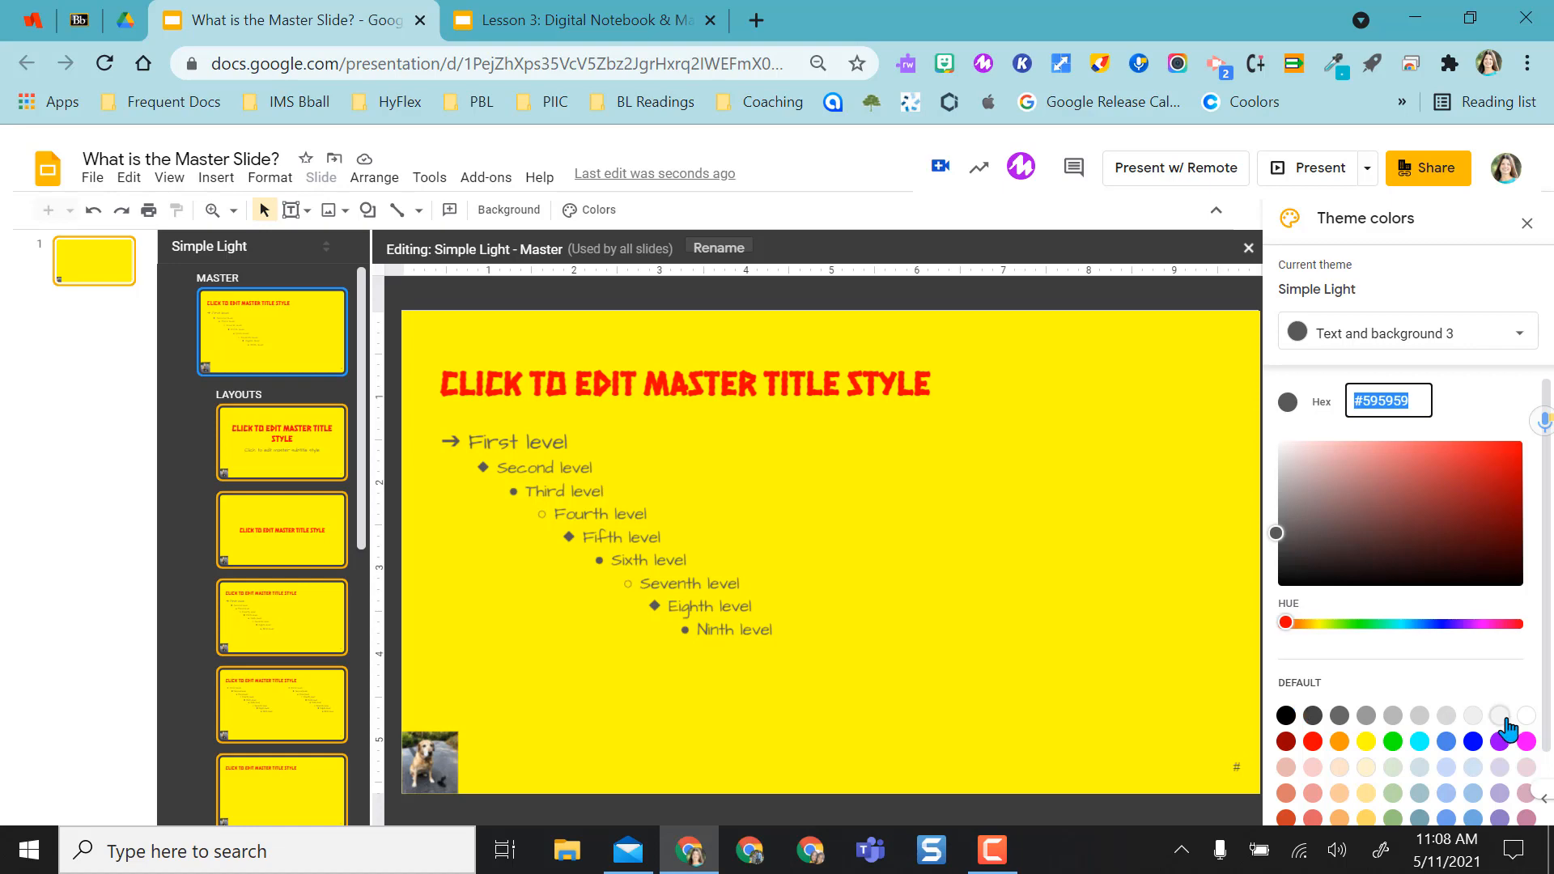
click(281, 531)
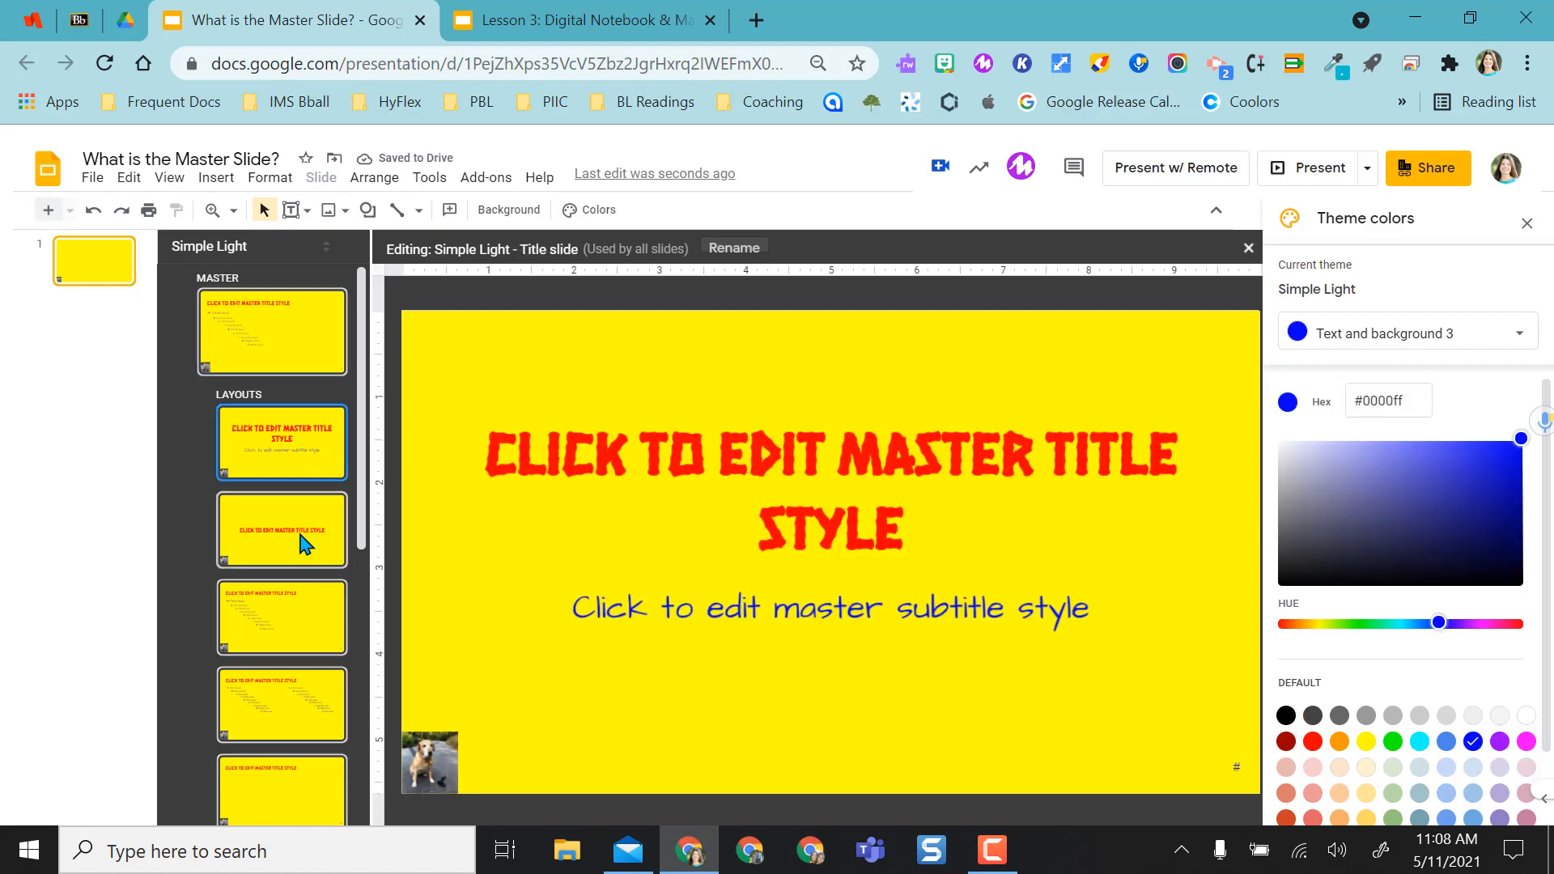
click(282, 617)
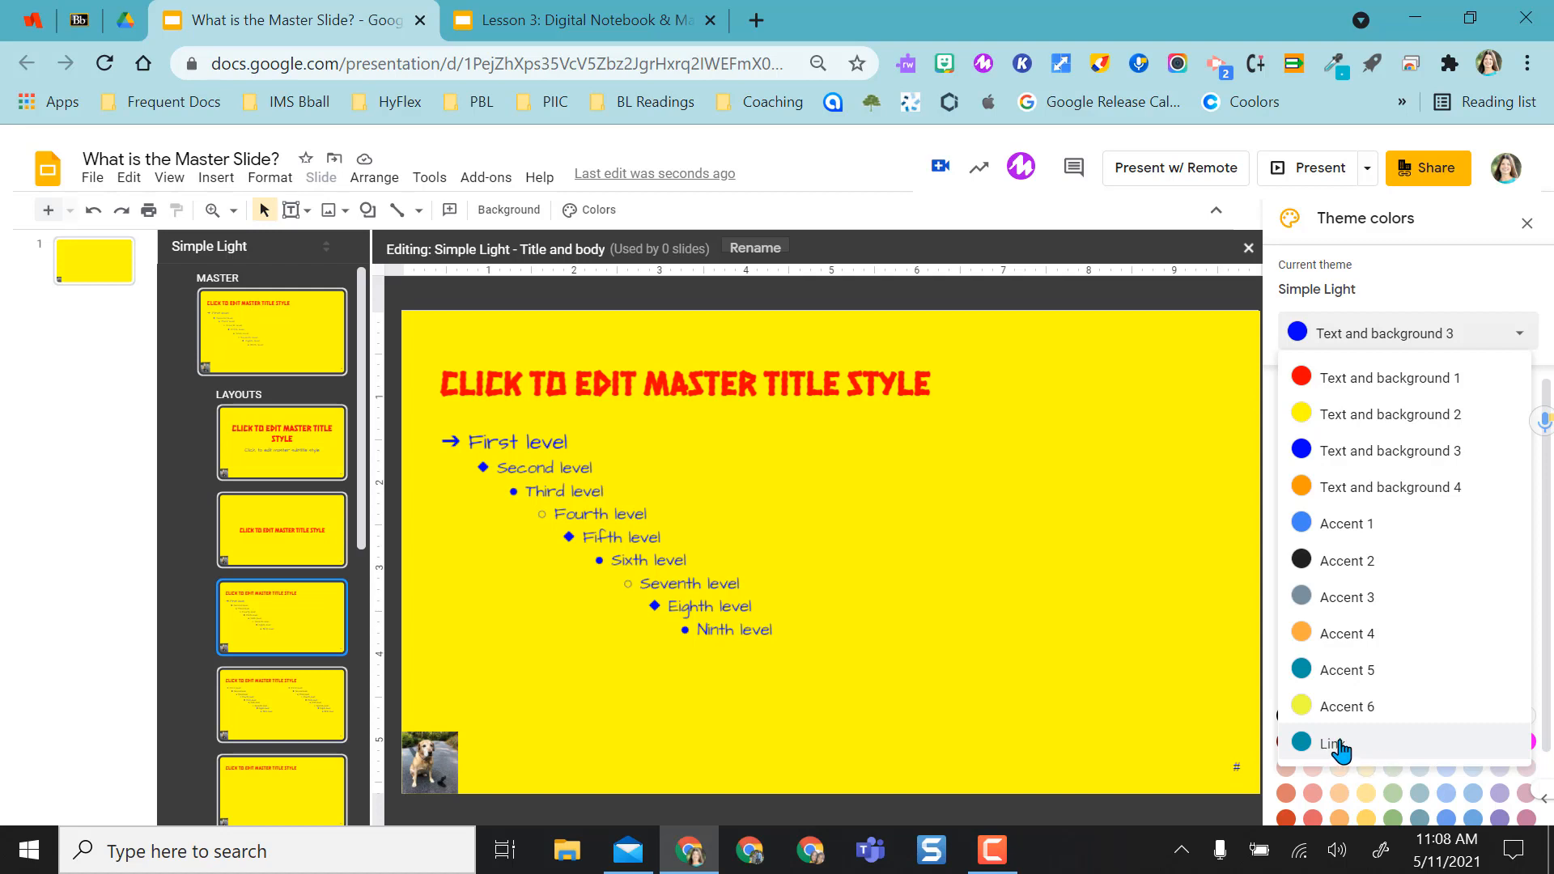
click(1334, 744)
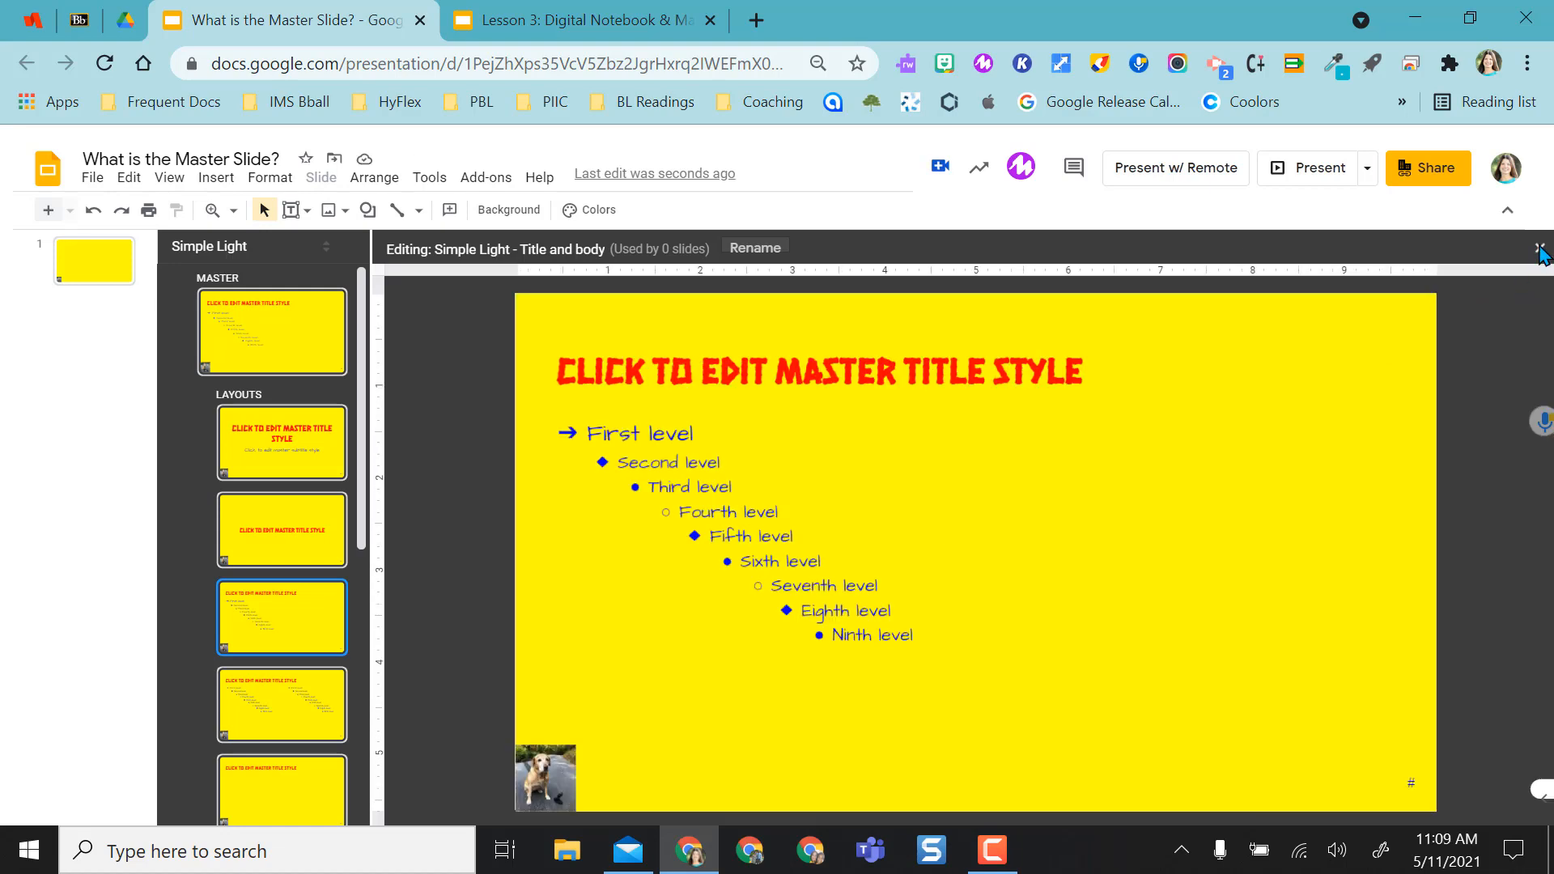
Add a Title and body slide reading 'My text is going to be blue.'.
click(1539, 249)
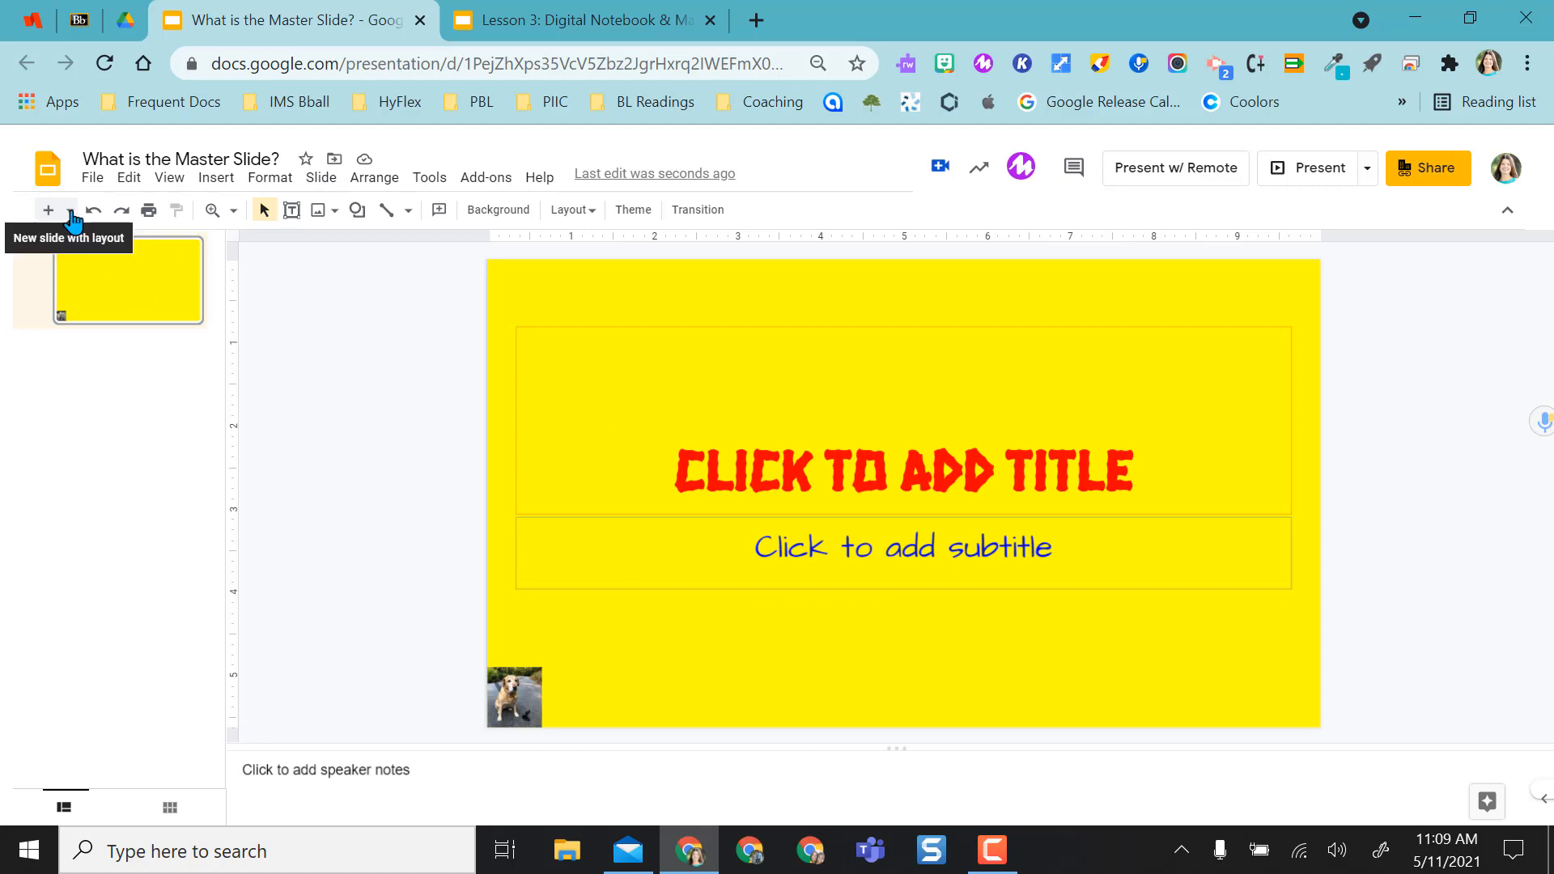
click(47, 208)
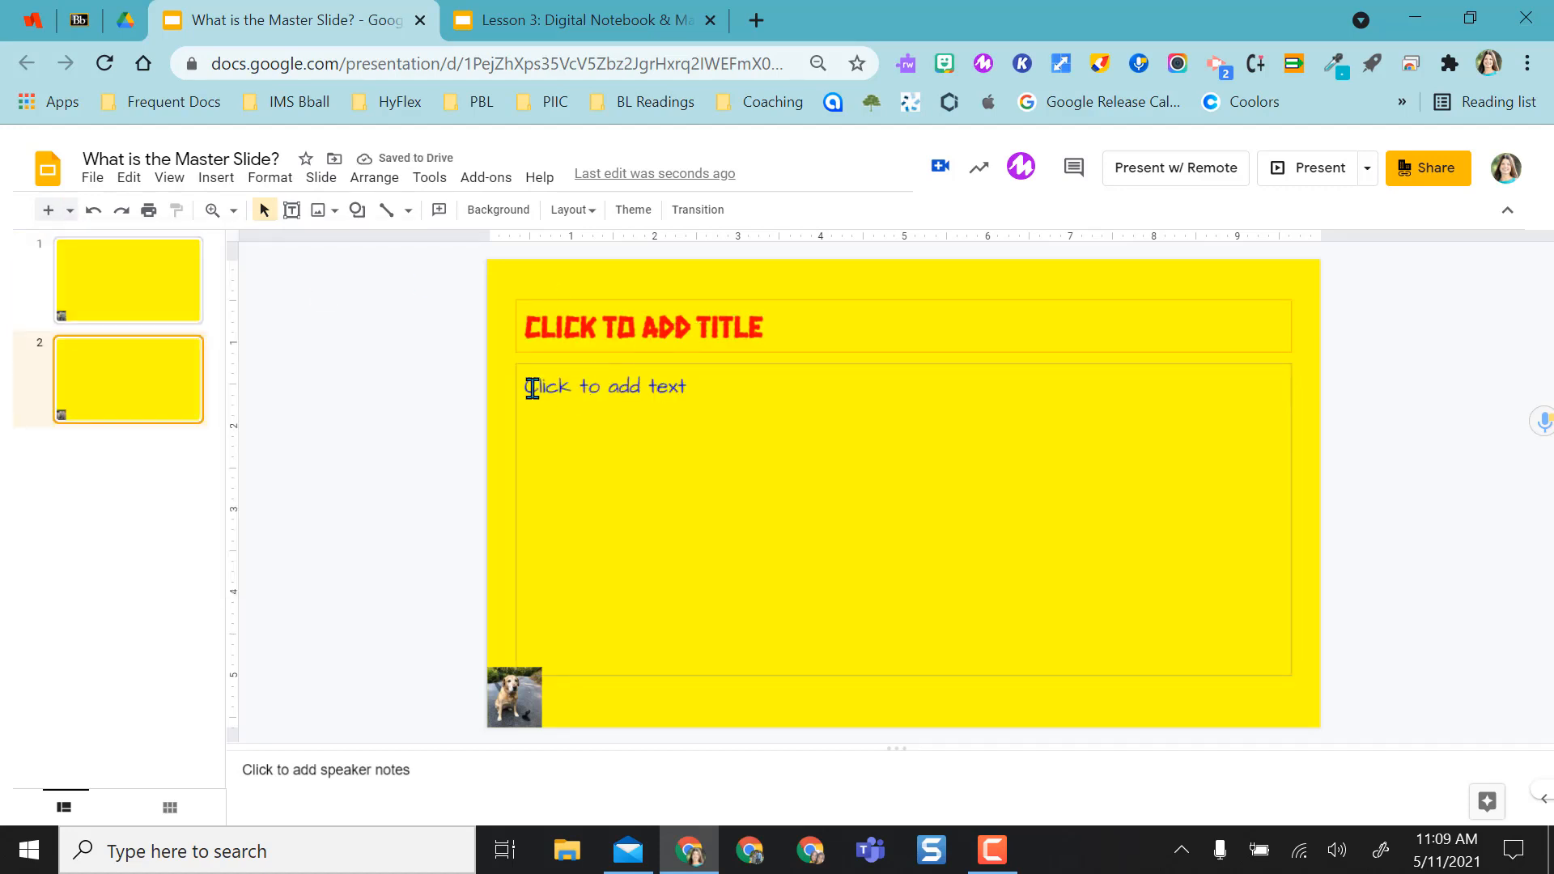
text(My text is going to be blue.)
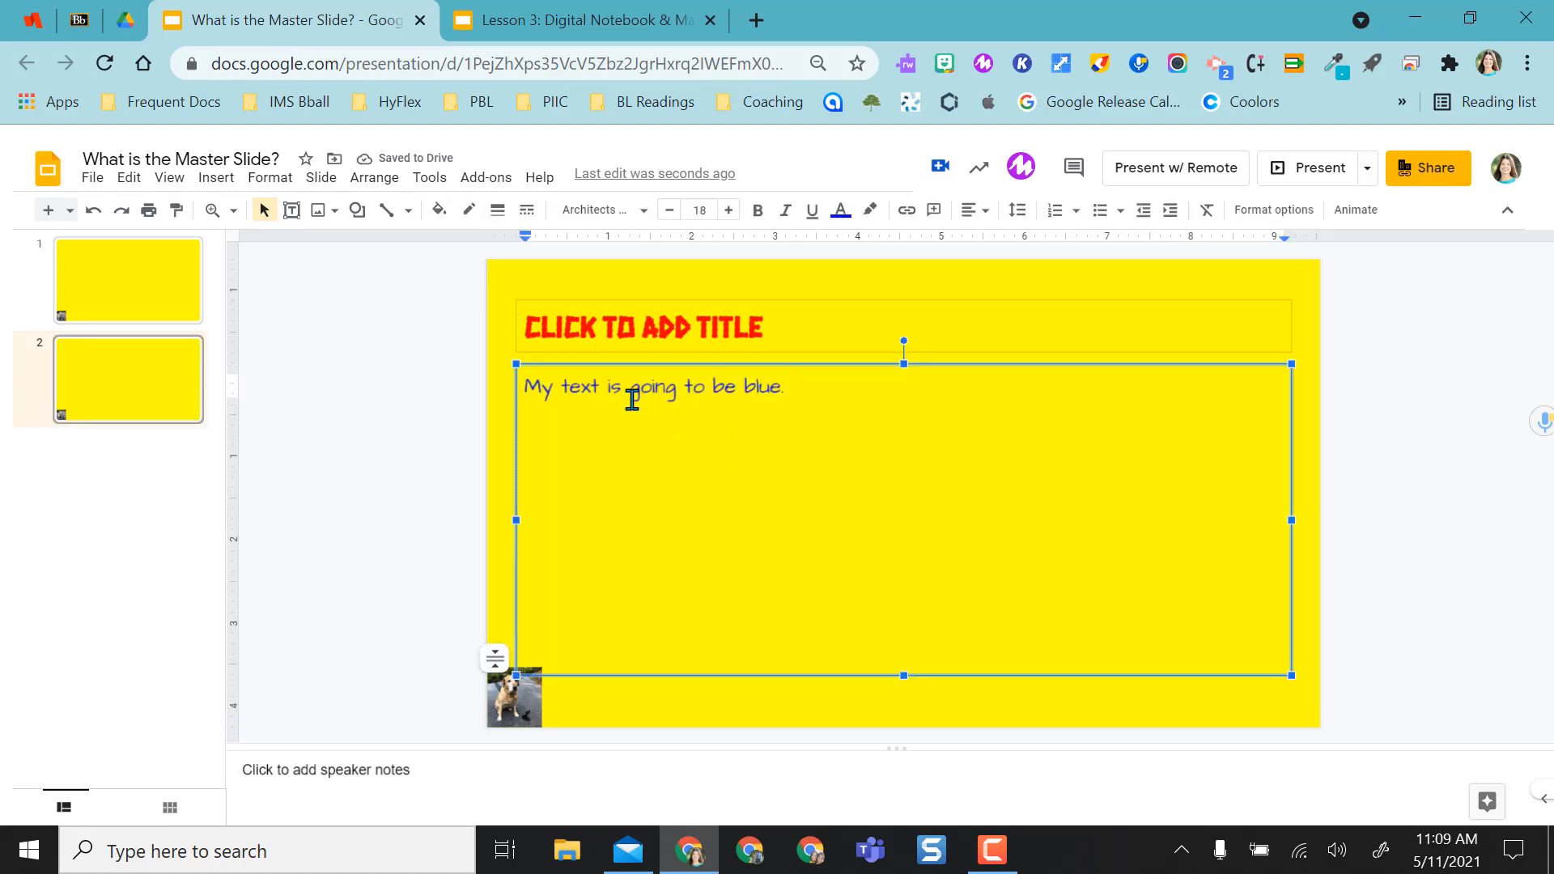
Link the words 'going to be' to the first slide.
double_click(653, 387)
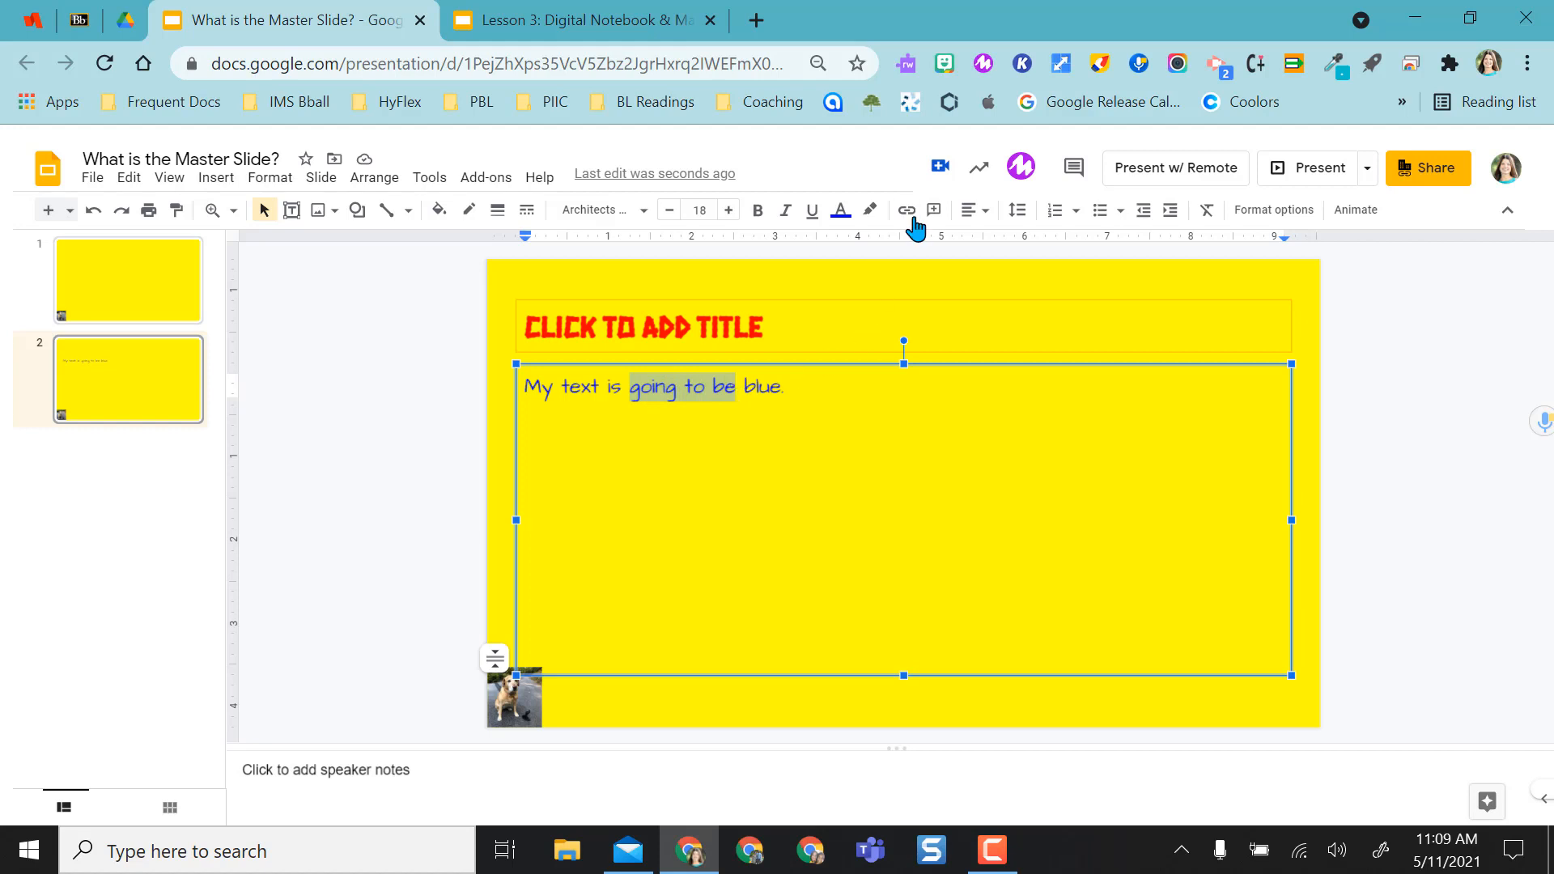
click(903, 208)
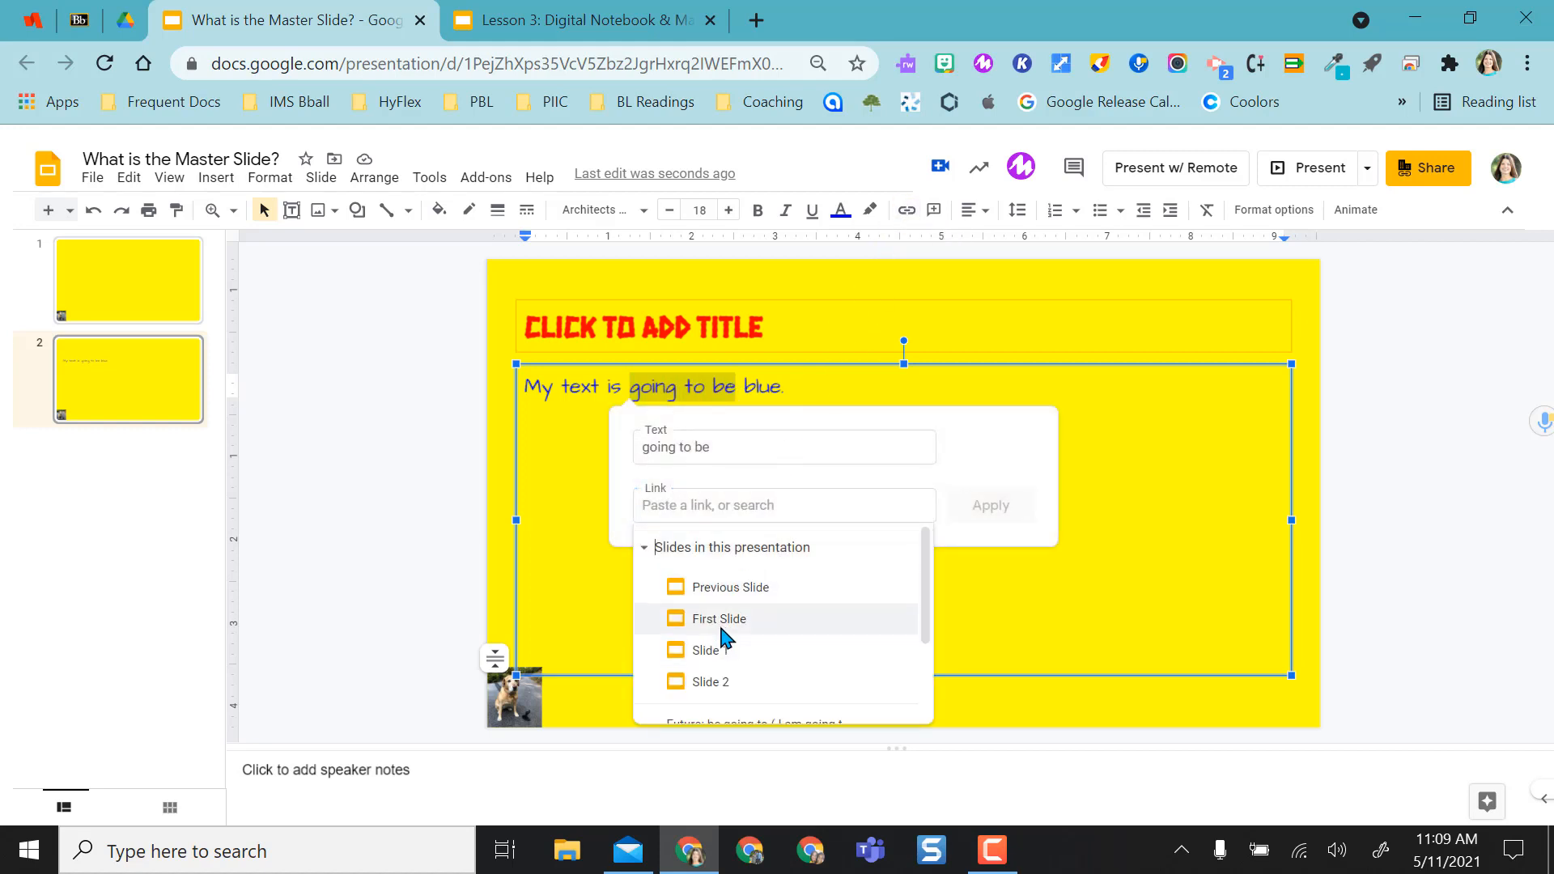
click(717, 619)
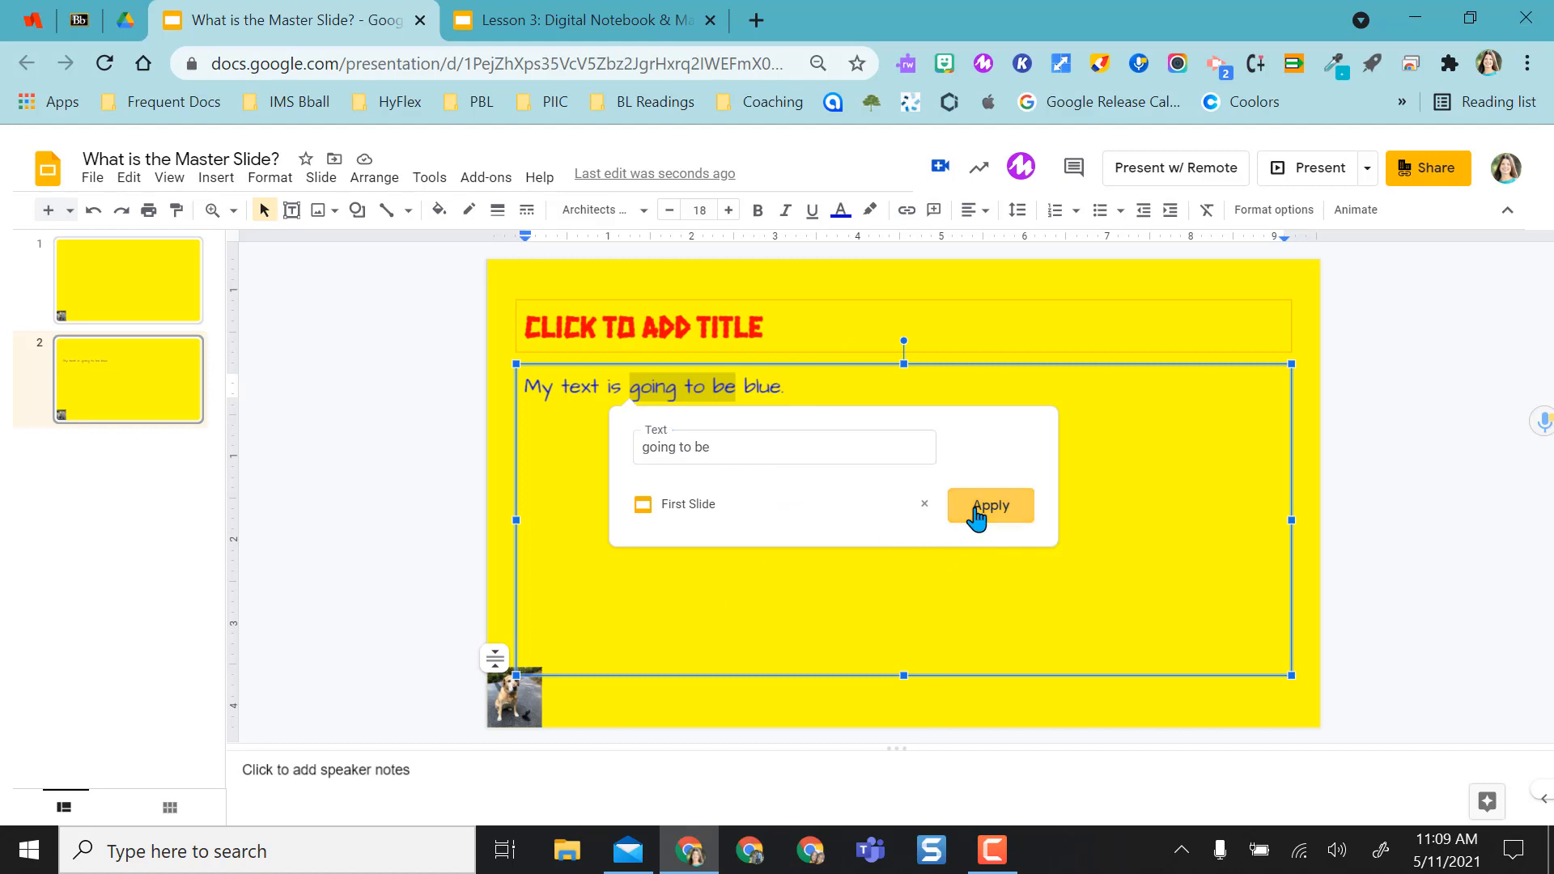
click(988, 505)
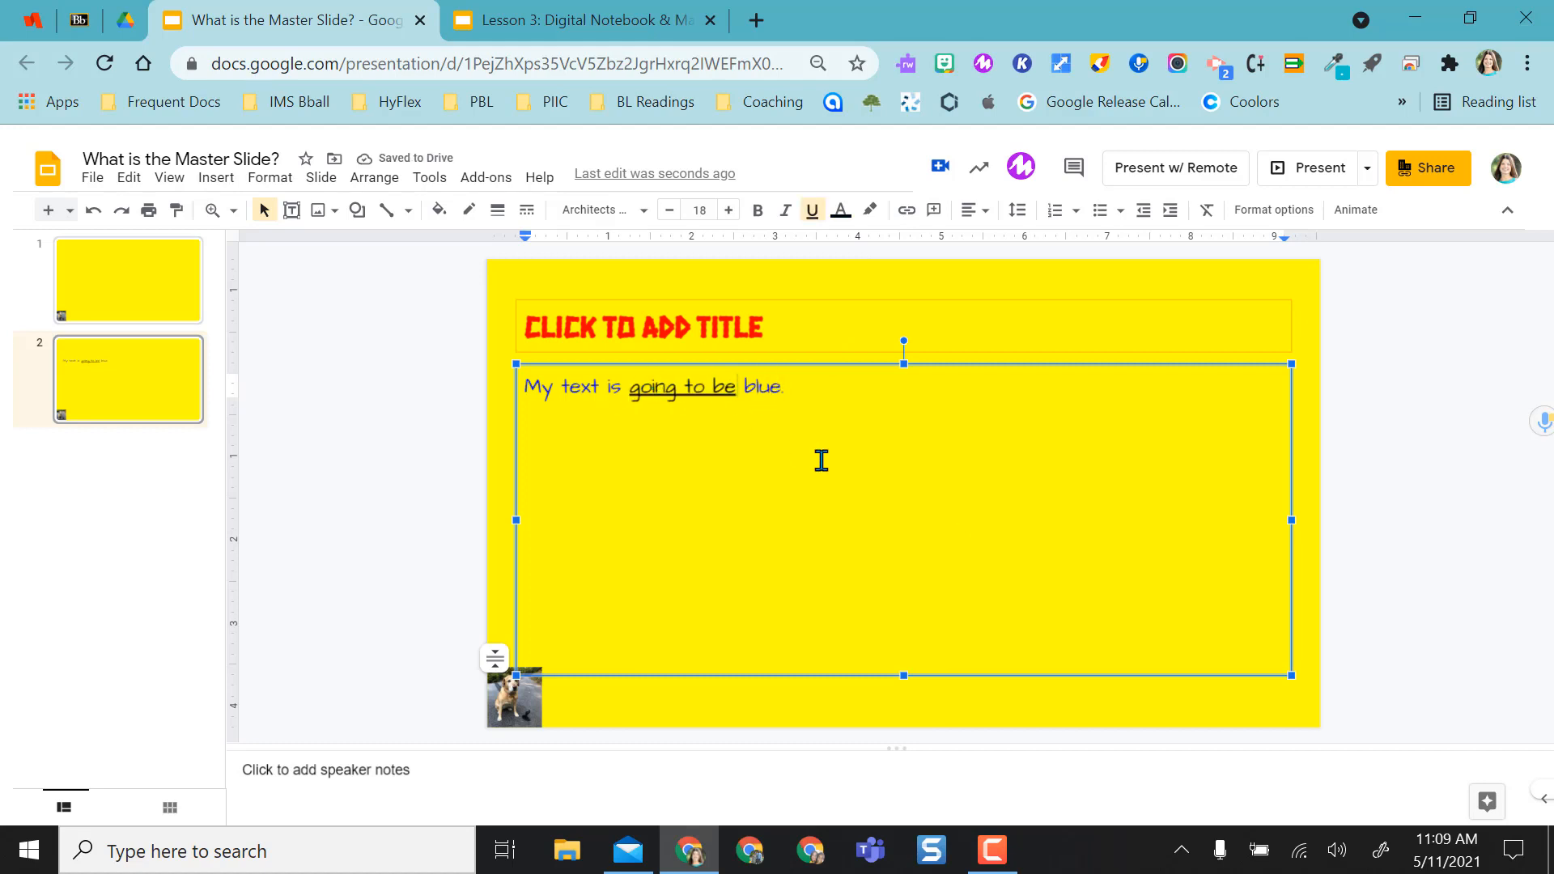
Enter the master editor via Slide > Edit master and browse the layouts list.
click(320, 177)
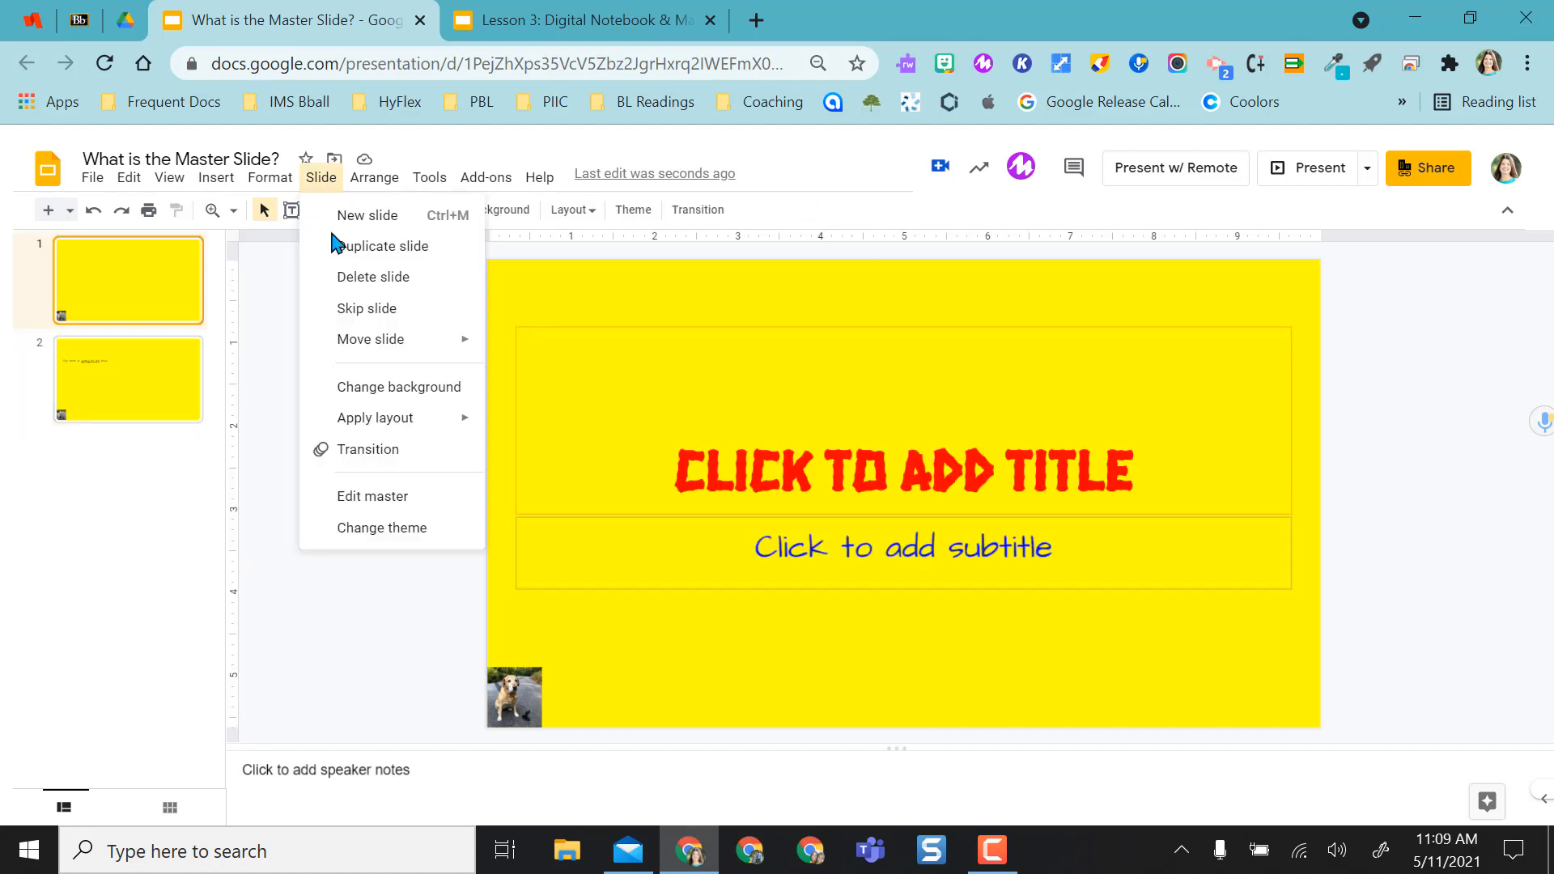
click(372, 497)
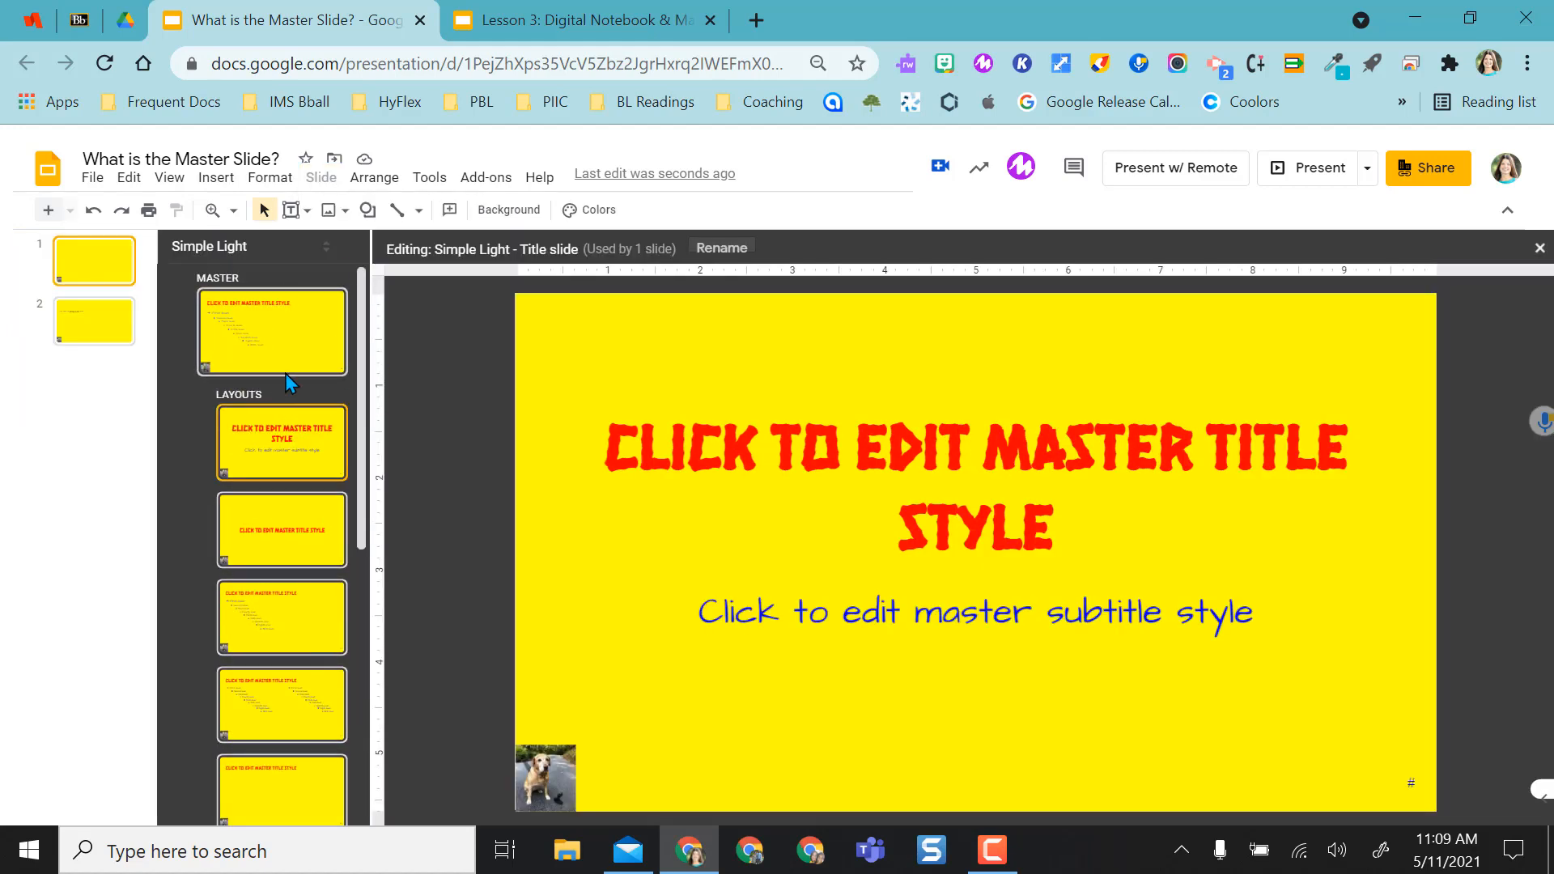
scroll(down, 3)
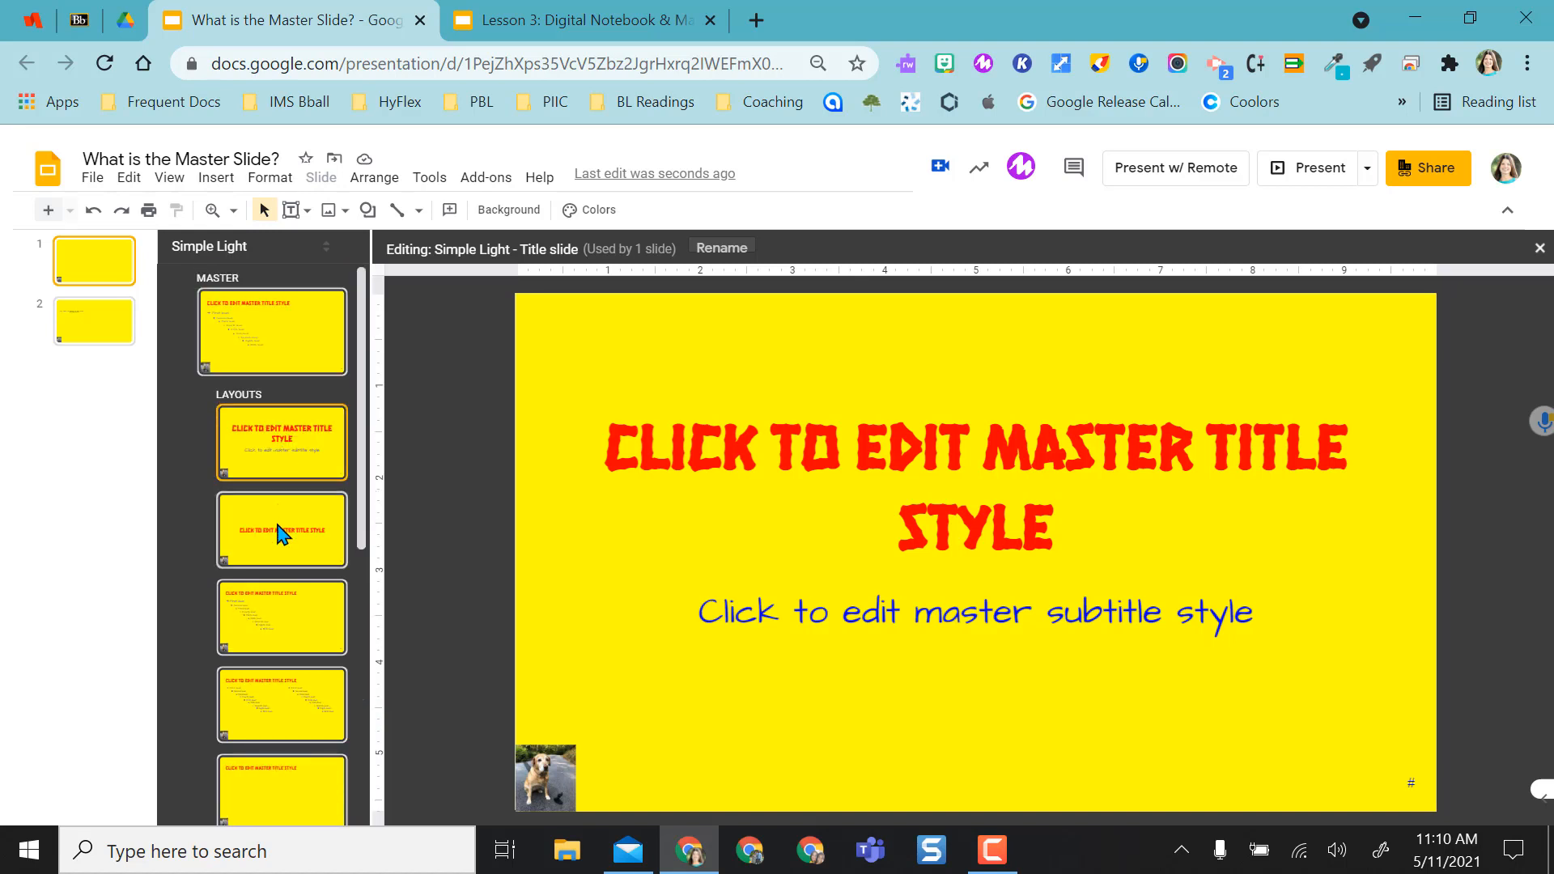
click(282, 428)
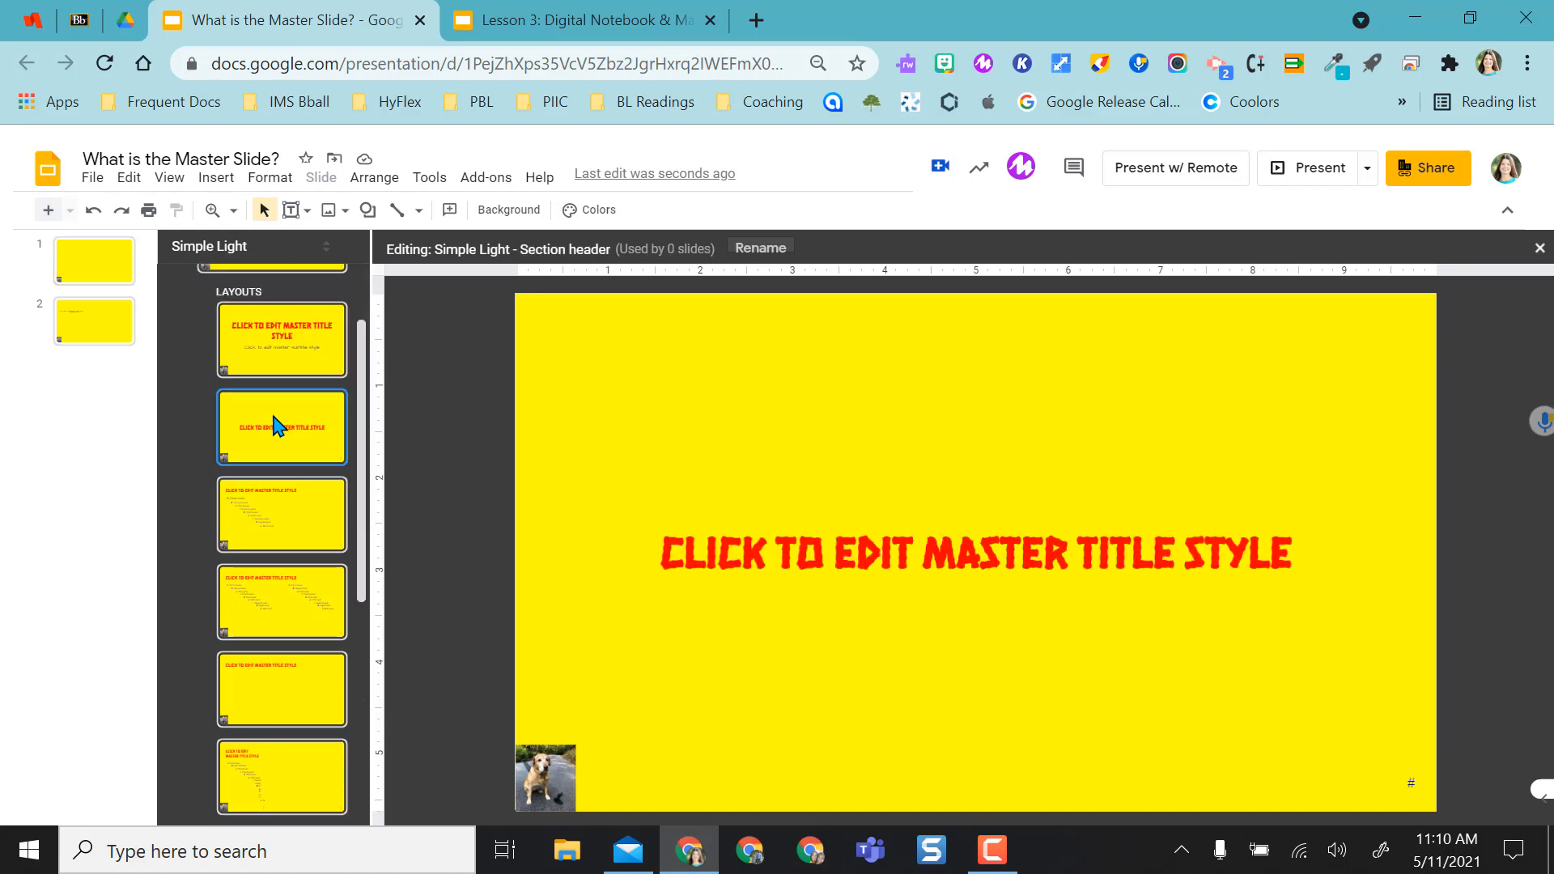
right_click(282, 426)
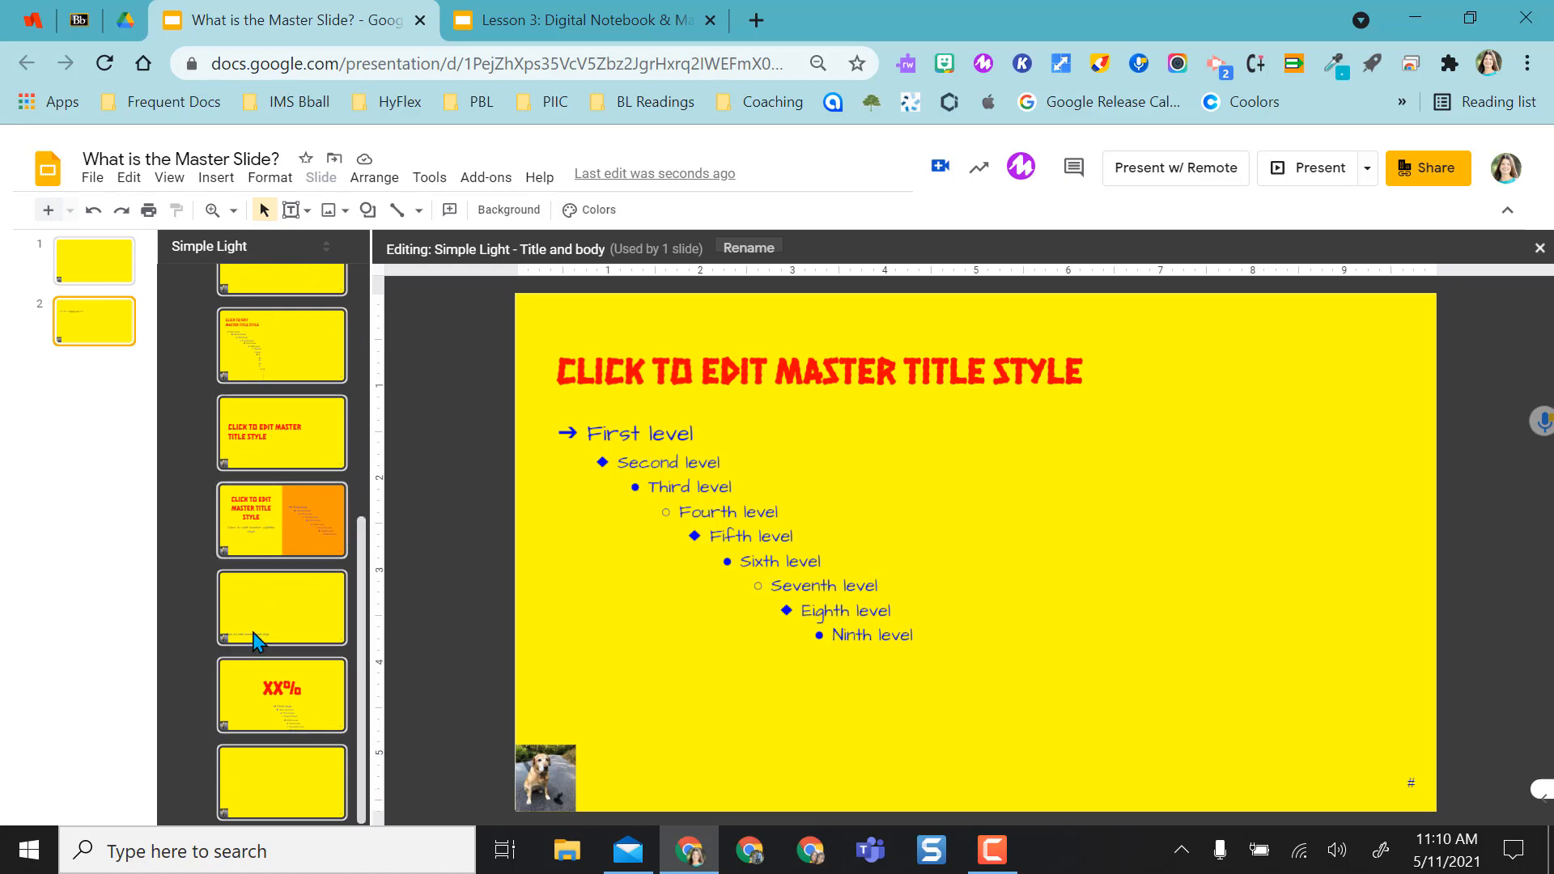
Delete the unused Big number layout from the master.
right_click(282, 694)
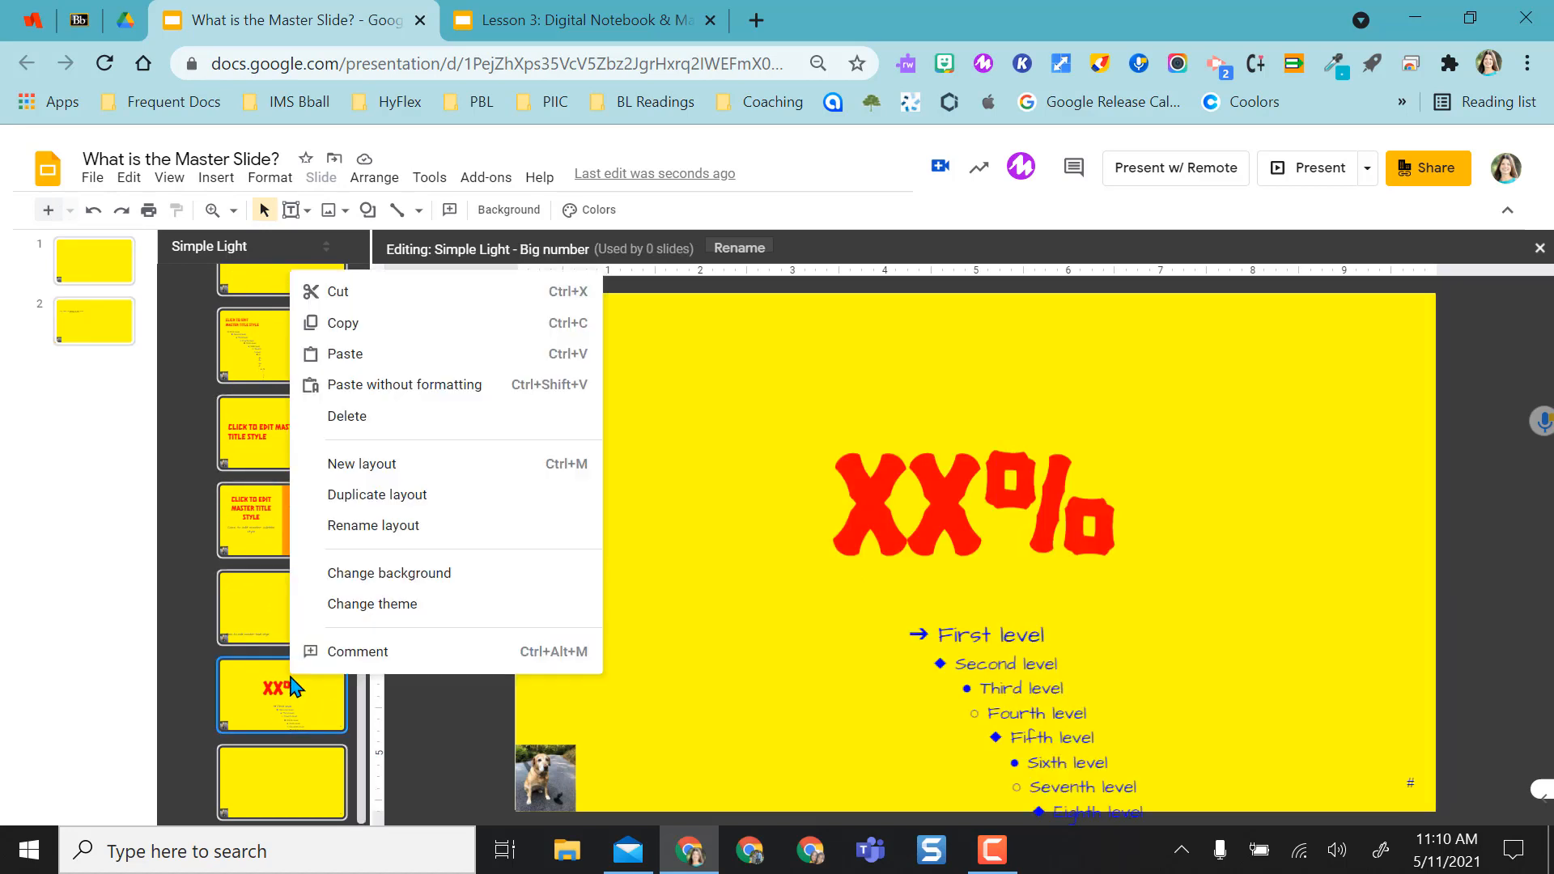
mouse_move(360, 416)
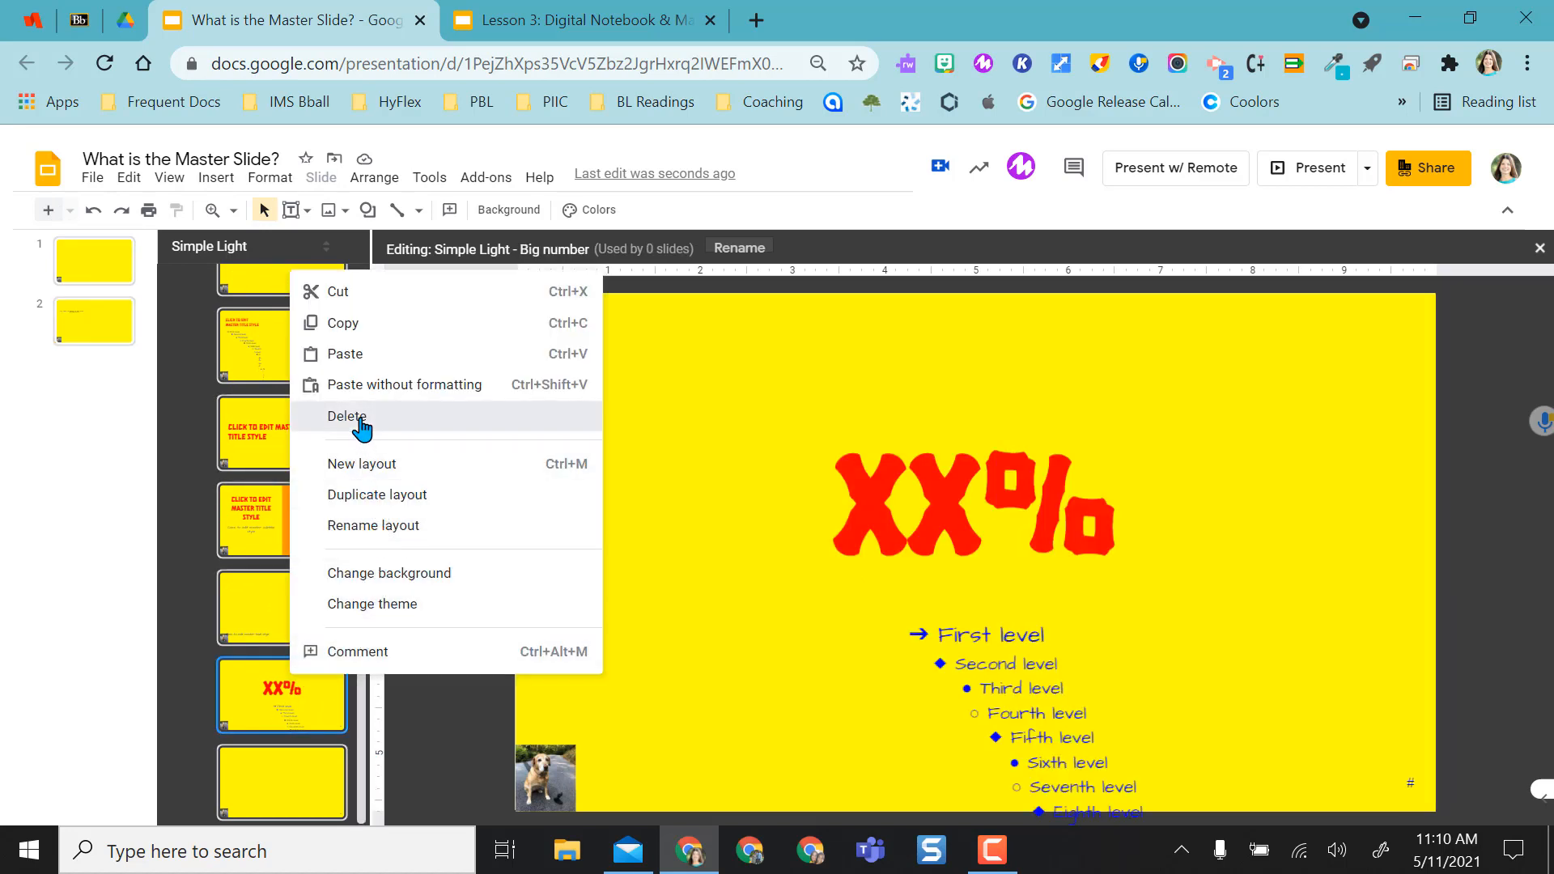
click(346, 416)
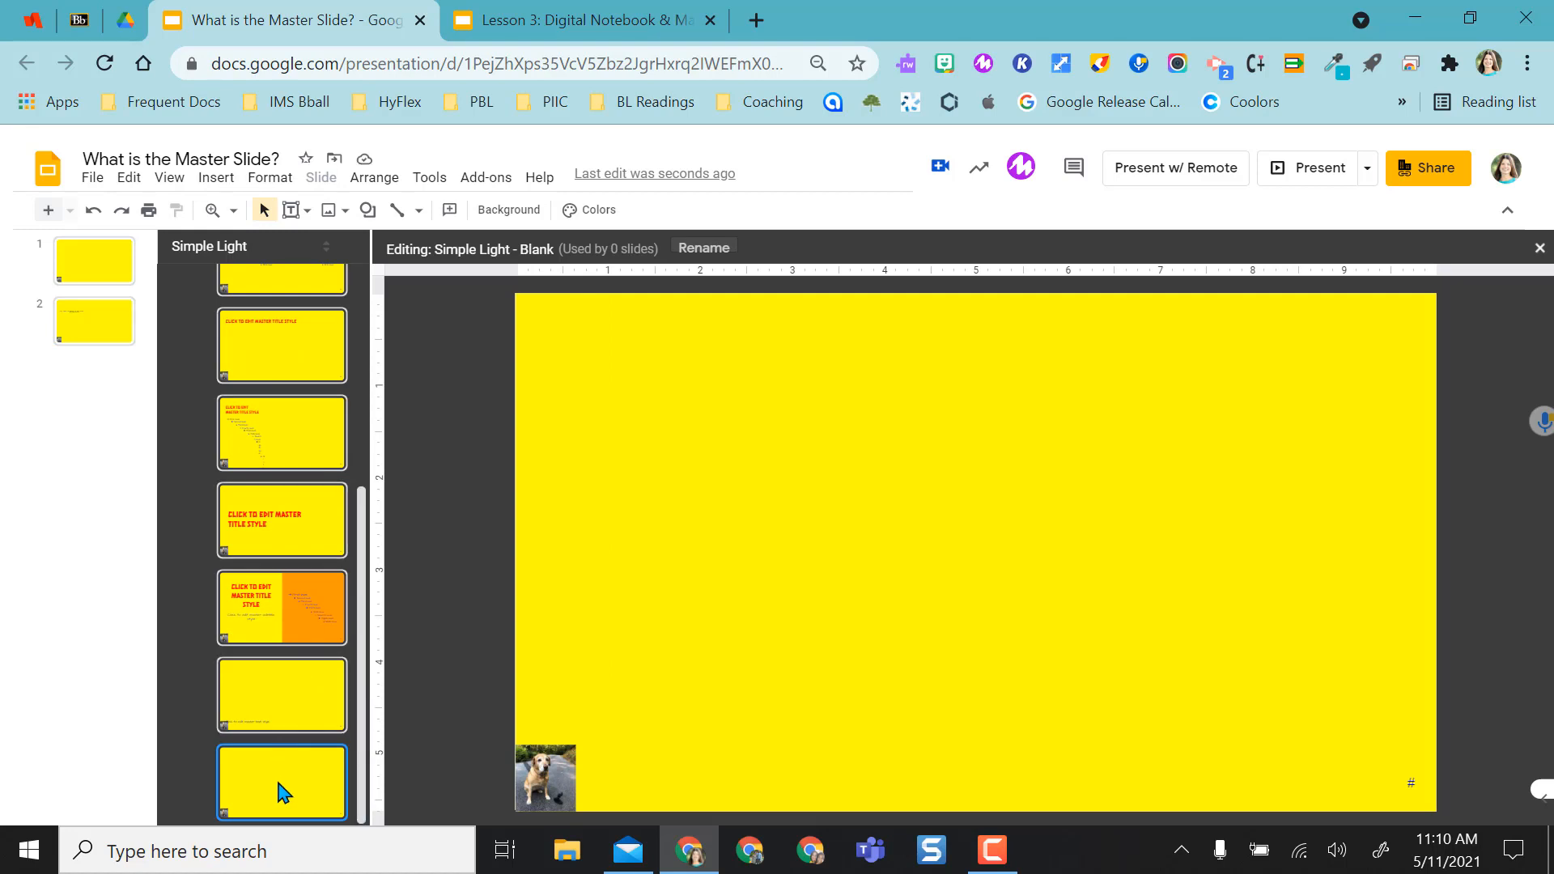
Add a new custom layout to the master and rename it Notecard.
right_click(282, 782)
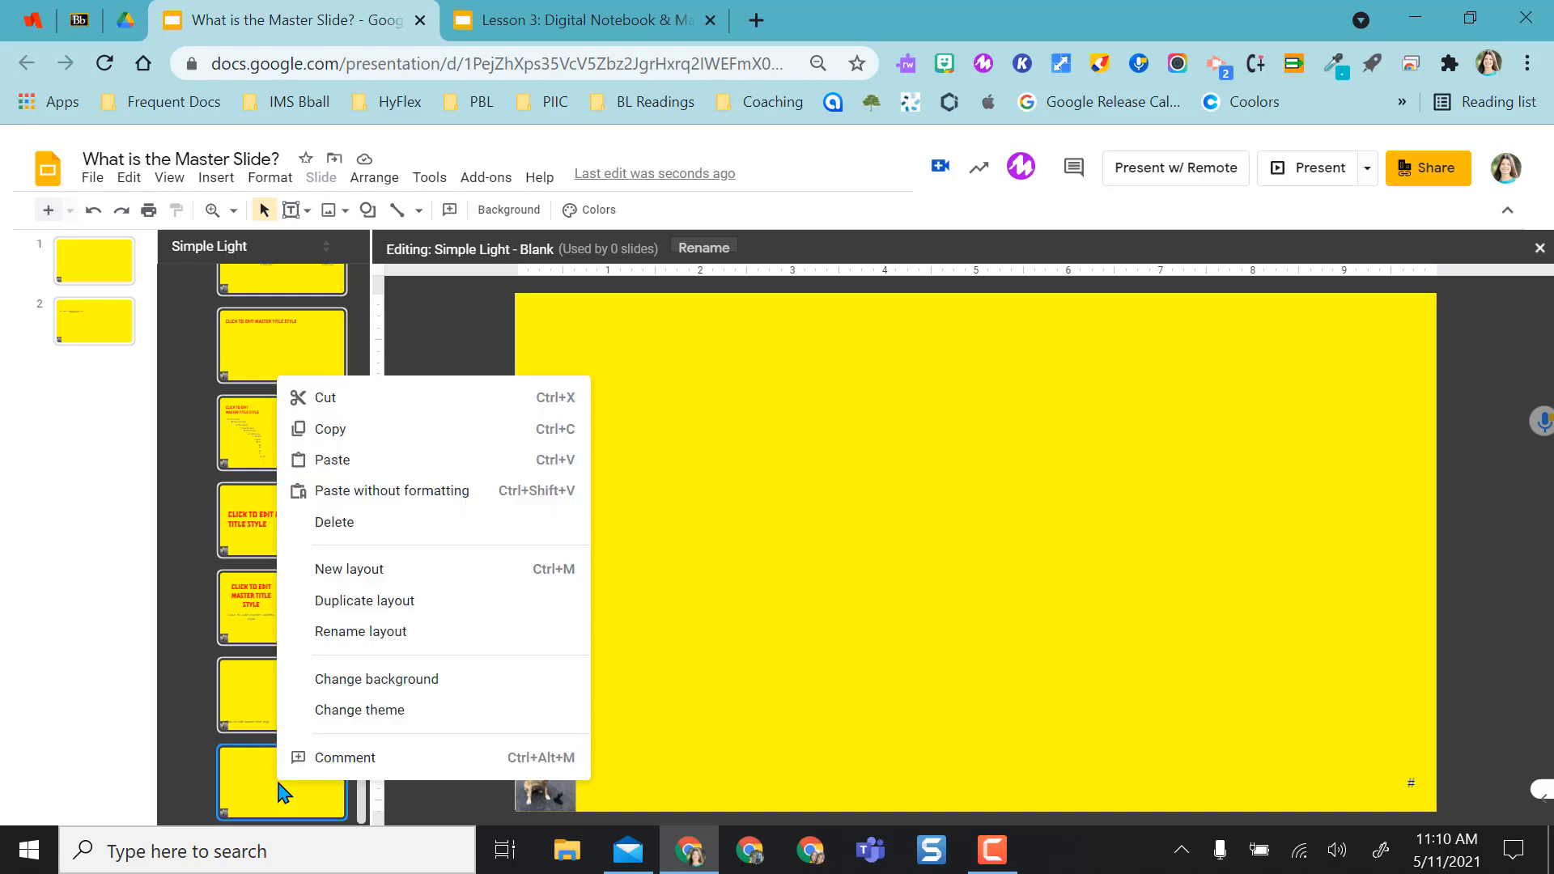
click(350, 568)
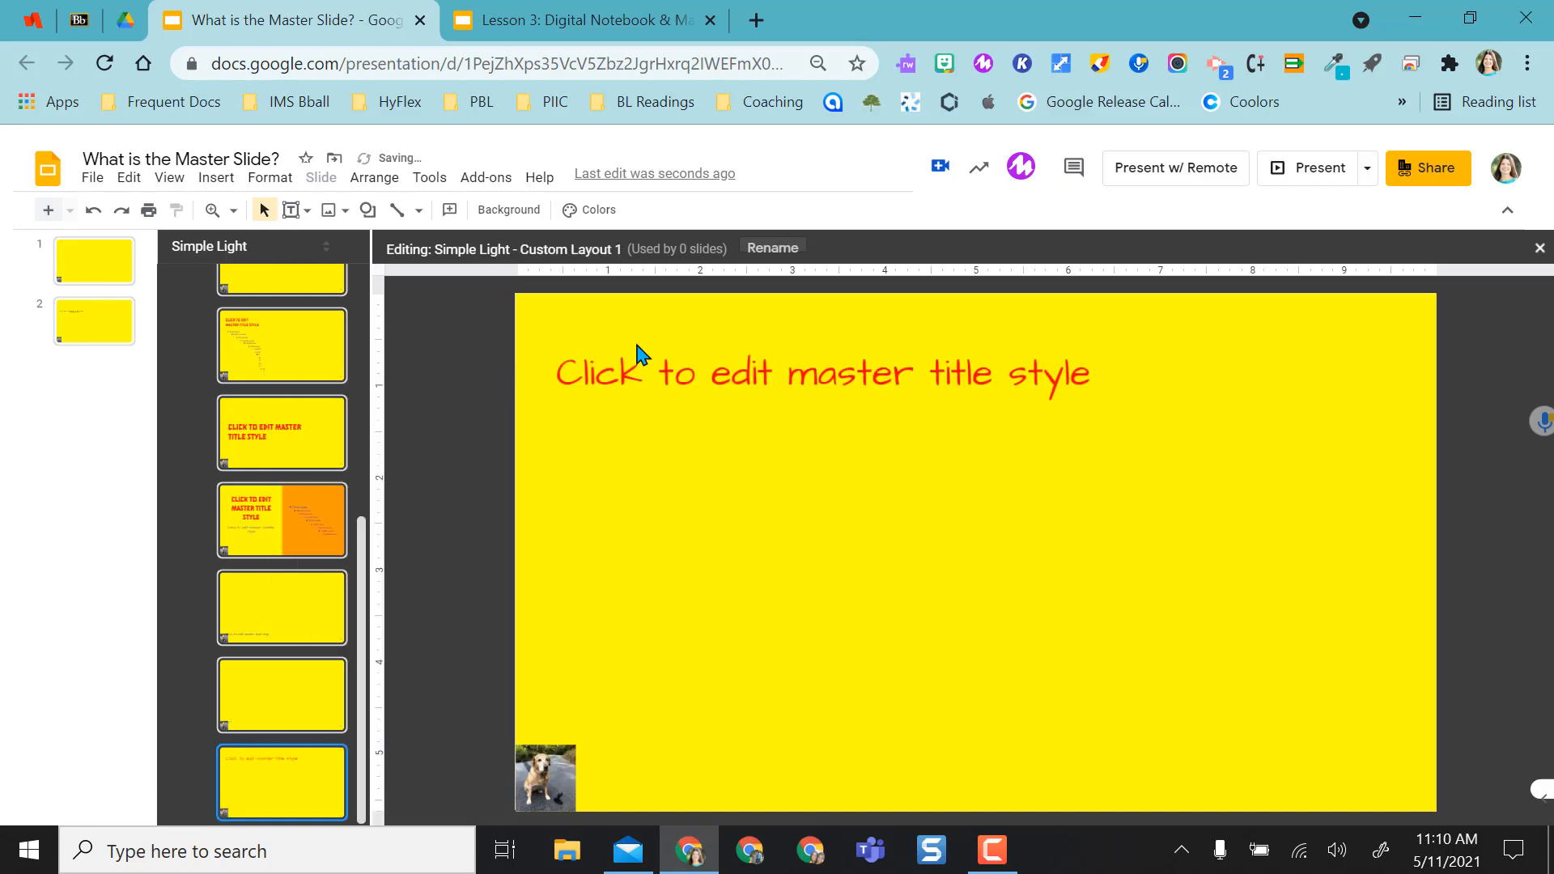
click(823, 374)
text(N)
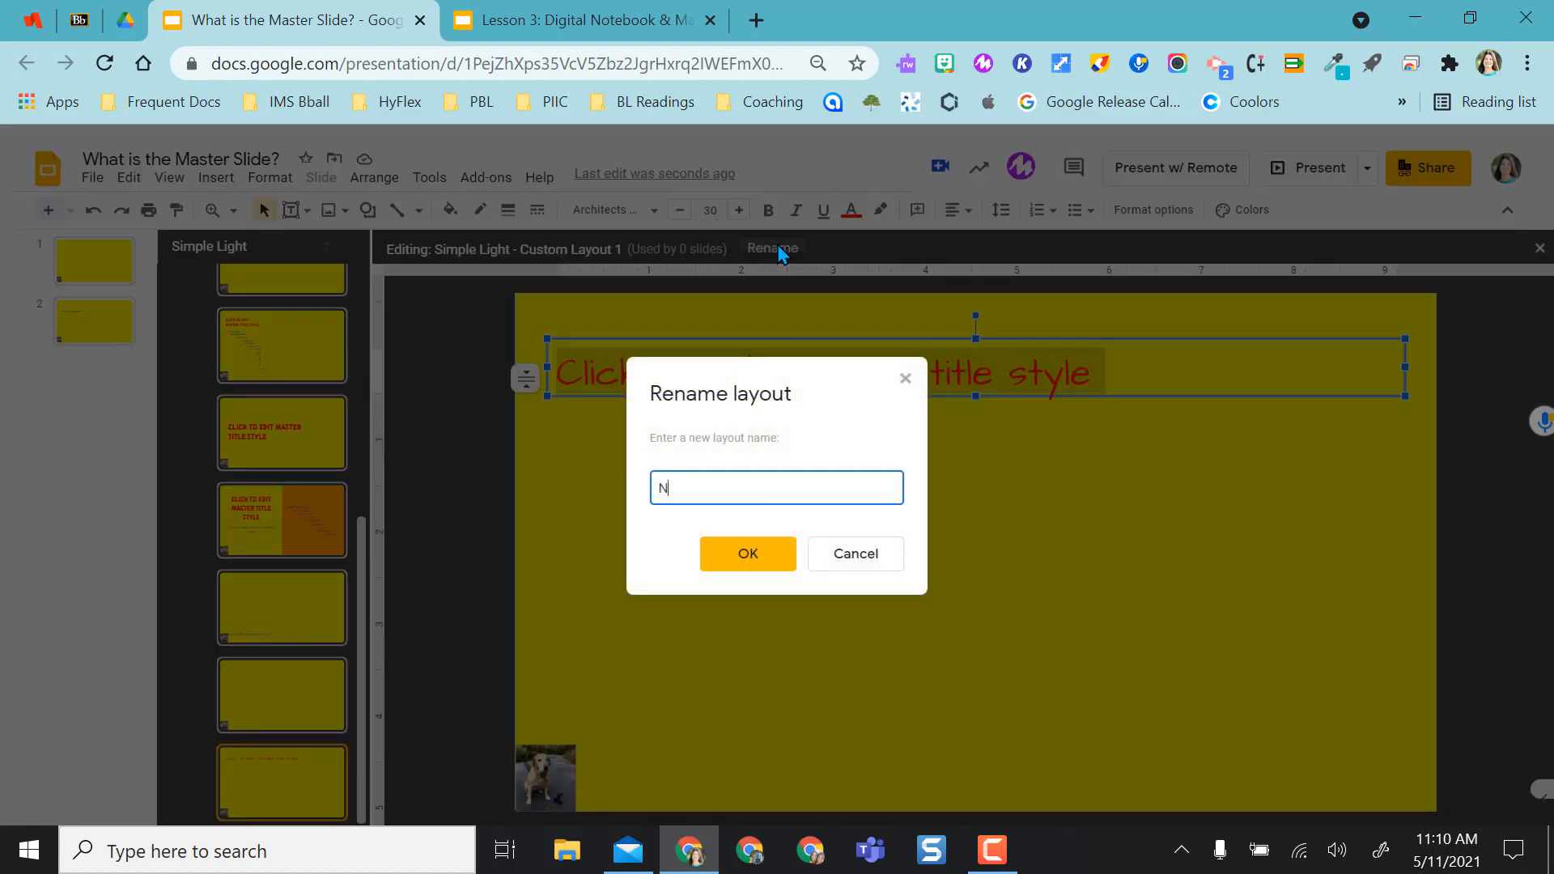
text(otecard)
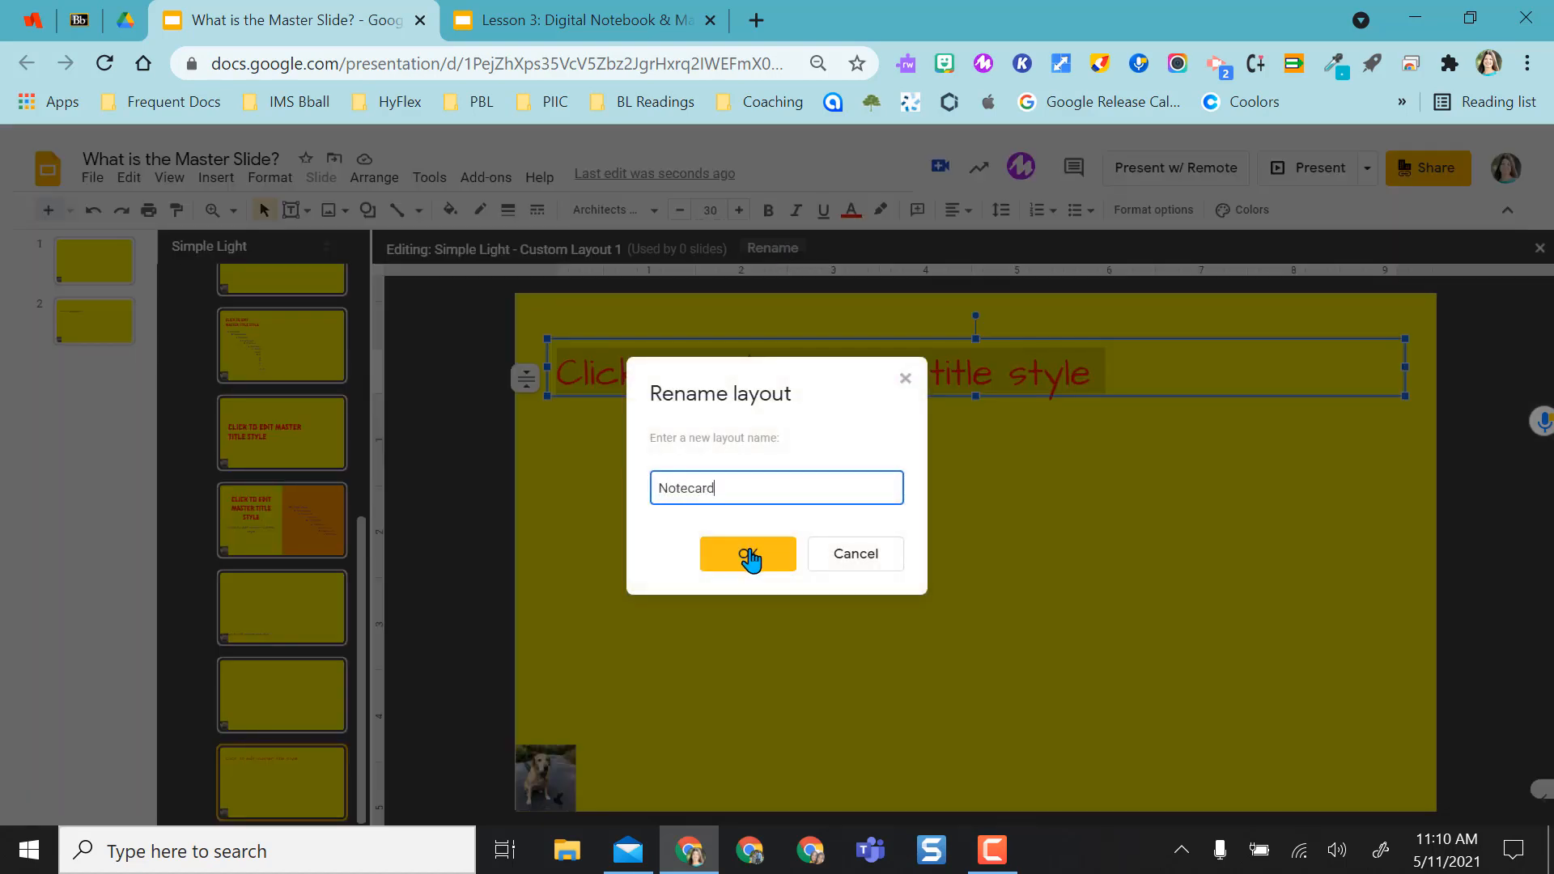
click(748, 553)
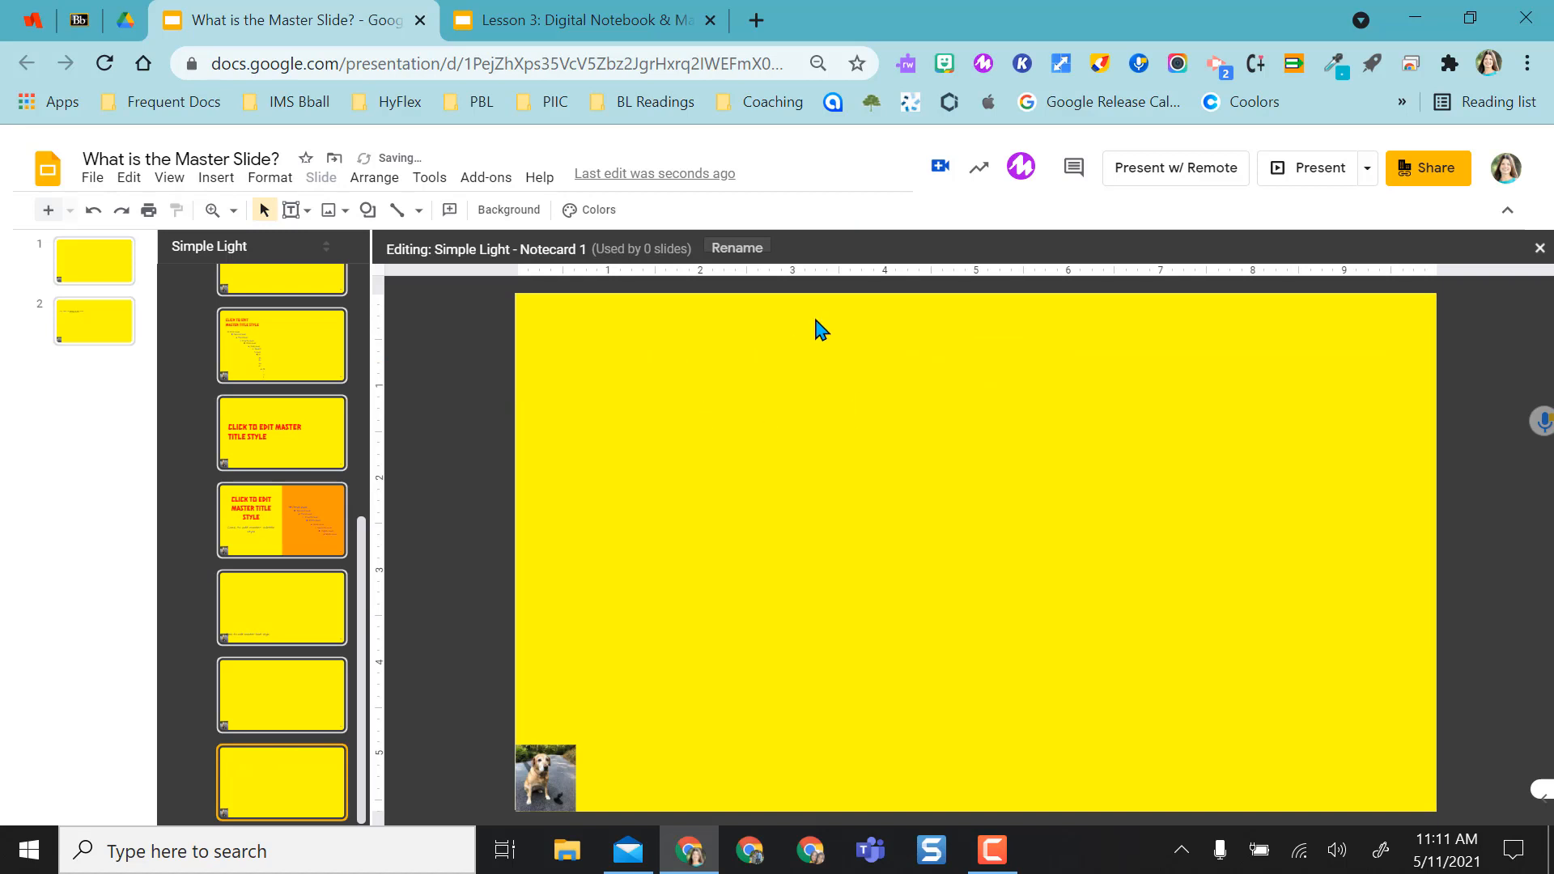
mouse_move(290, 210)
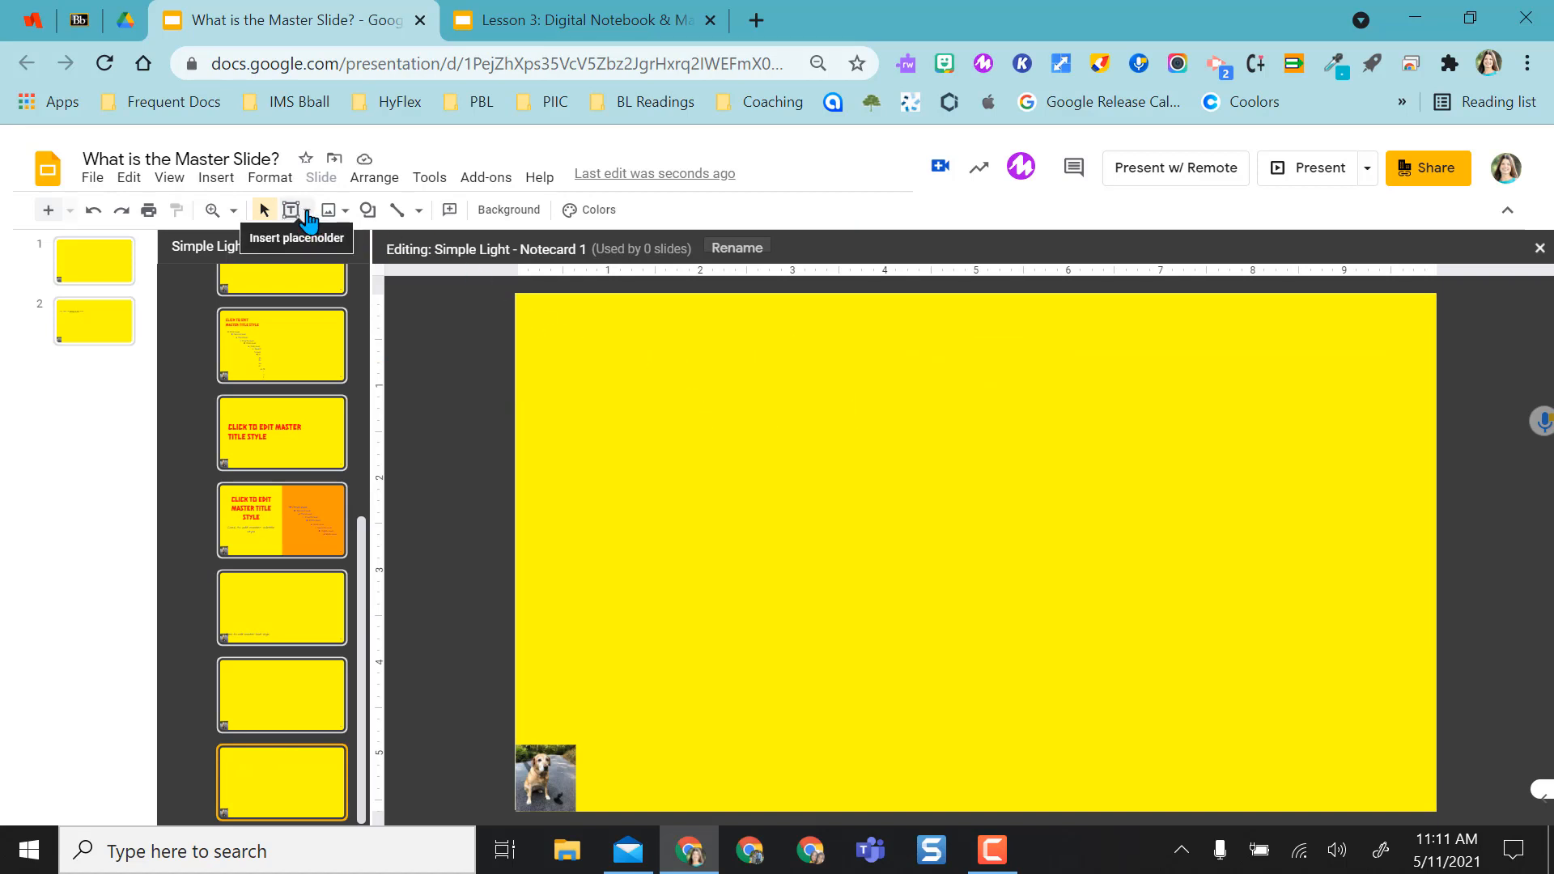
Add a subtitle placeholder across the top with a 'Name:' label beside it.
click(307, 210)
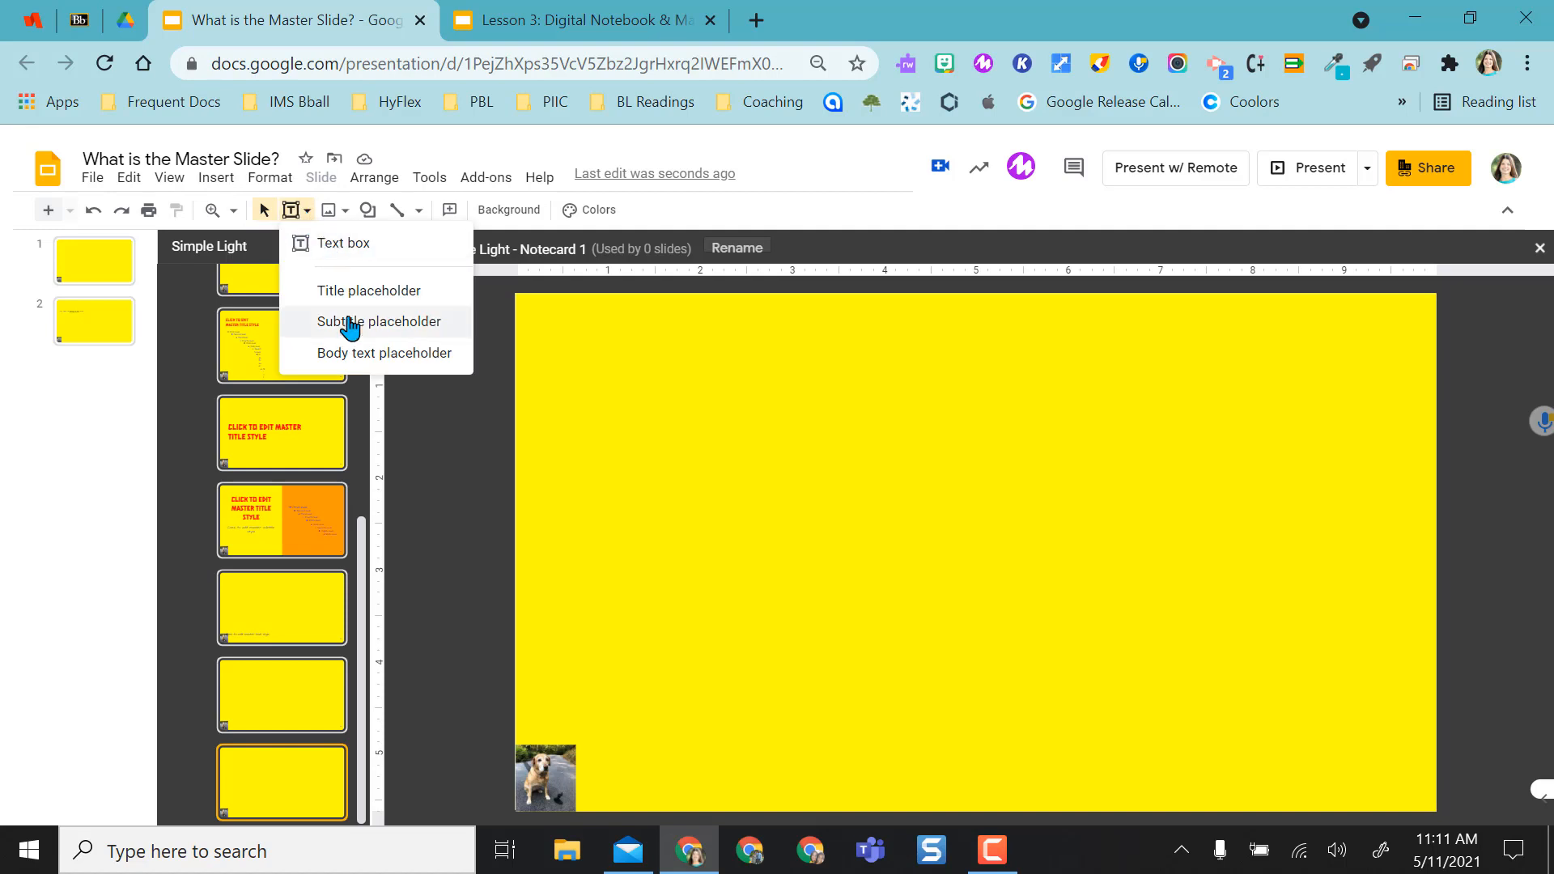
click(379, 321)
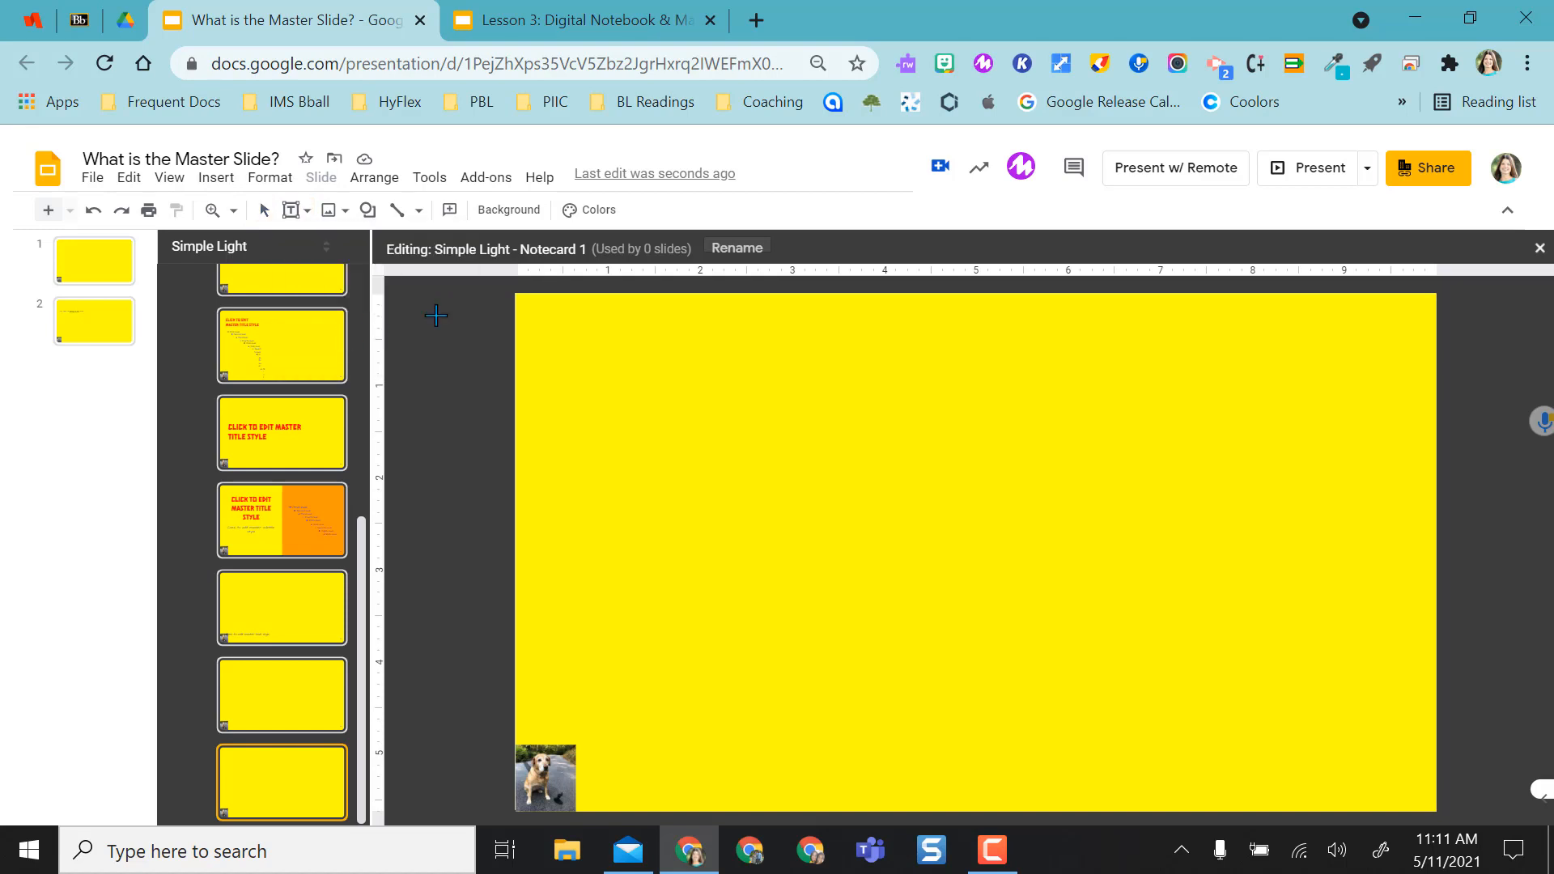
drag(664, 329, 1322, 379)
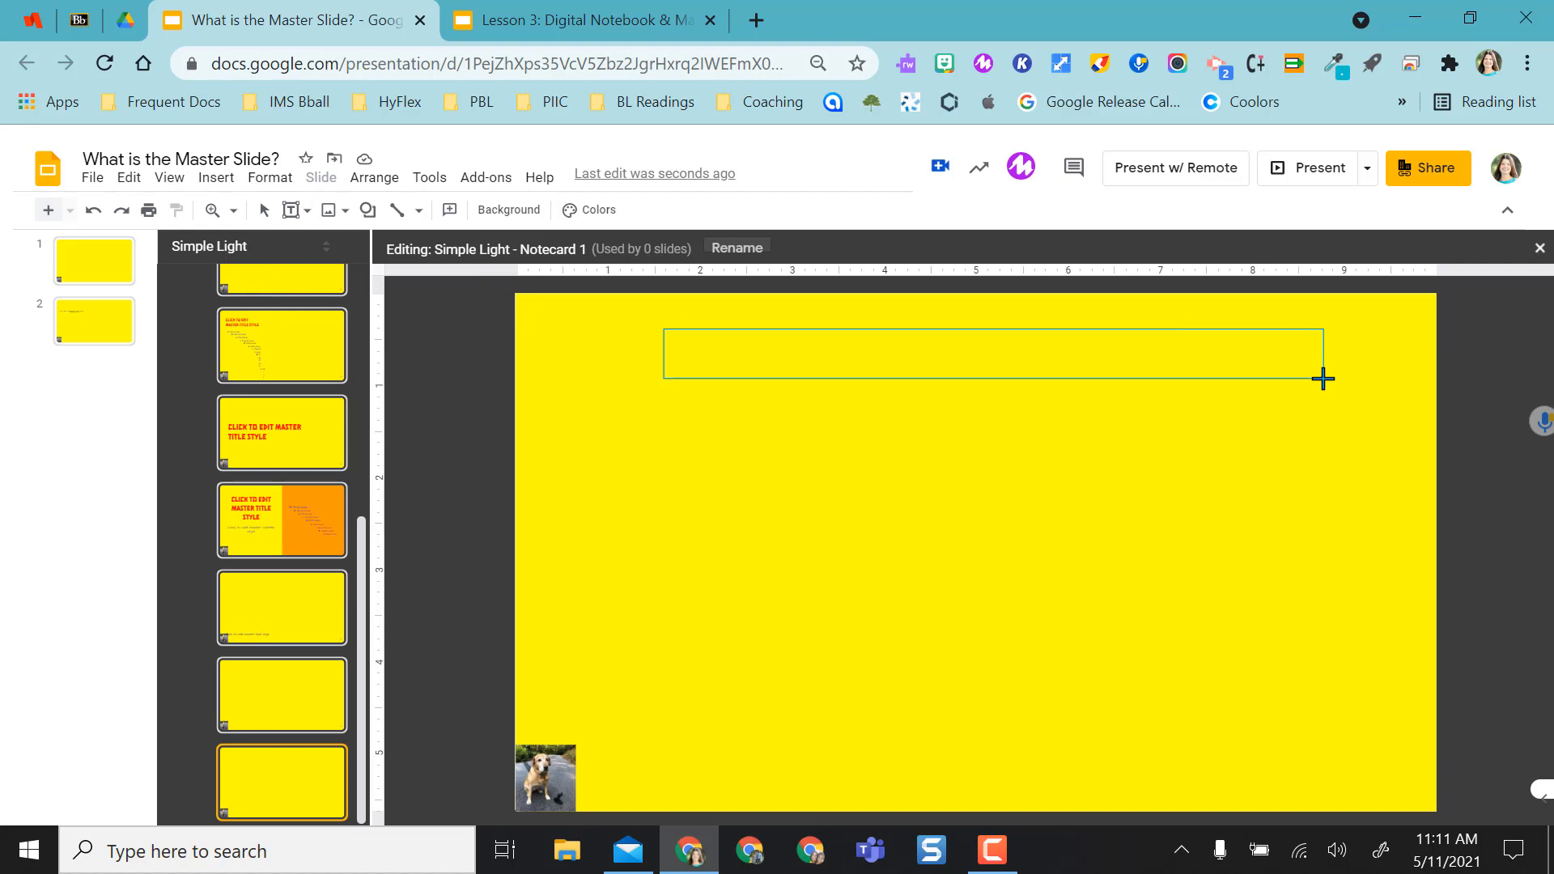
click(307, 210)
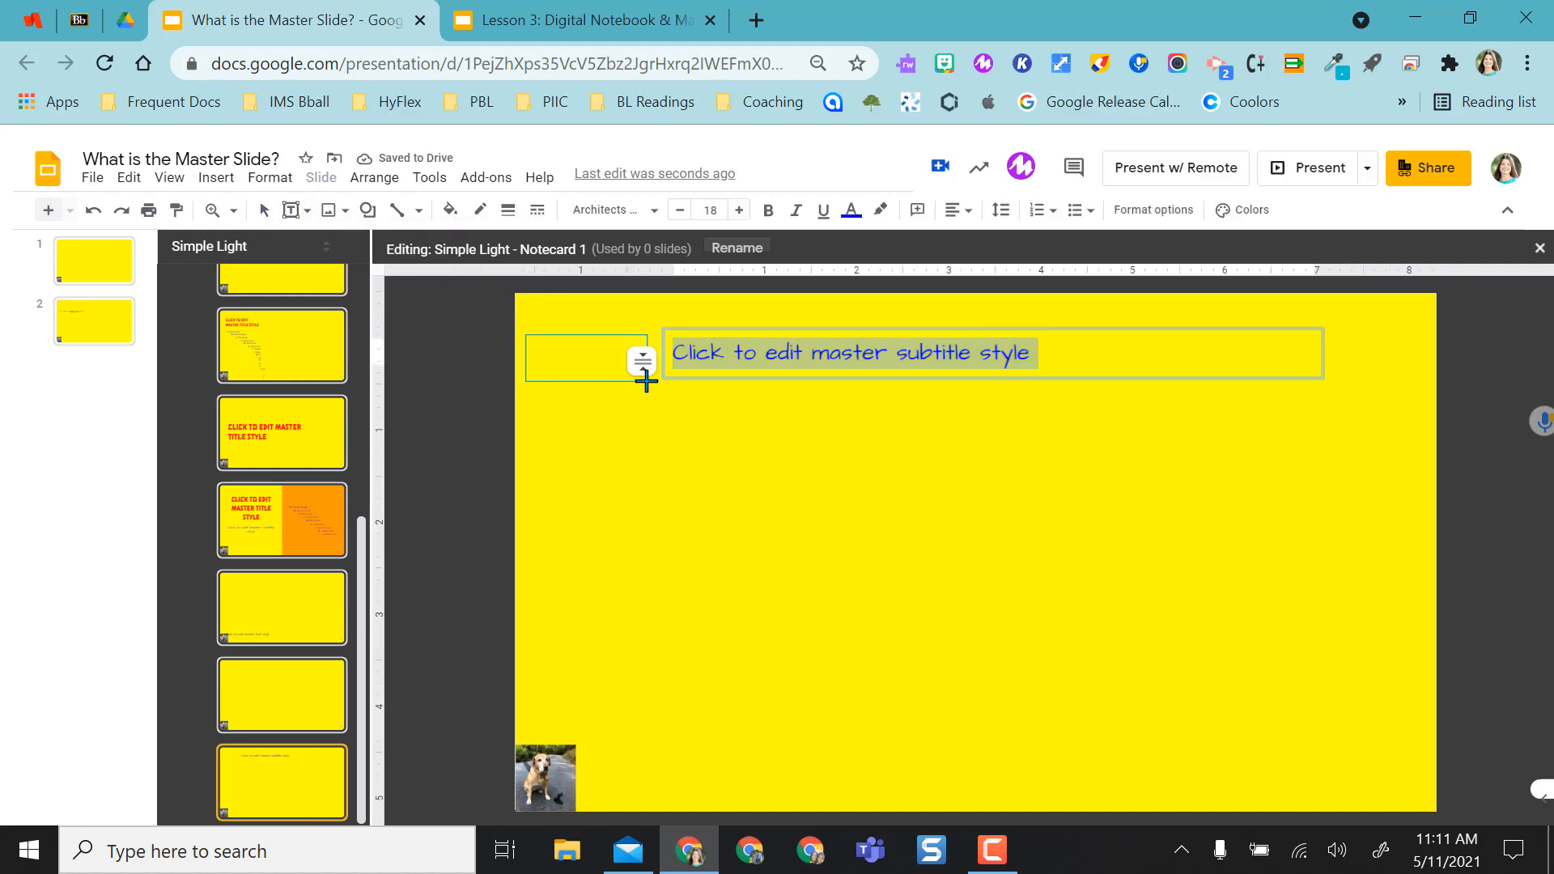
text(Name:)
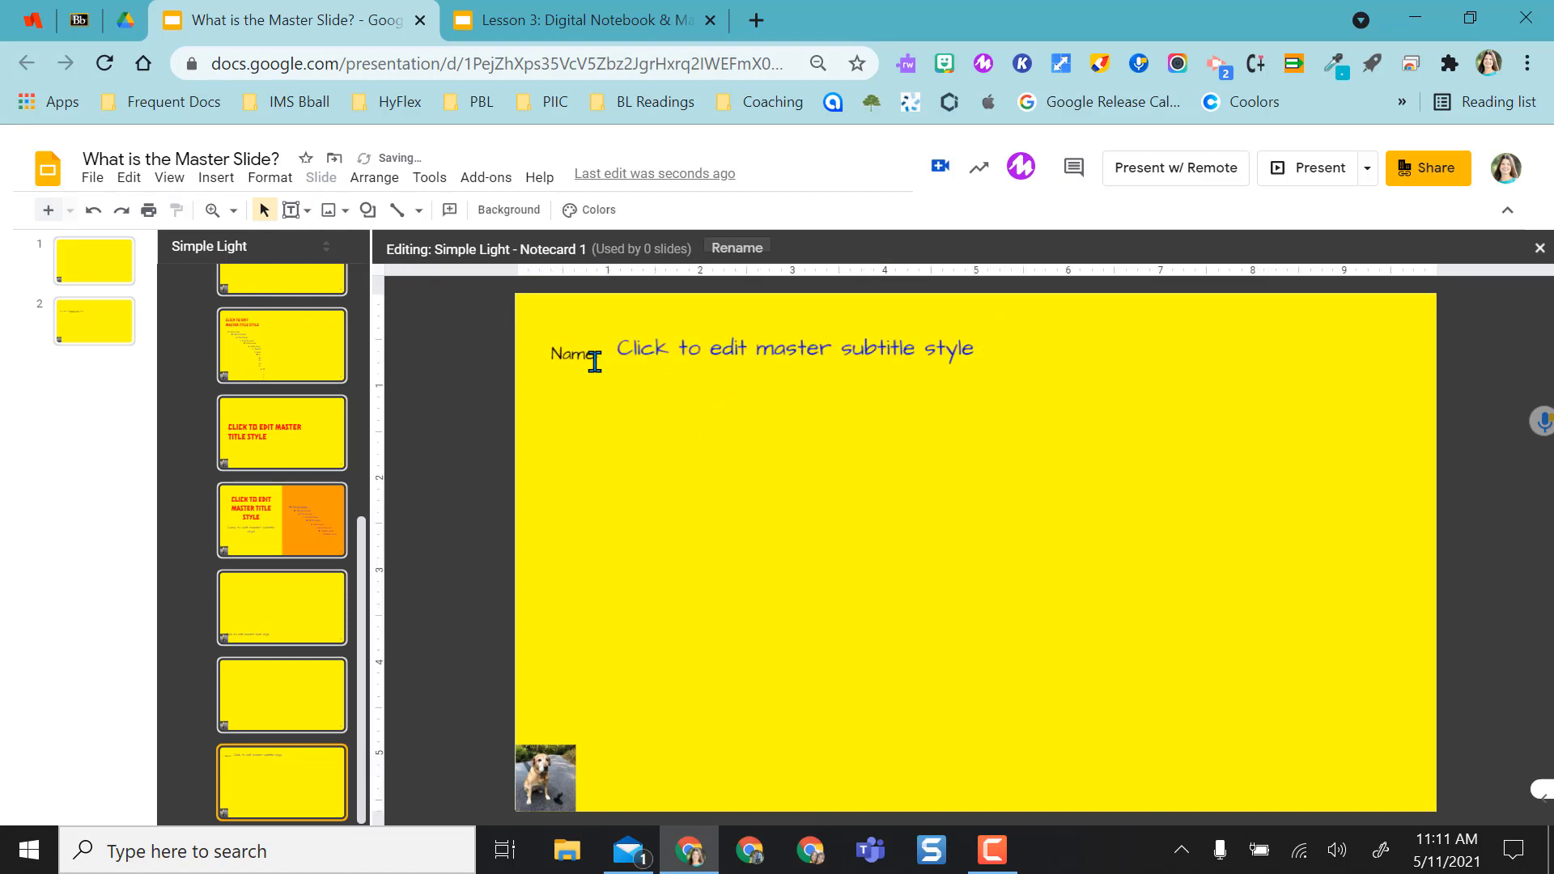
Add a 'Name of Source' subtitle placeholder and a 'Type Notes Below:' label above the body.
click(313, 211)
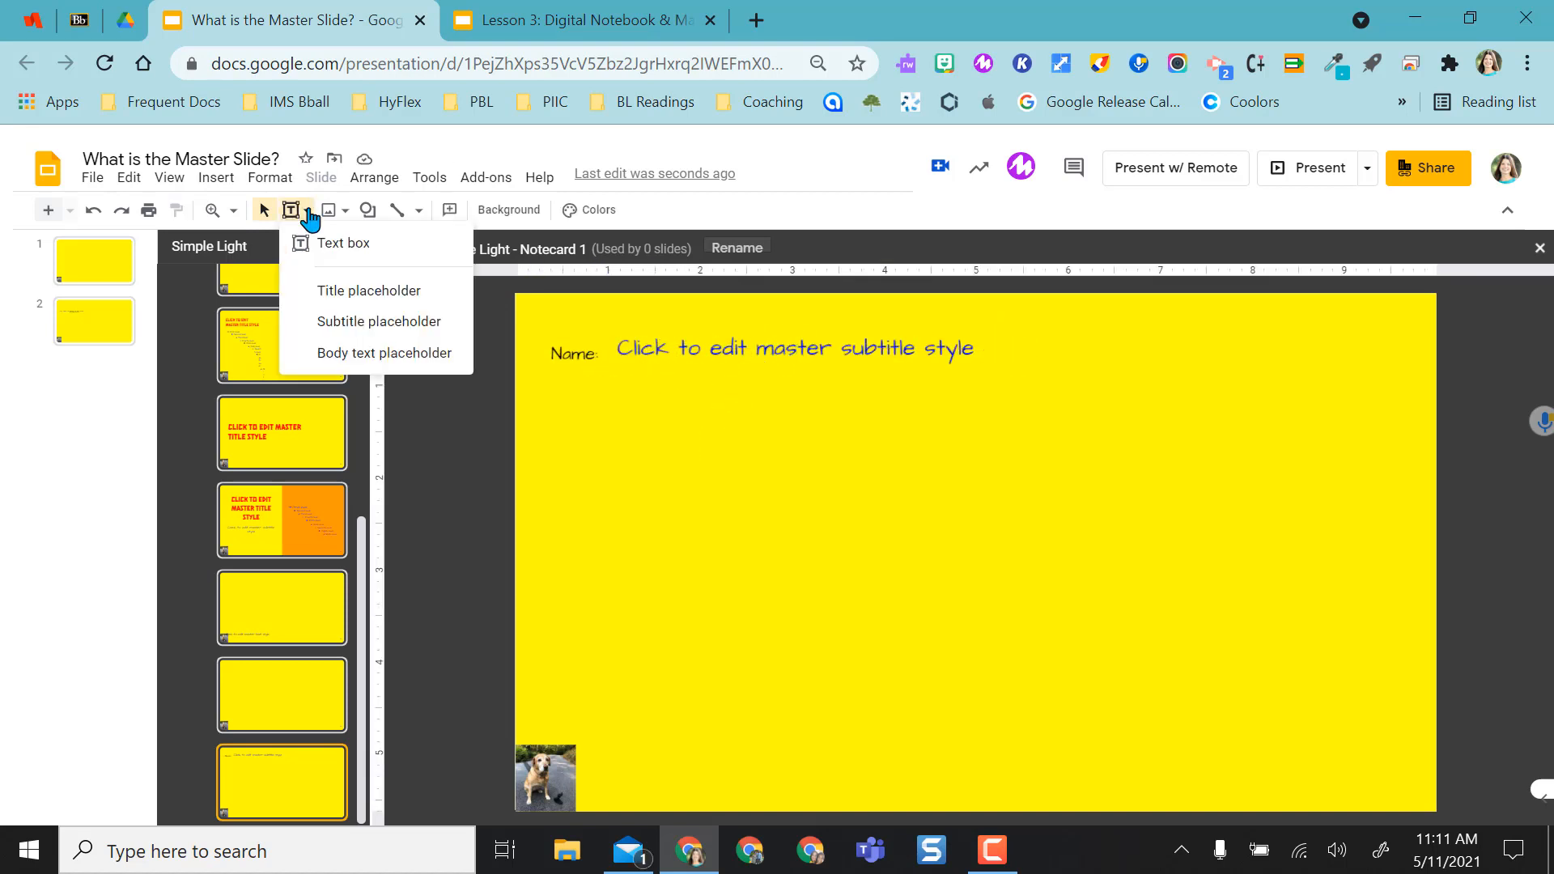
click(341, 243)
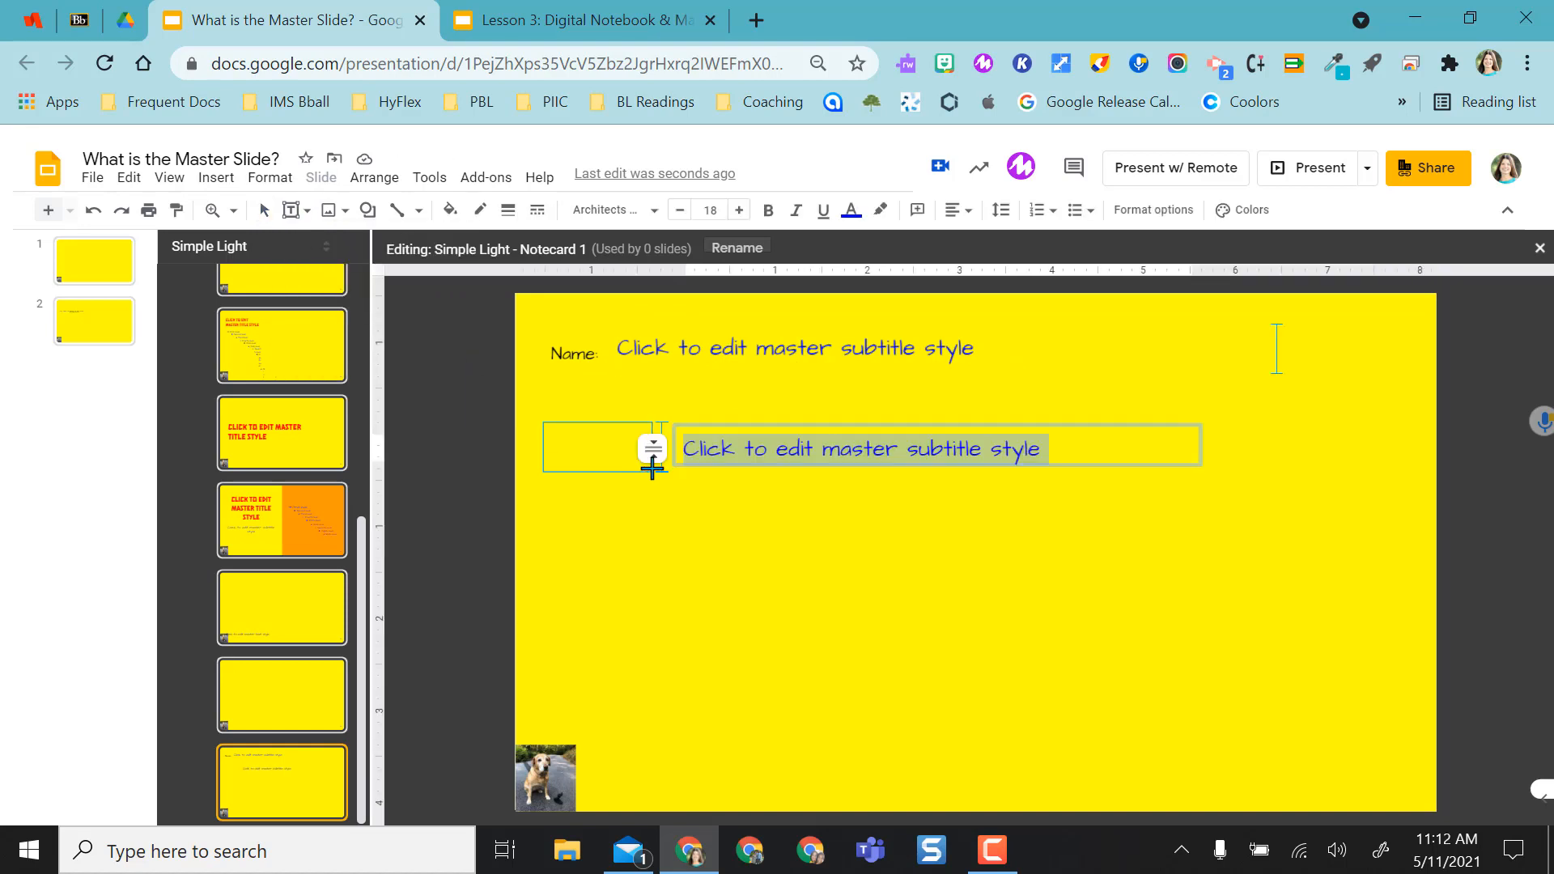
text(Name of Source)
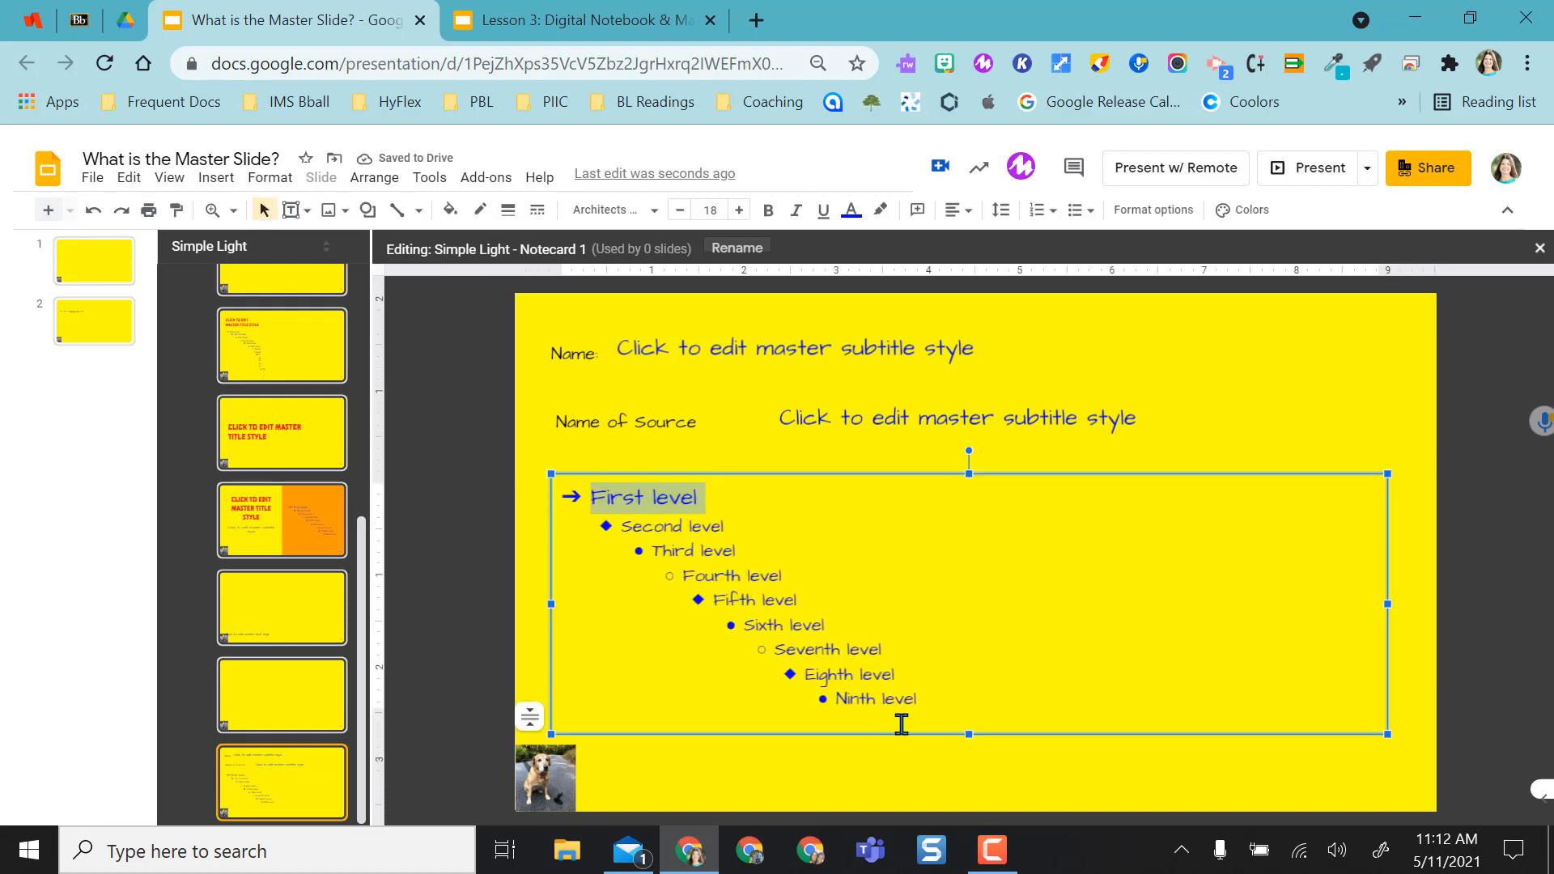
mouse_move(863, 730)
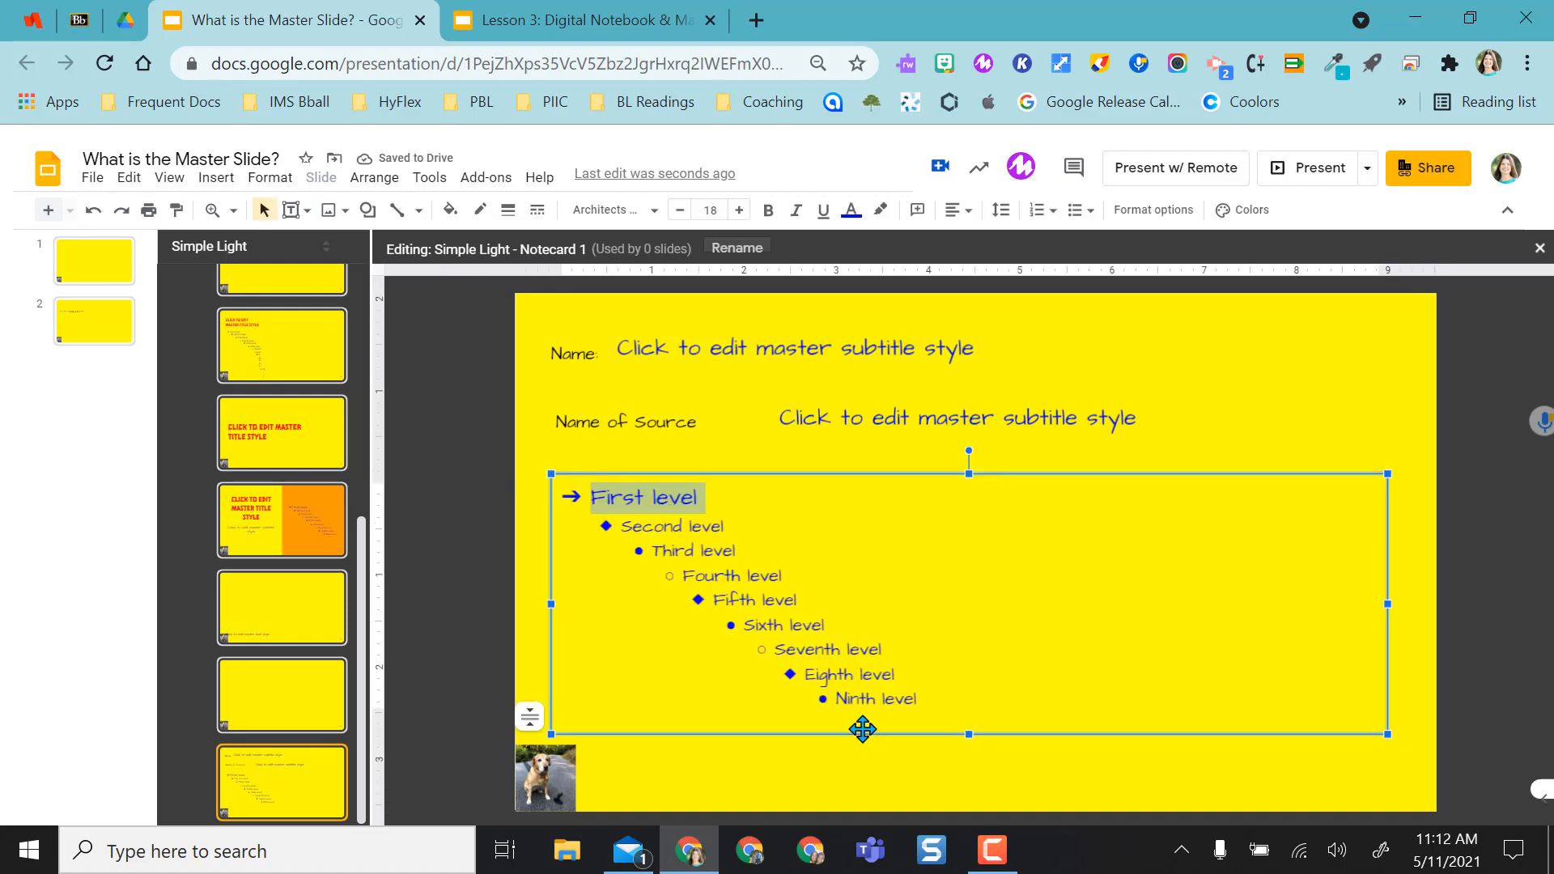
click(310, 211)
text(Type Notes Below:)
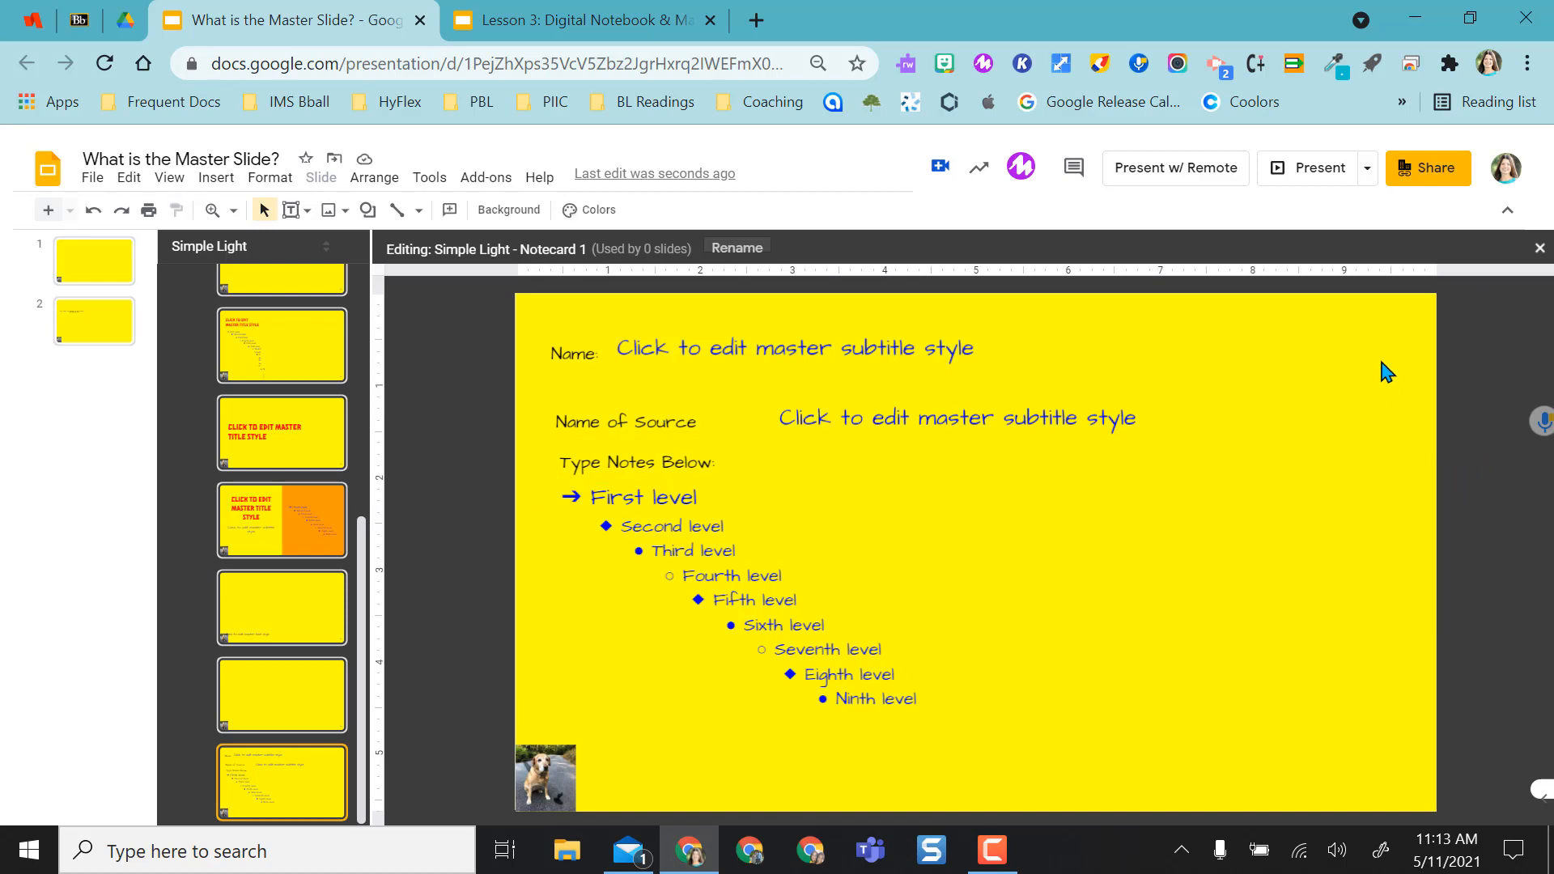
mouse_move(596, 285)
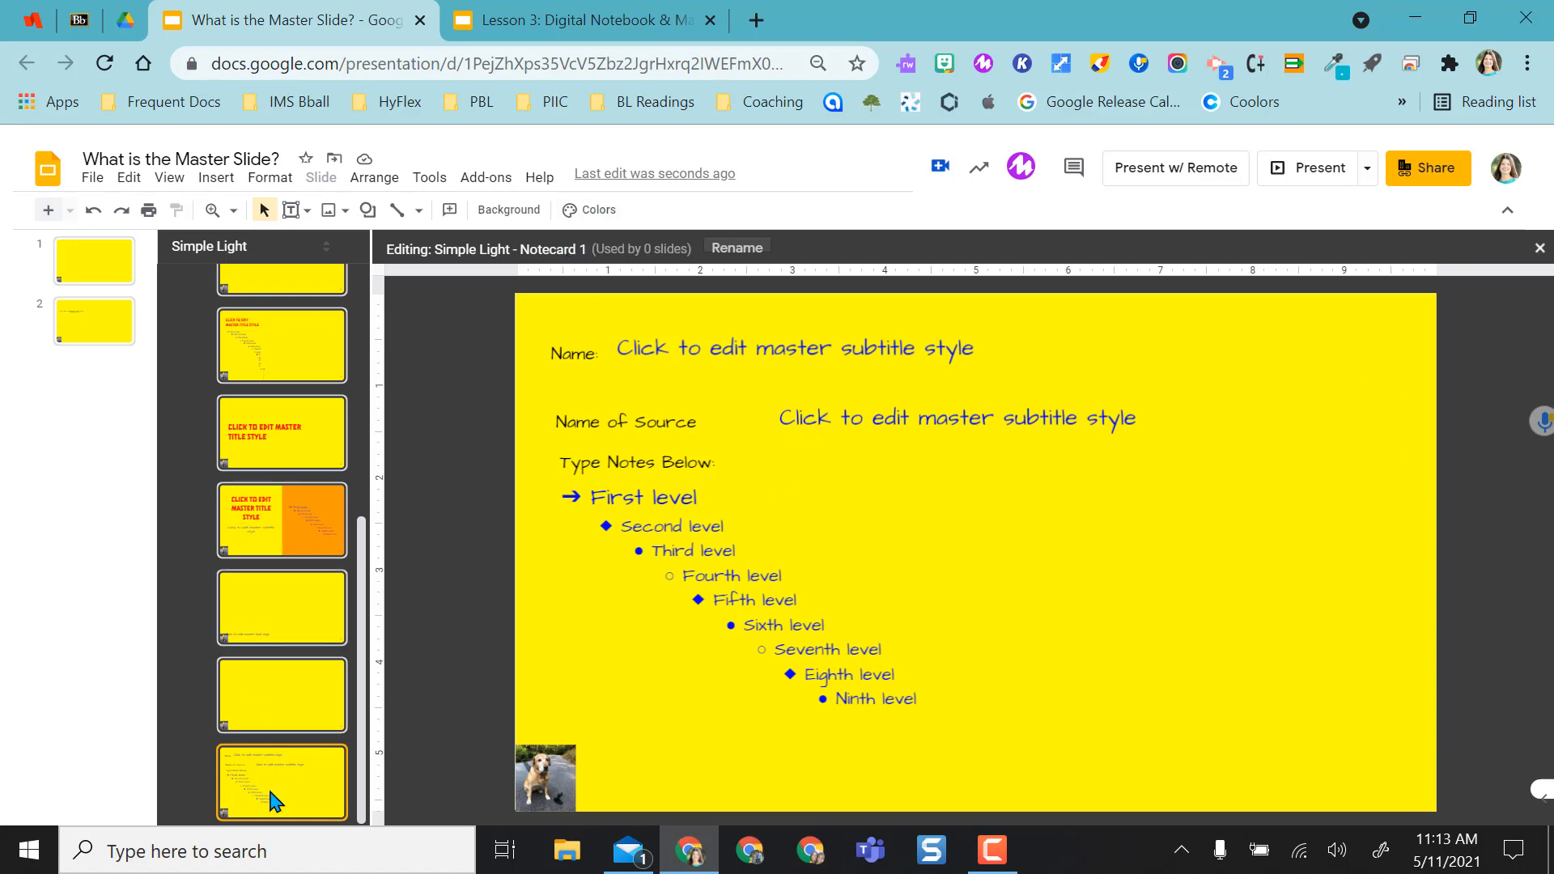
Duplicate the Notecard 1 layout and rename the copy Notecard 2.
right_click(282, 784)
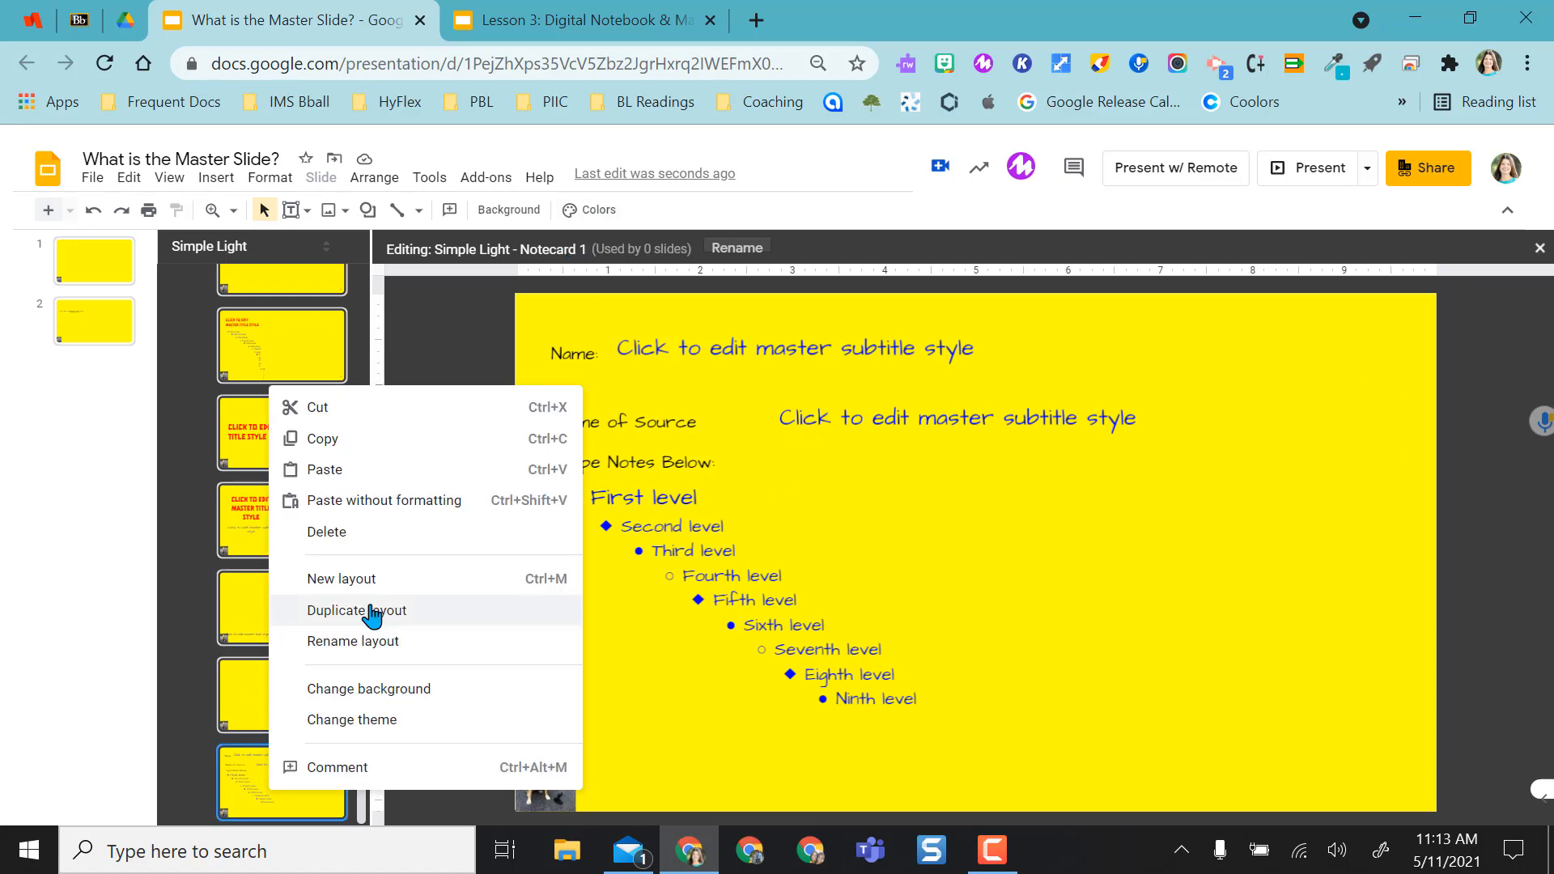
click(356, 611)
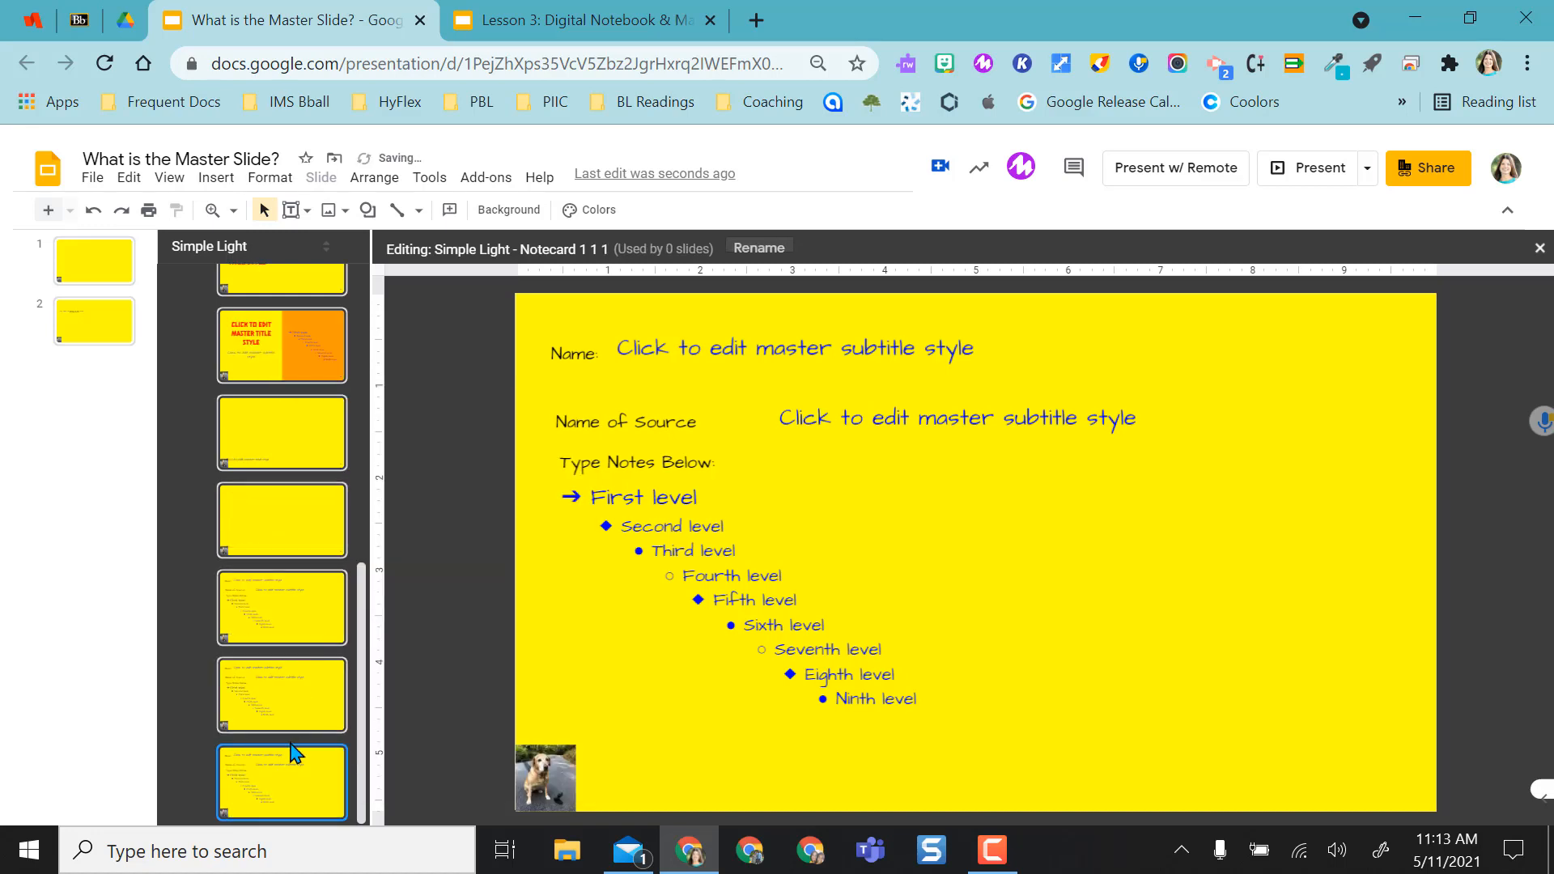
click(282, 694)
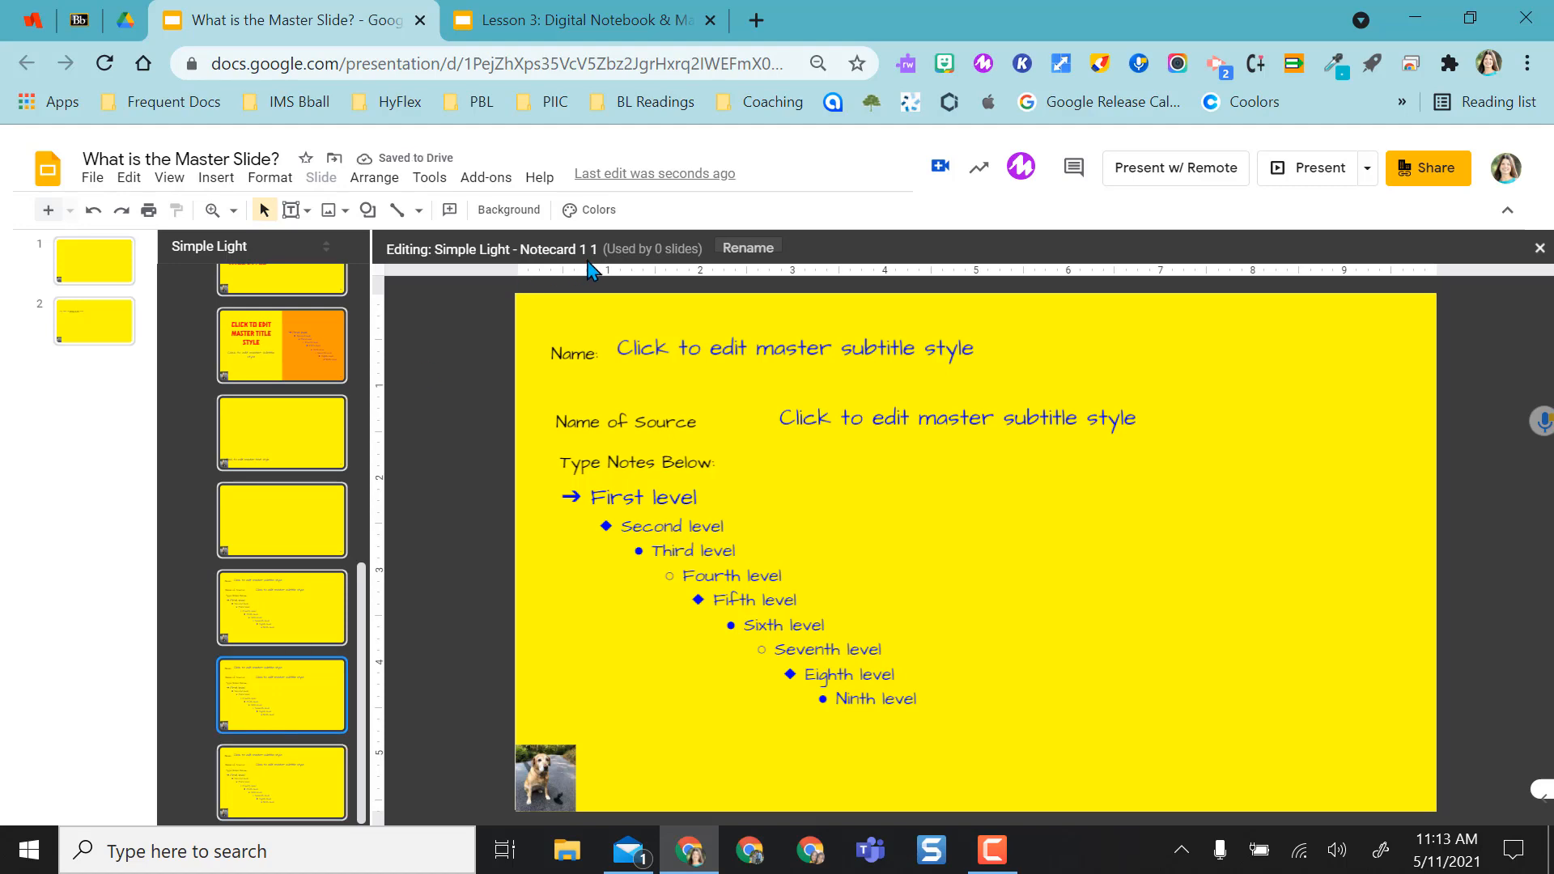
click(746, 248)
text(Notecard)
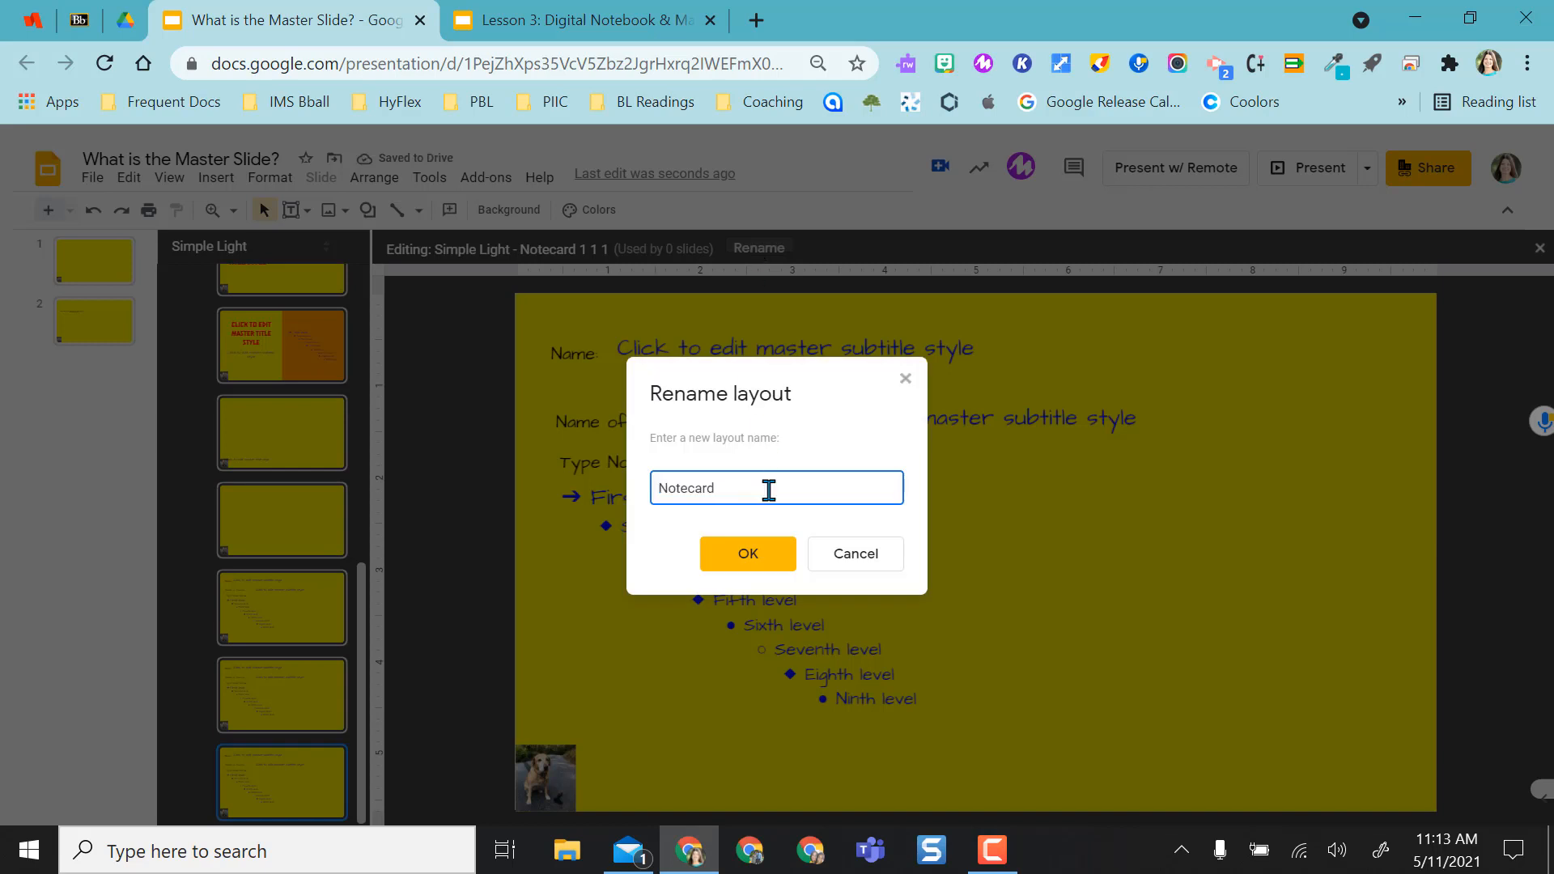
click(748, 554)
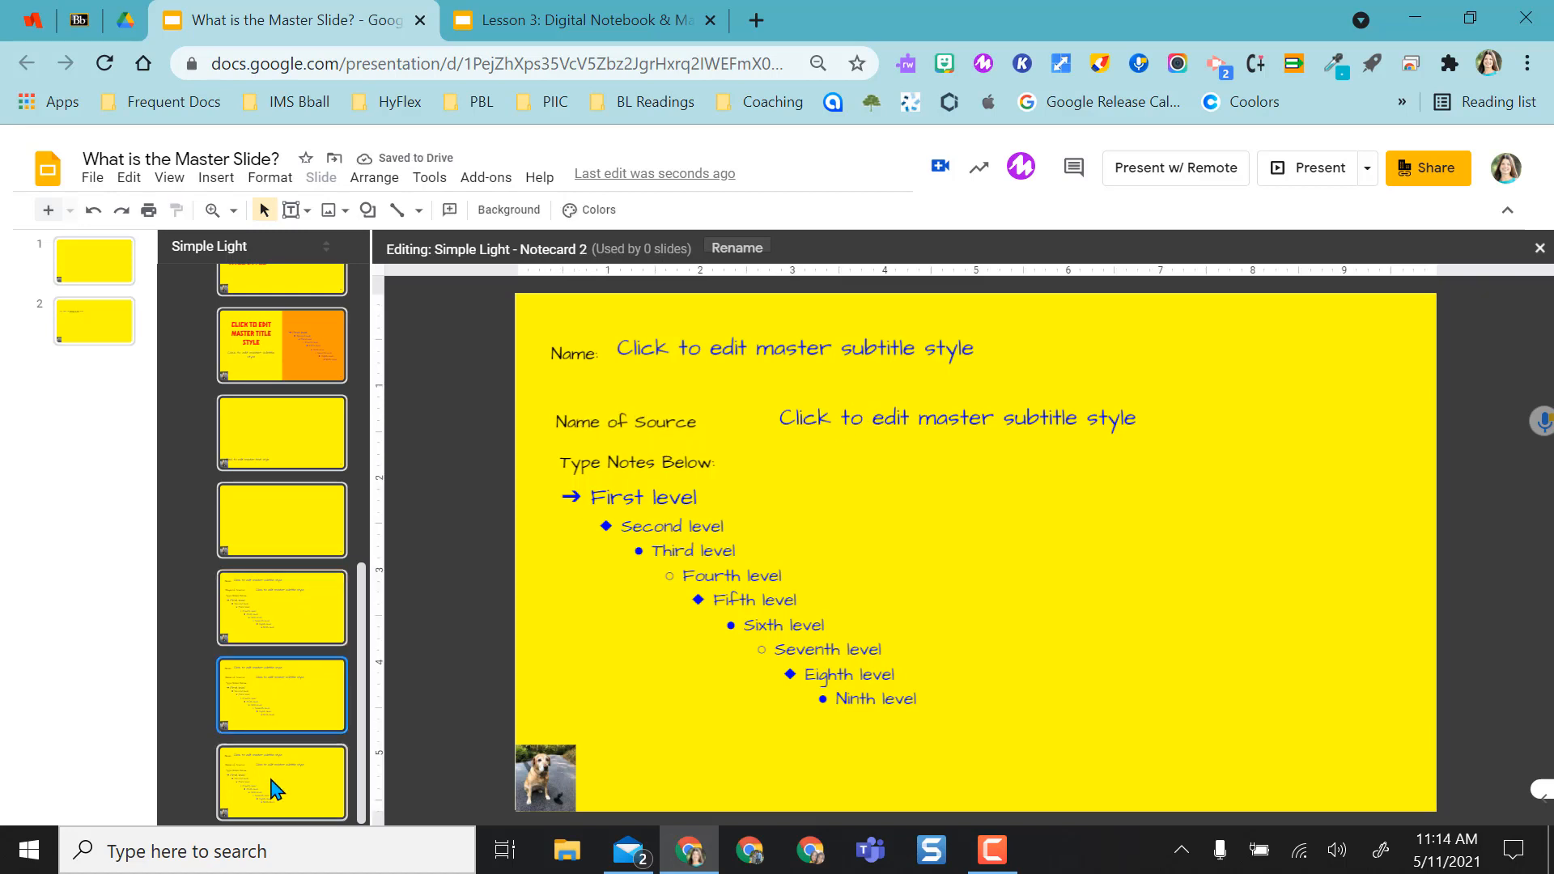
click(282, 694)
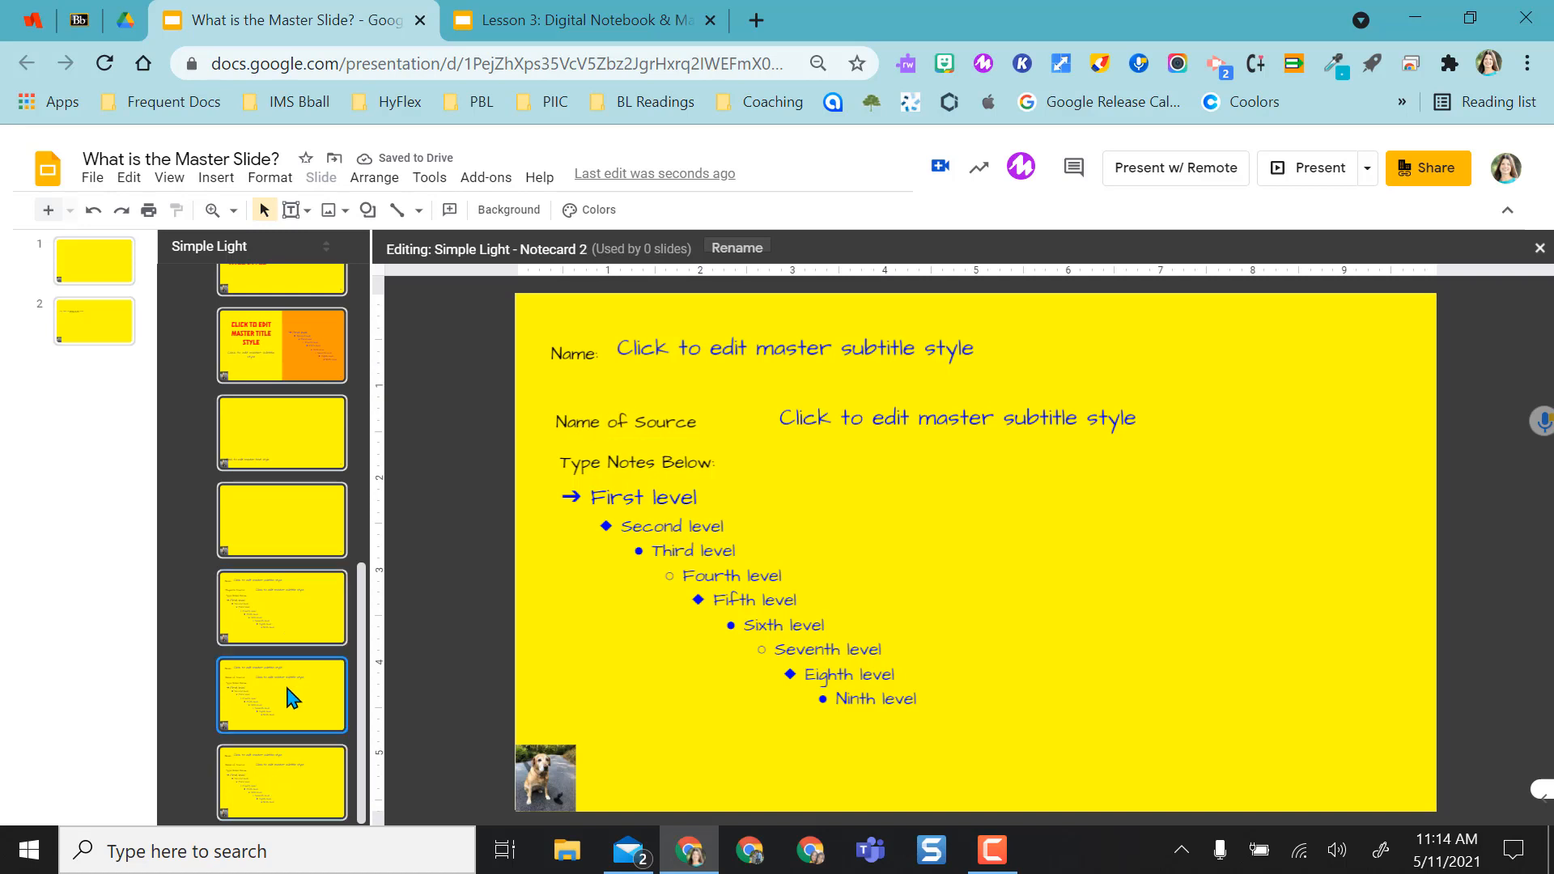
Leave the master editor and add a new slide built from the Notecard 2 layout.
click(1538, 247)
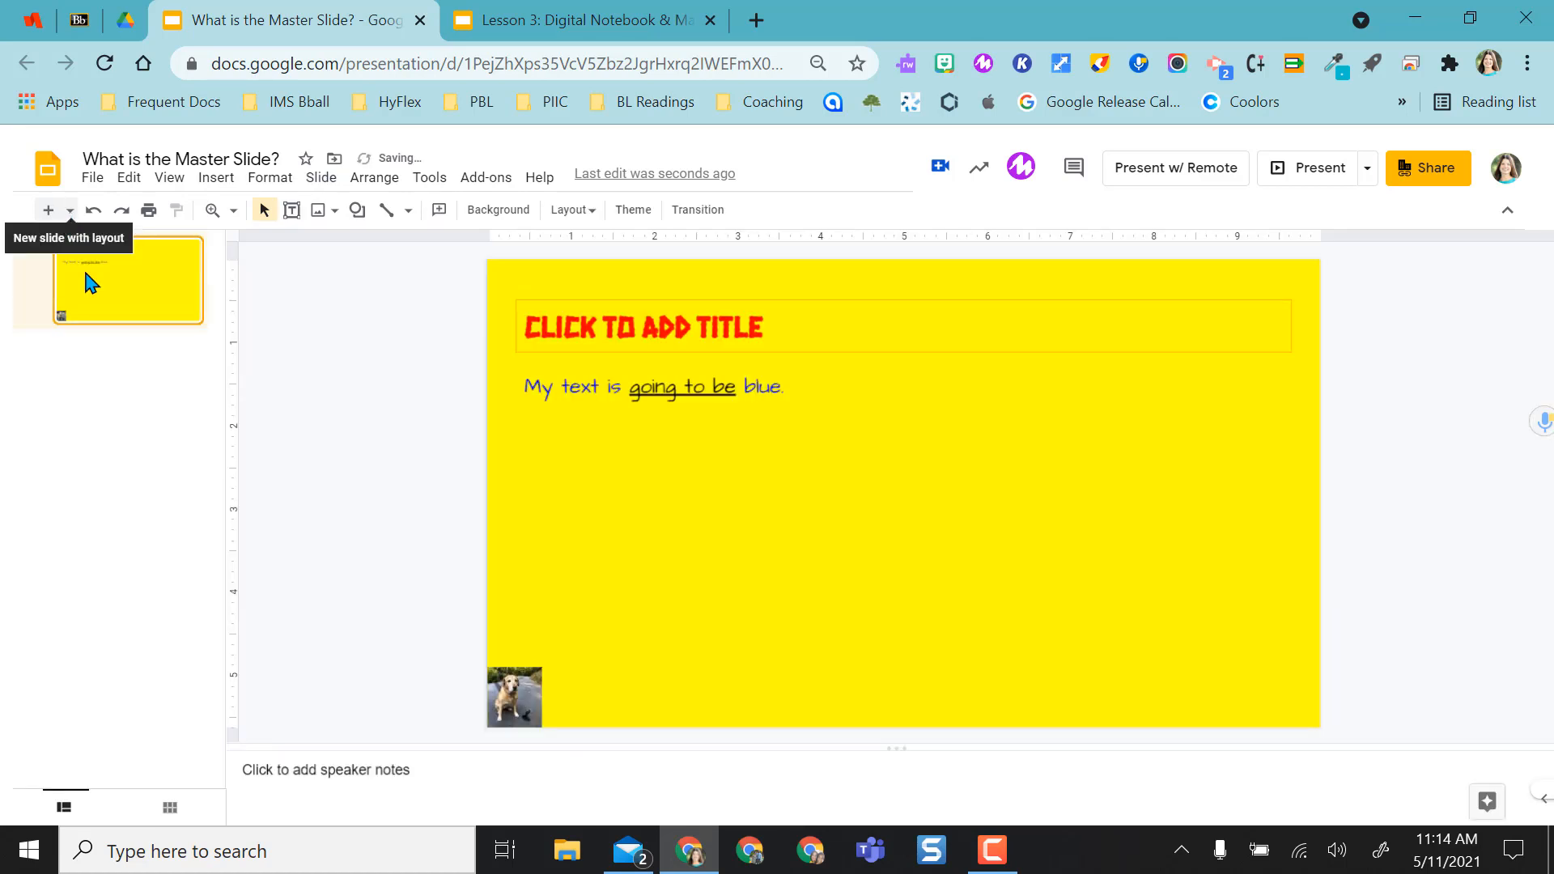
click(70, 211)
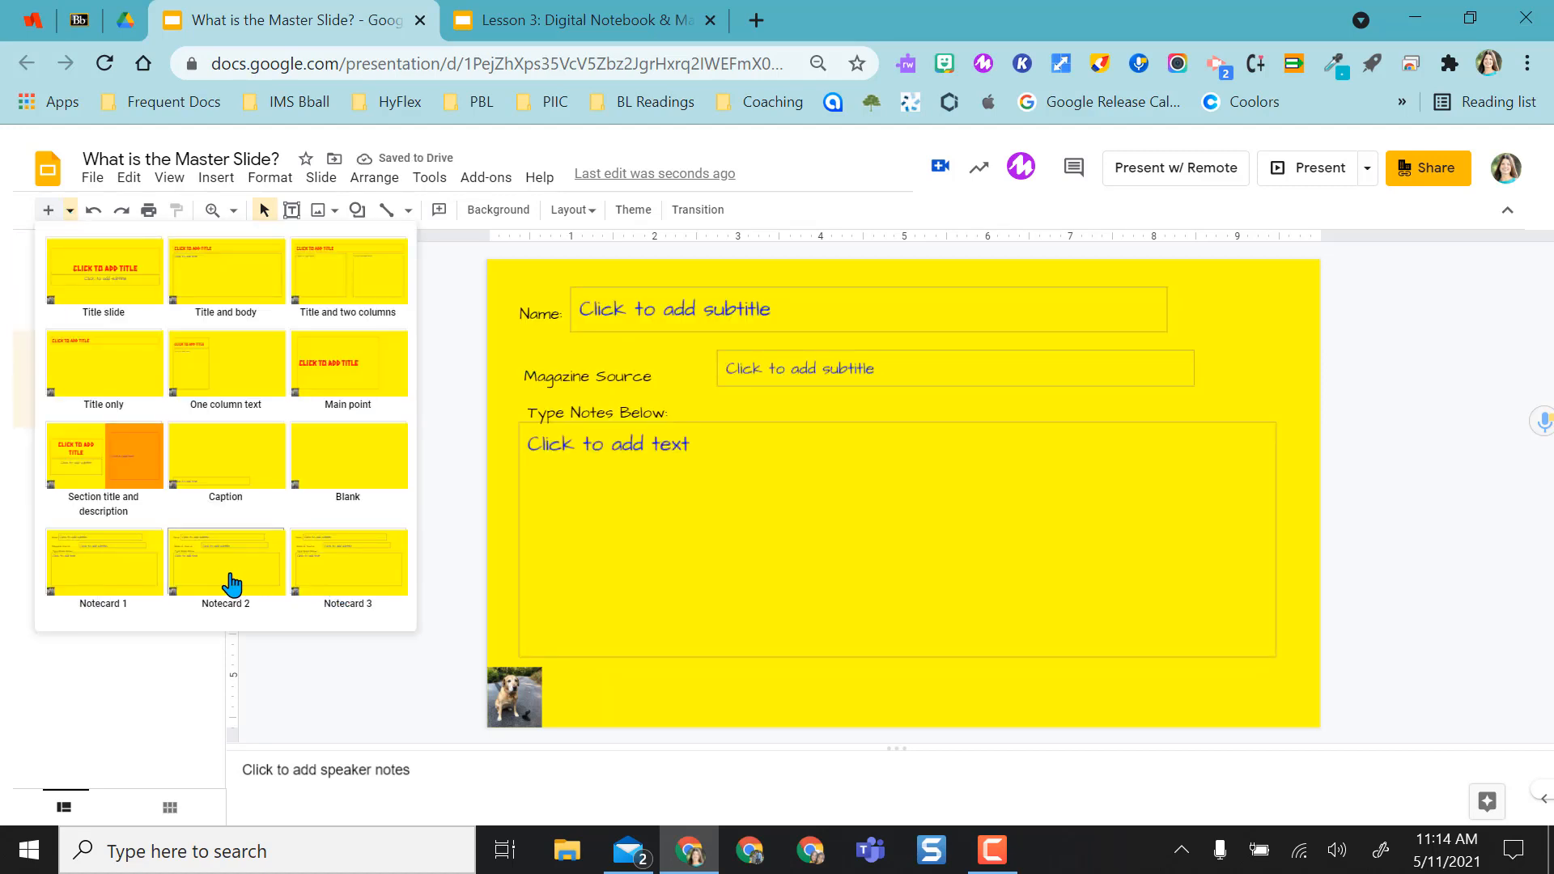
click(225, 562)
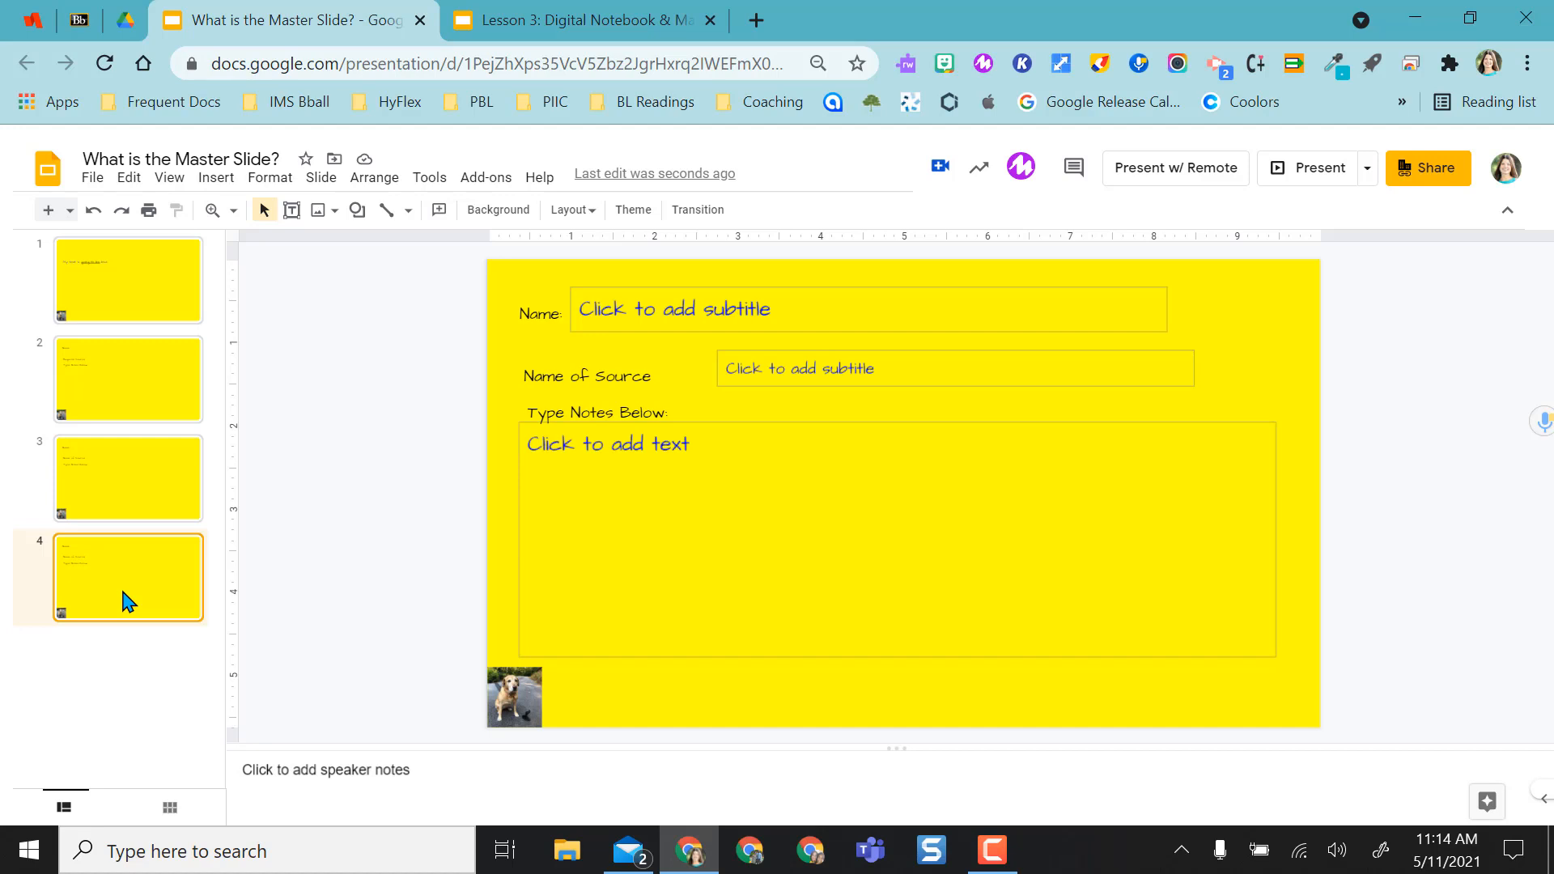
mouse_move(523, 722)
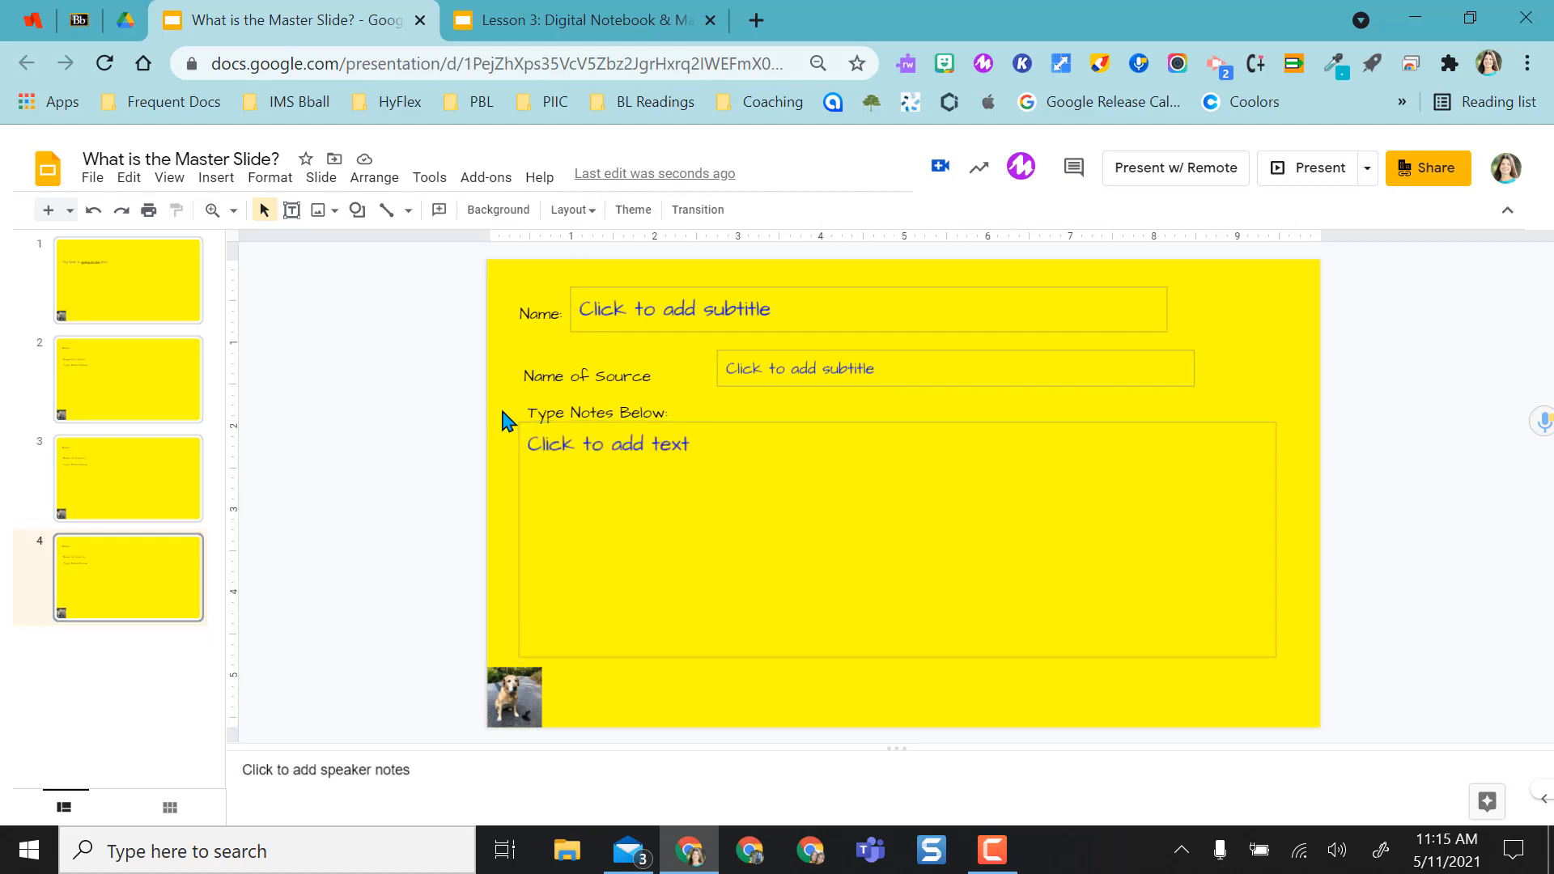
mouse_move(497, 418)
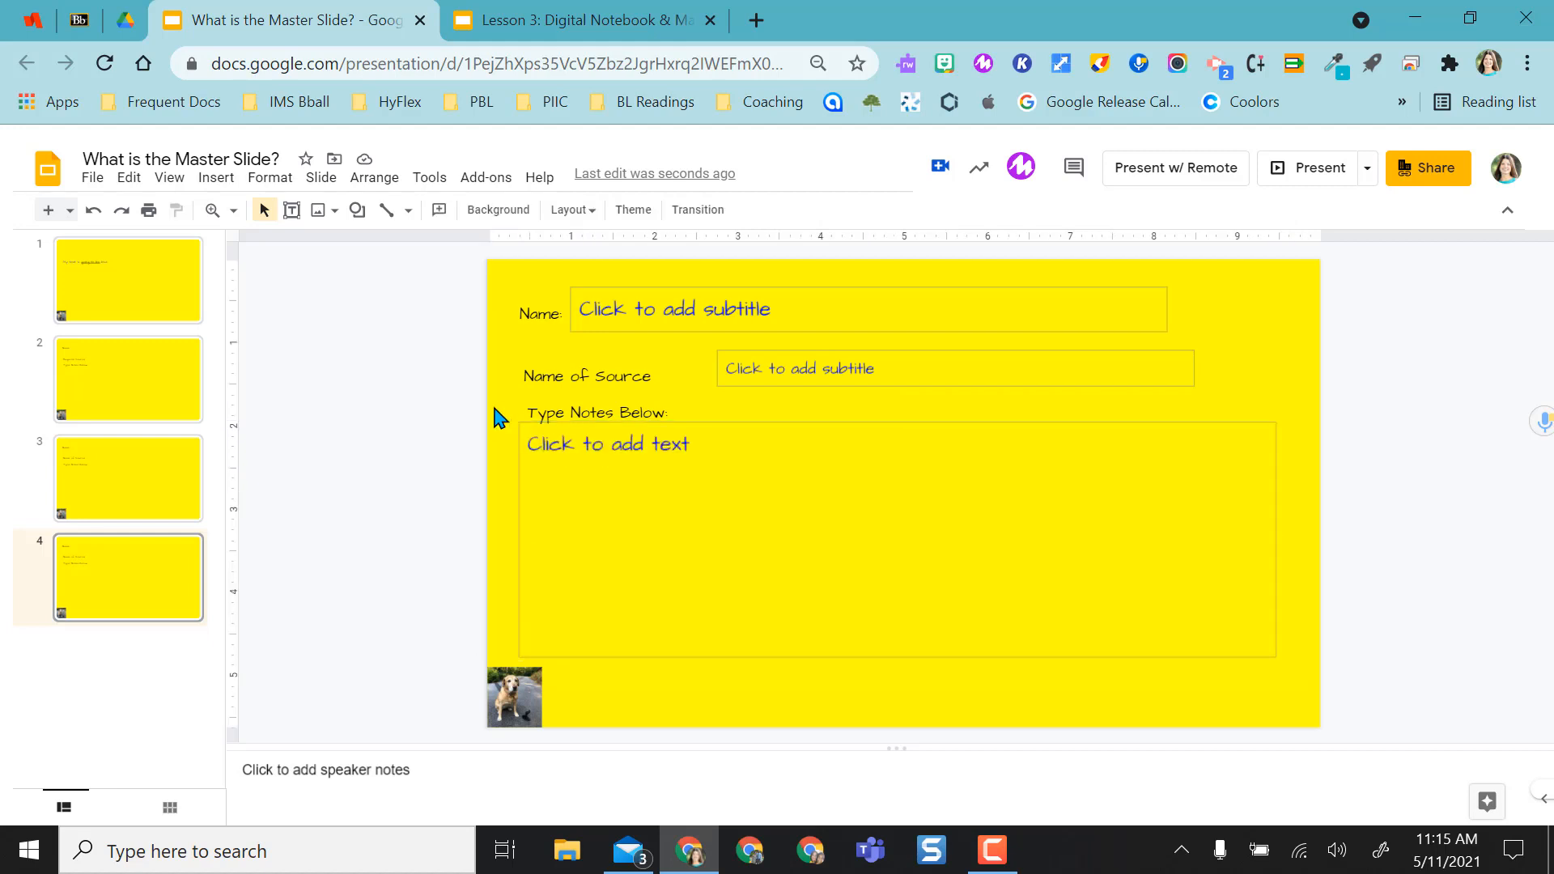